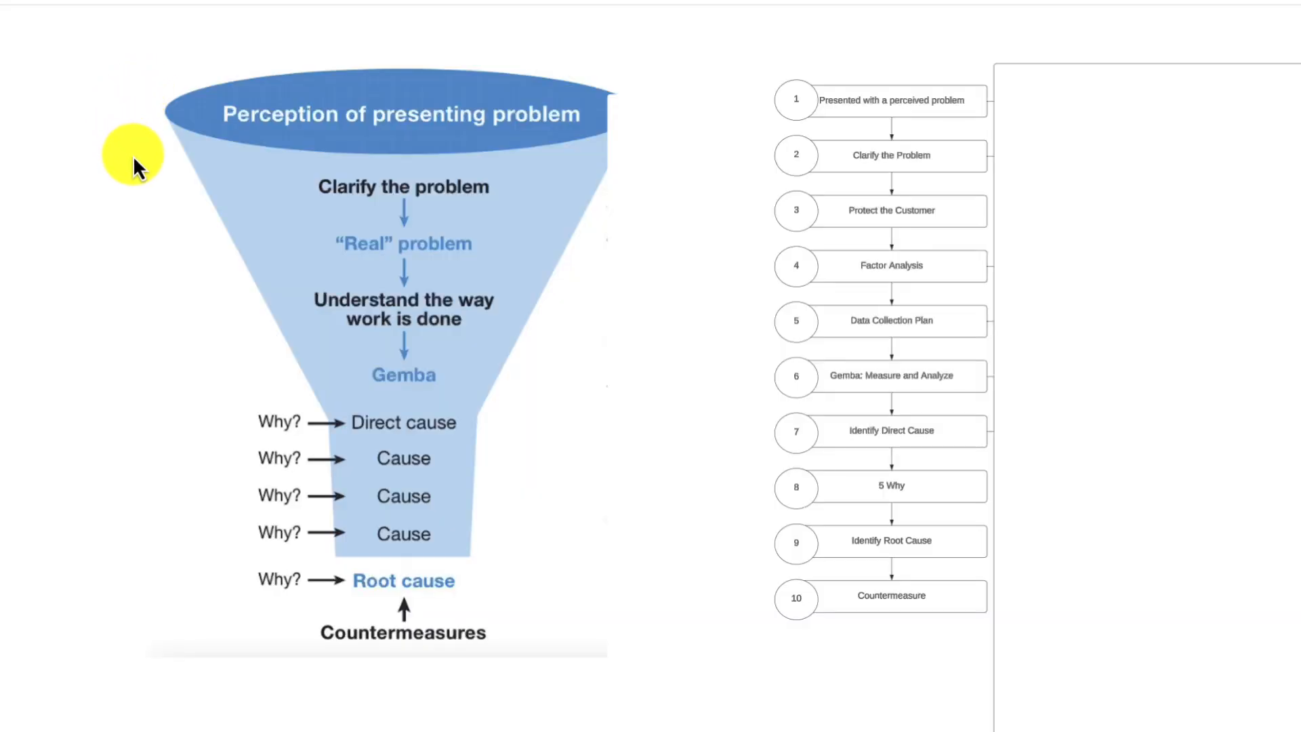
pyautogui.moveTo(144, 219)
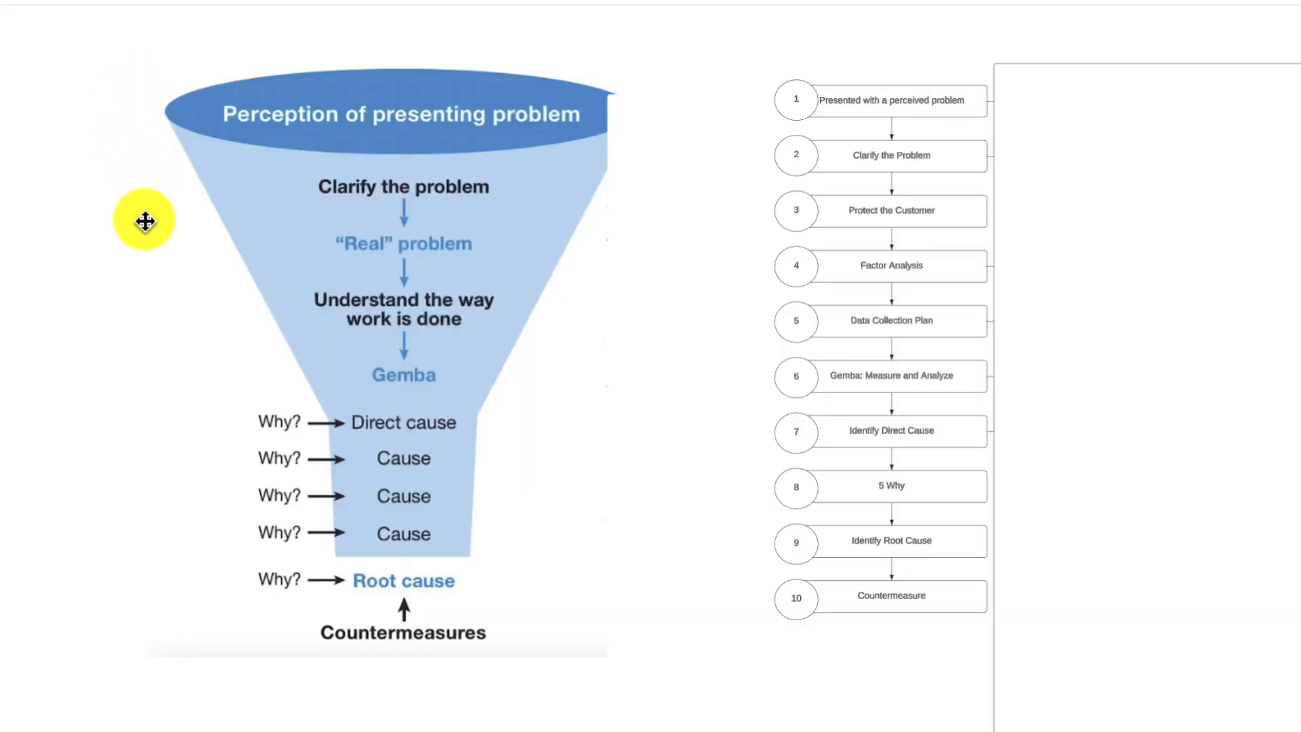
pyautogui.moveTo(208, 116)
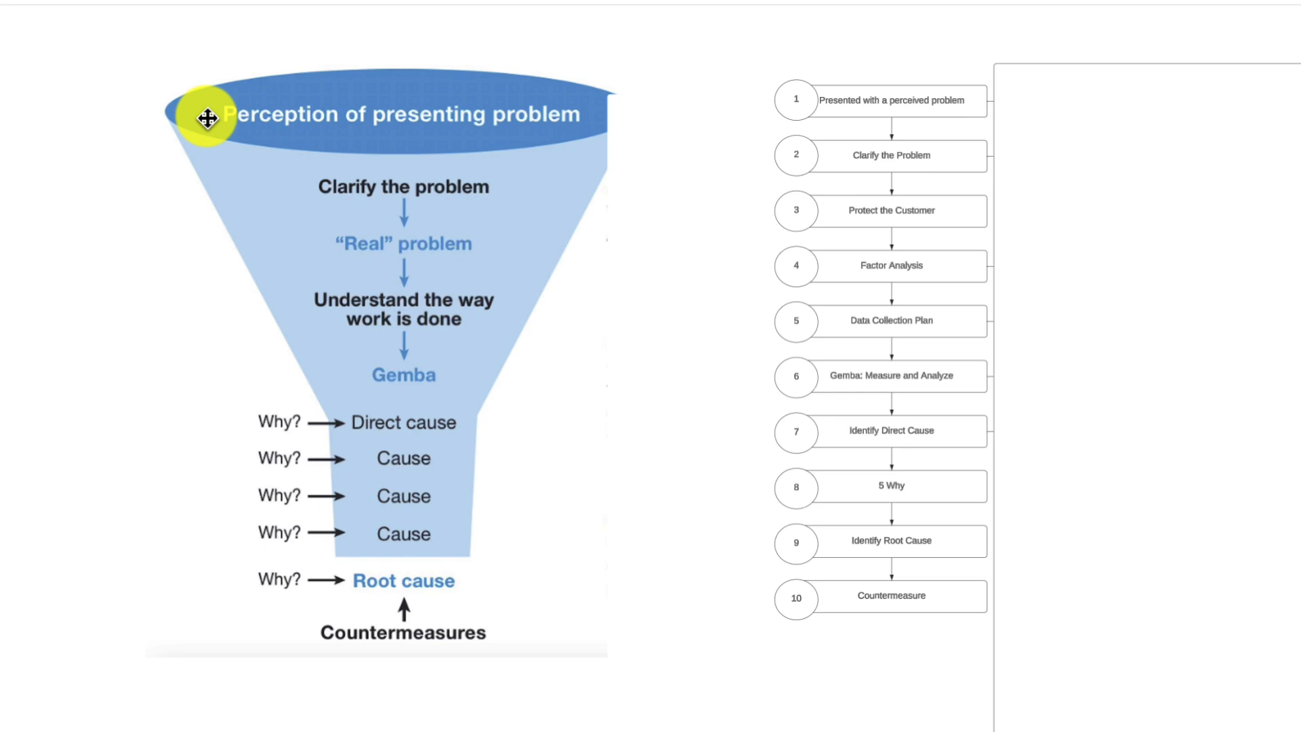
pyautogui.moveTo(200, 91)
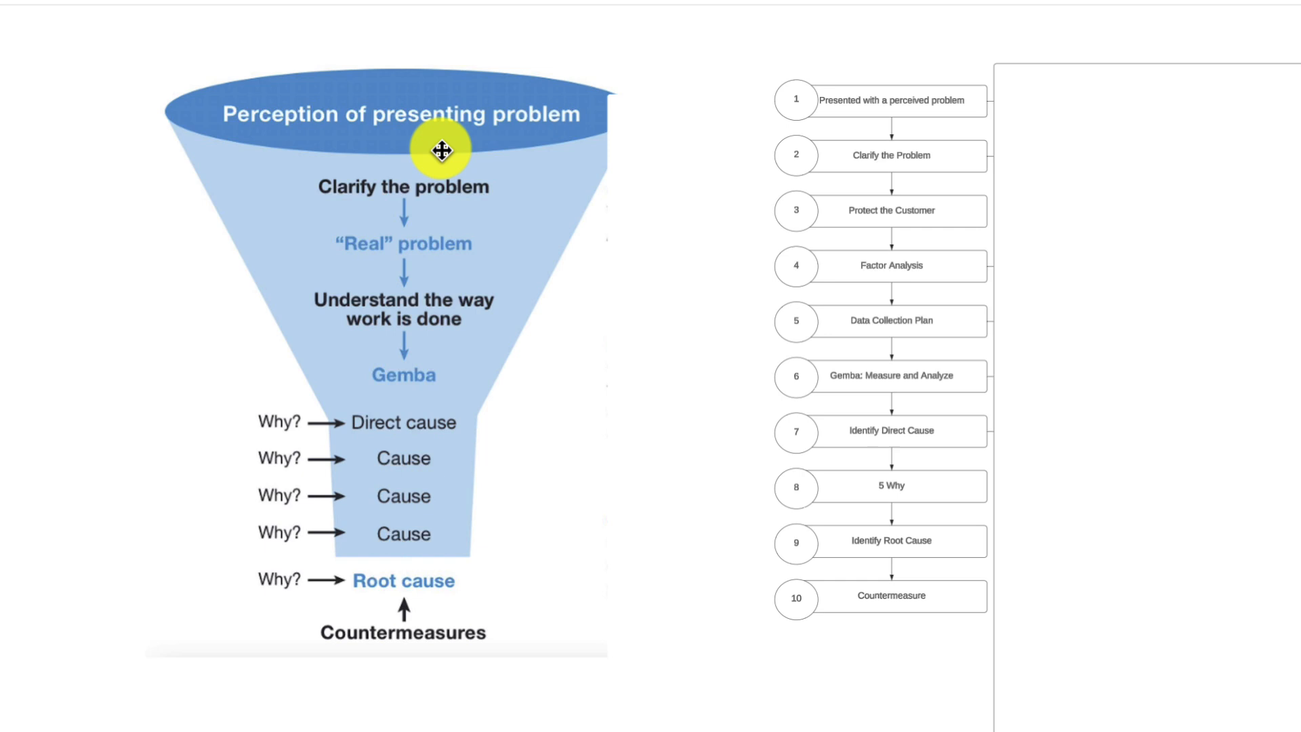
pyautogui.moveTo(403, 175)
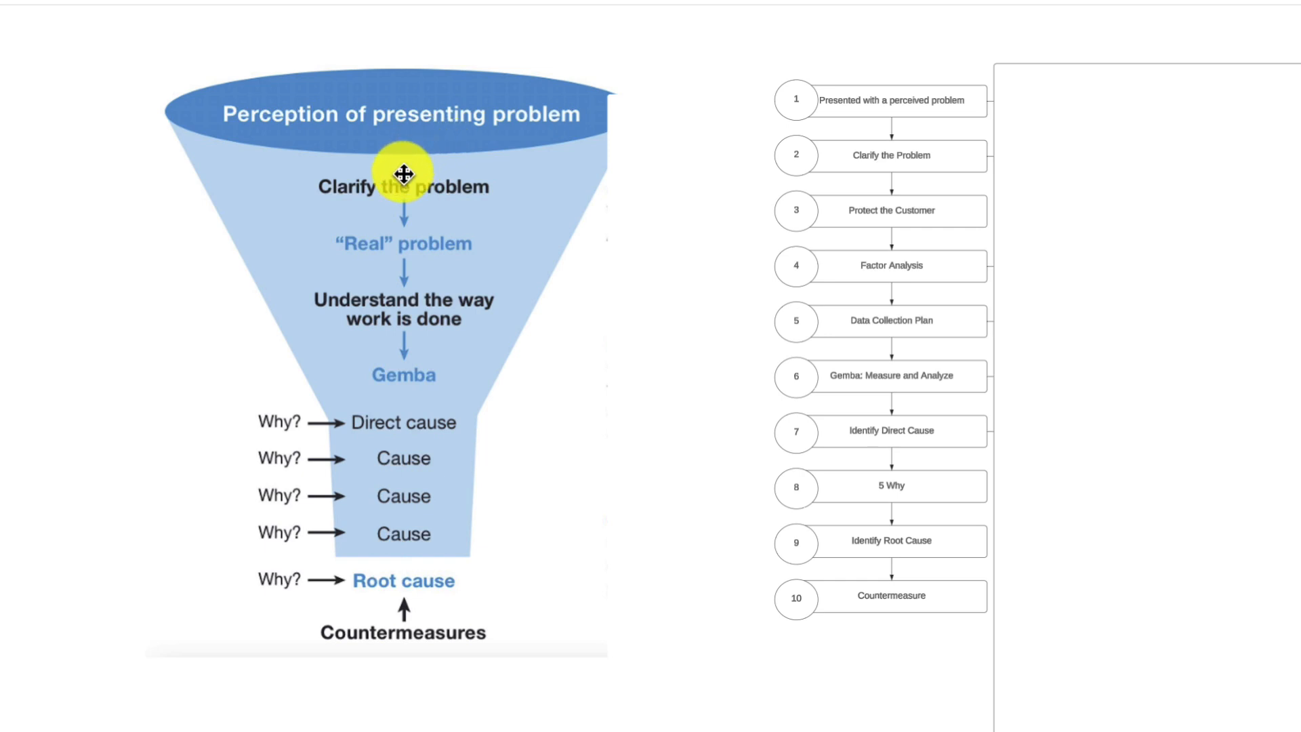
pyautogui.moveTo(415, 672)
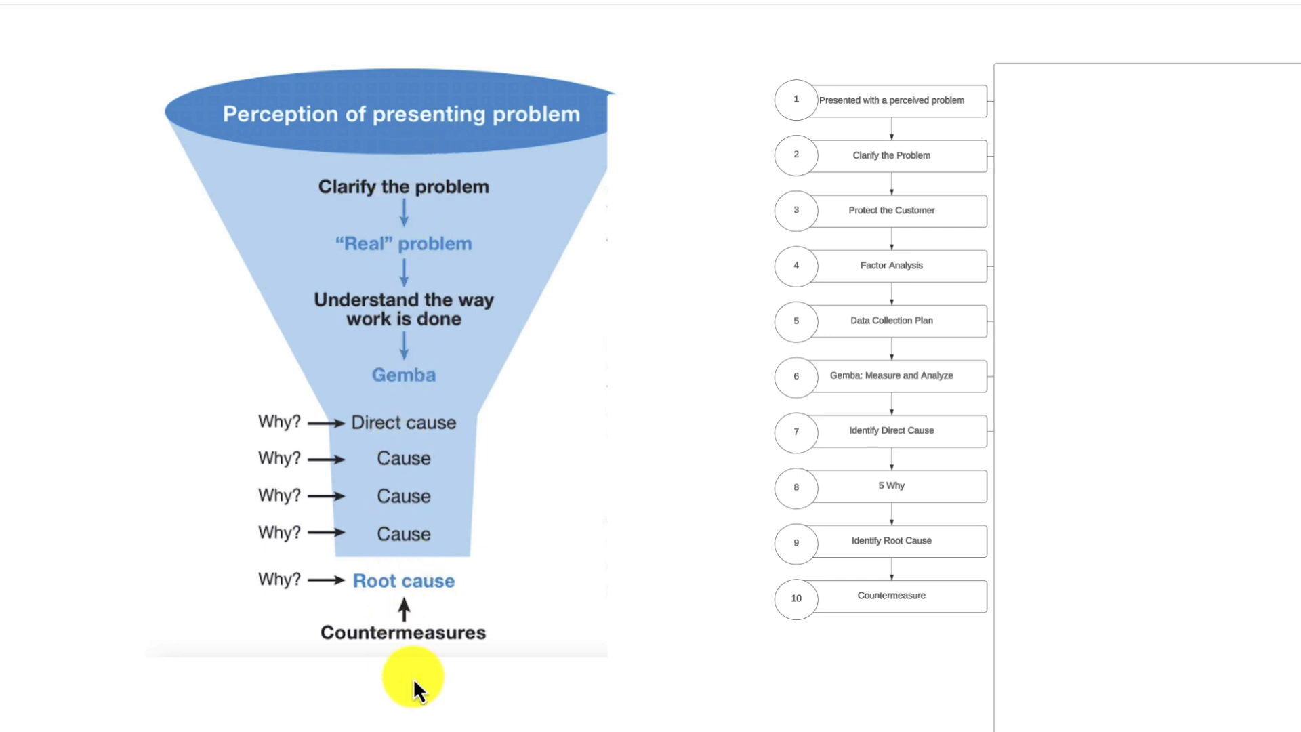
pyautogui.moveTo(444, 162)
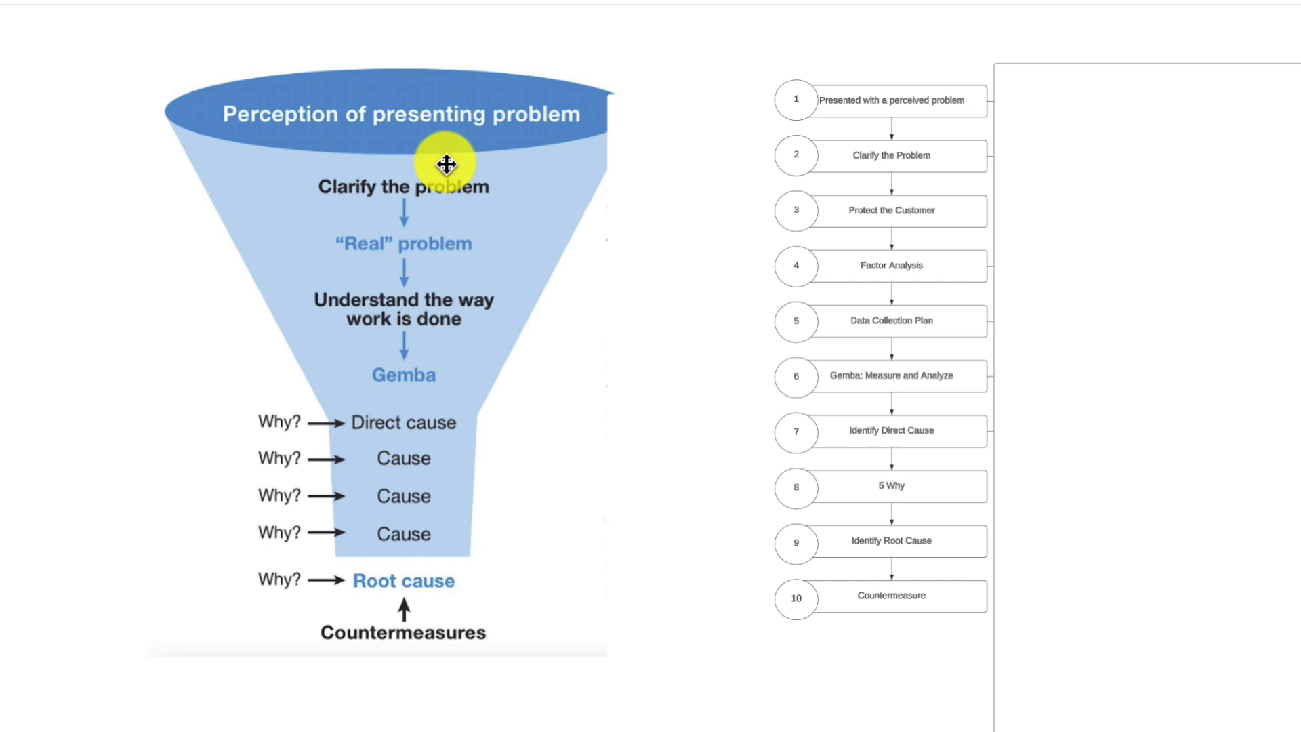
pyautogui.moveTo(337, 219)
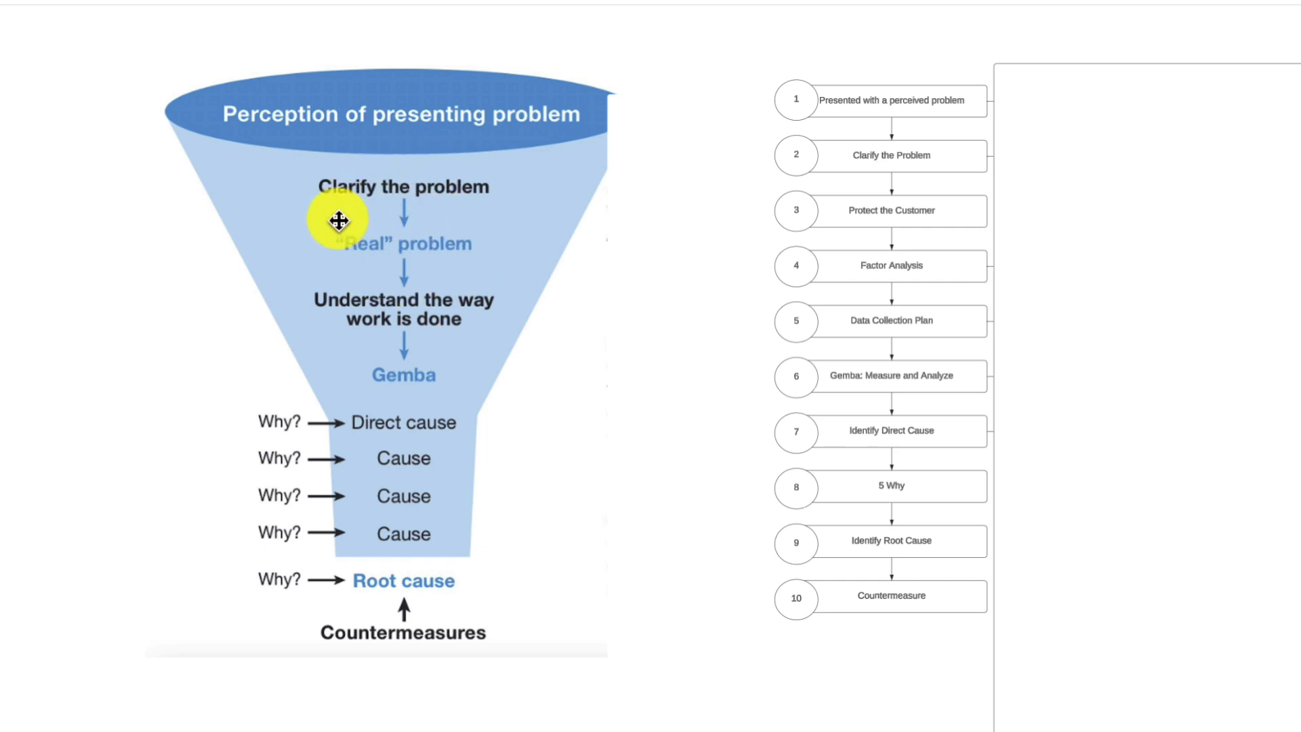
pyautogui.moveTo(453, 374)
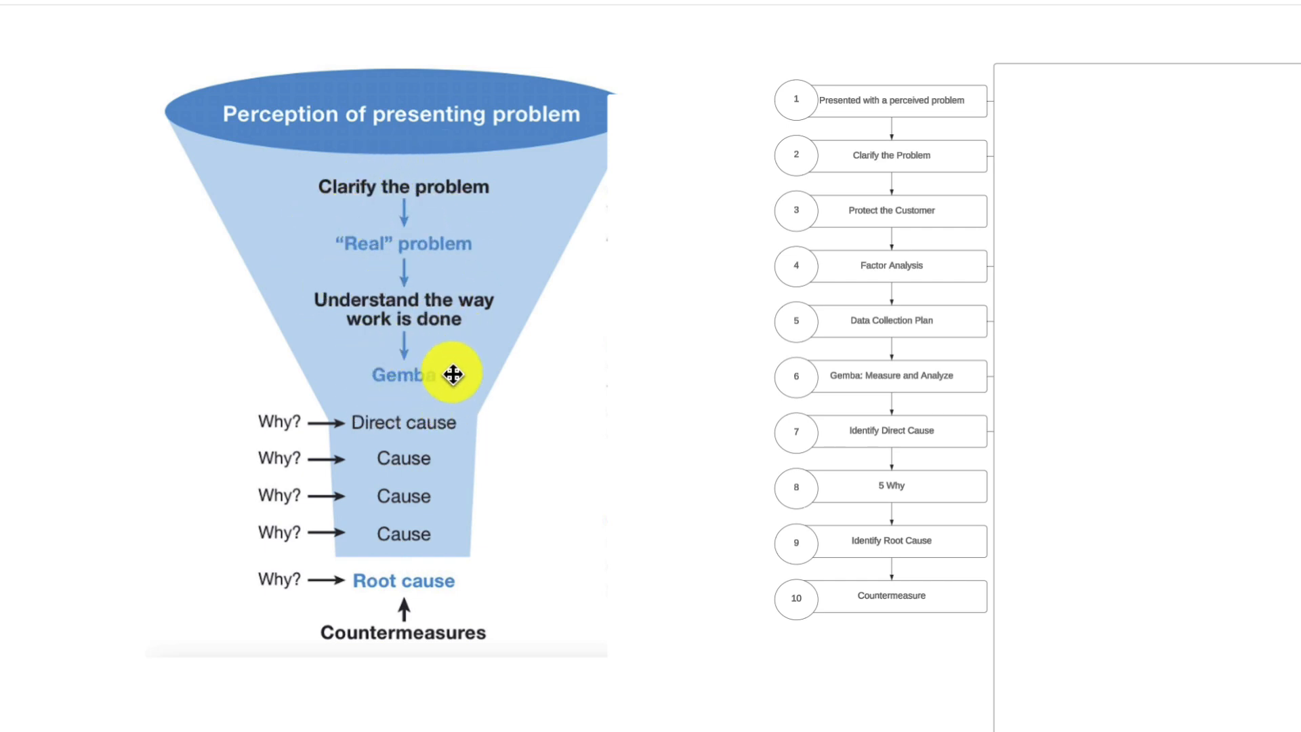
pyautogui.moveTo(408, 369)
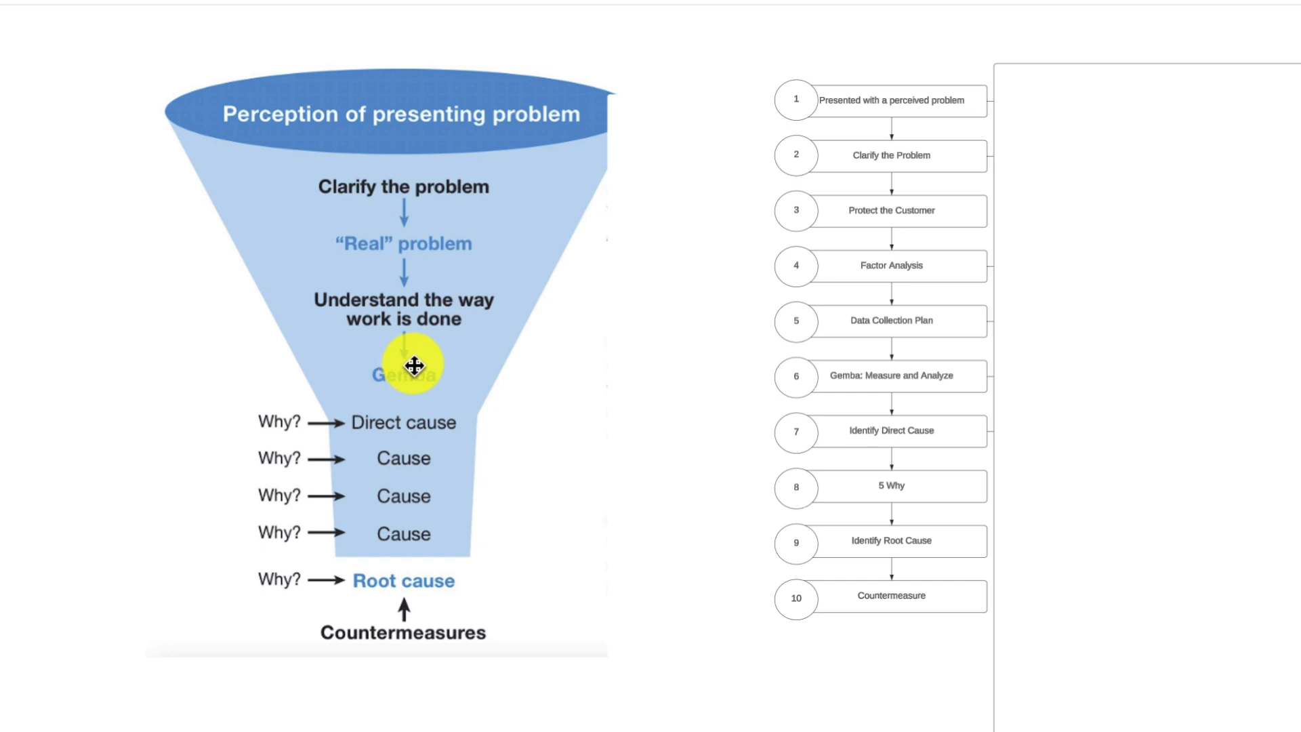
pyautogui.moveTo(444, 404)
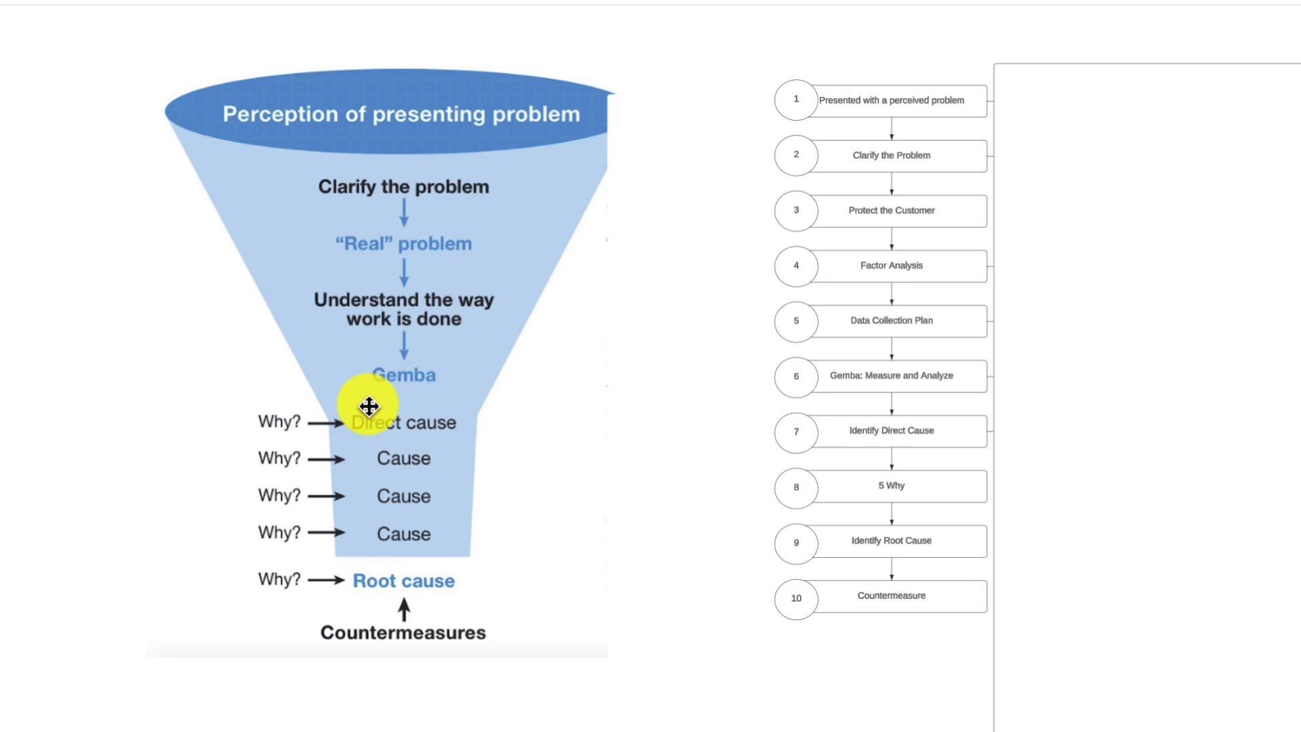
pyautogui.moveTo(399, 552)
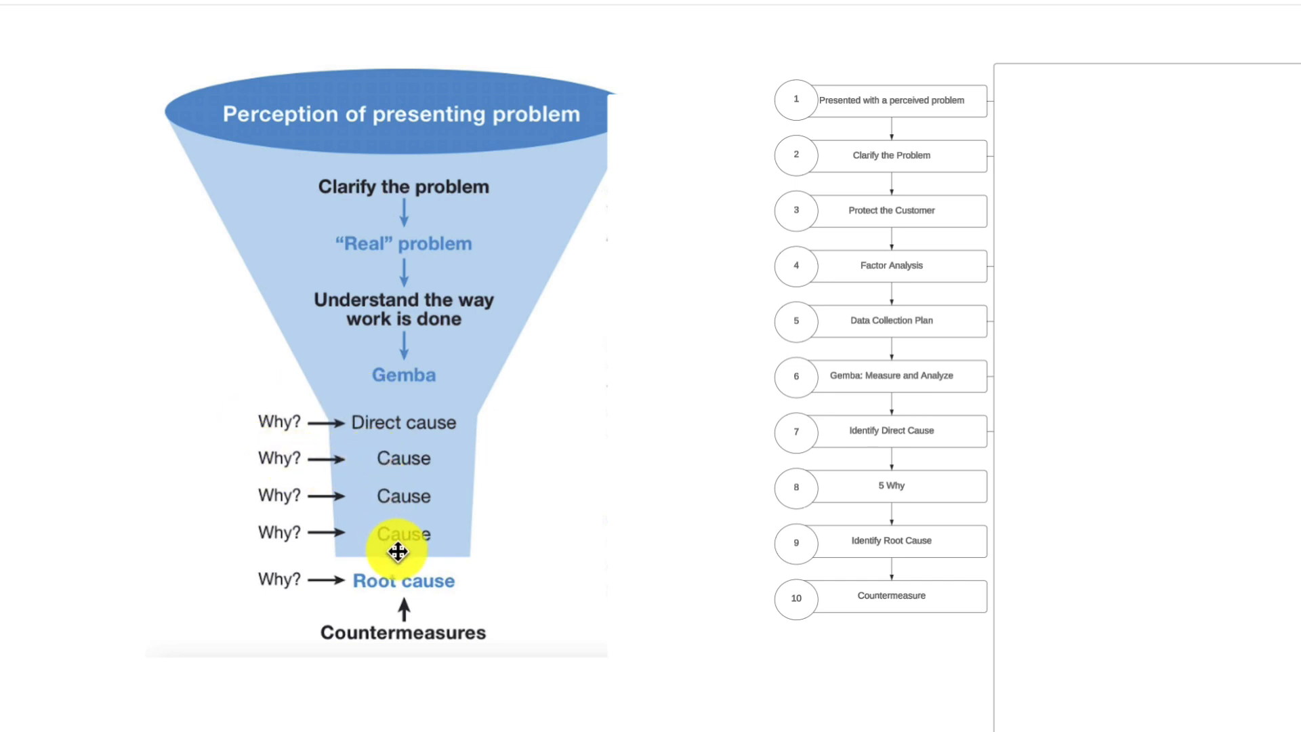
pyautogui.moveTo(424, 652)
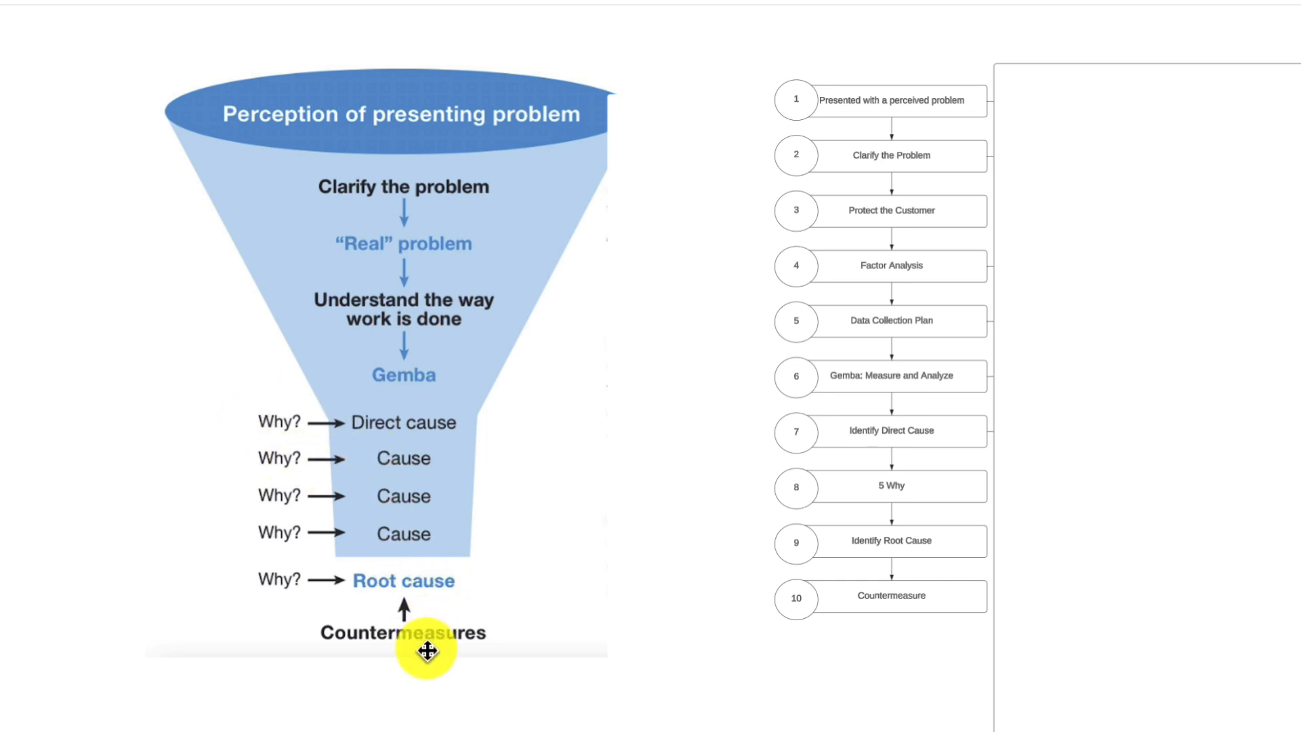
pyautogui.moveTo(545, 581)
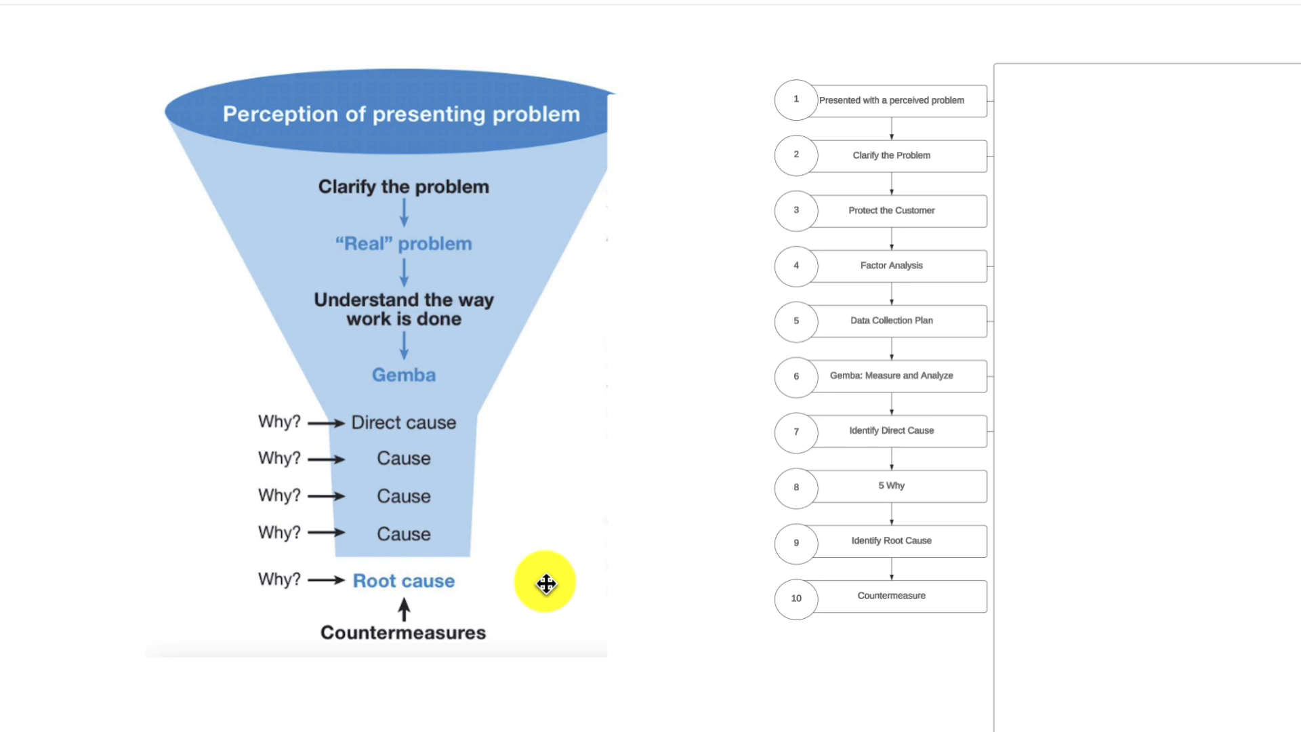
pyautogui.moveTo(606, 106)
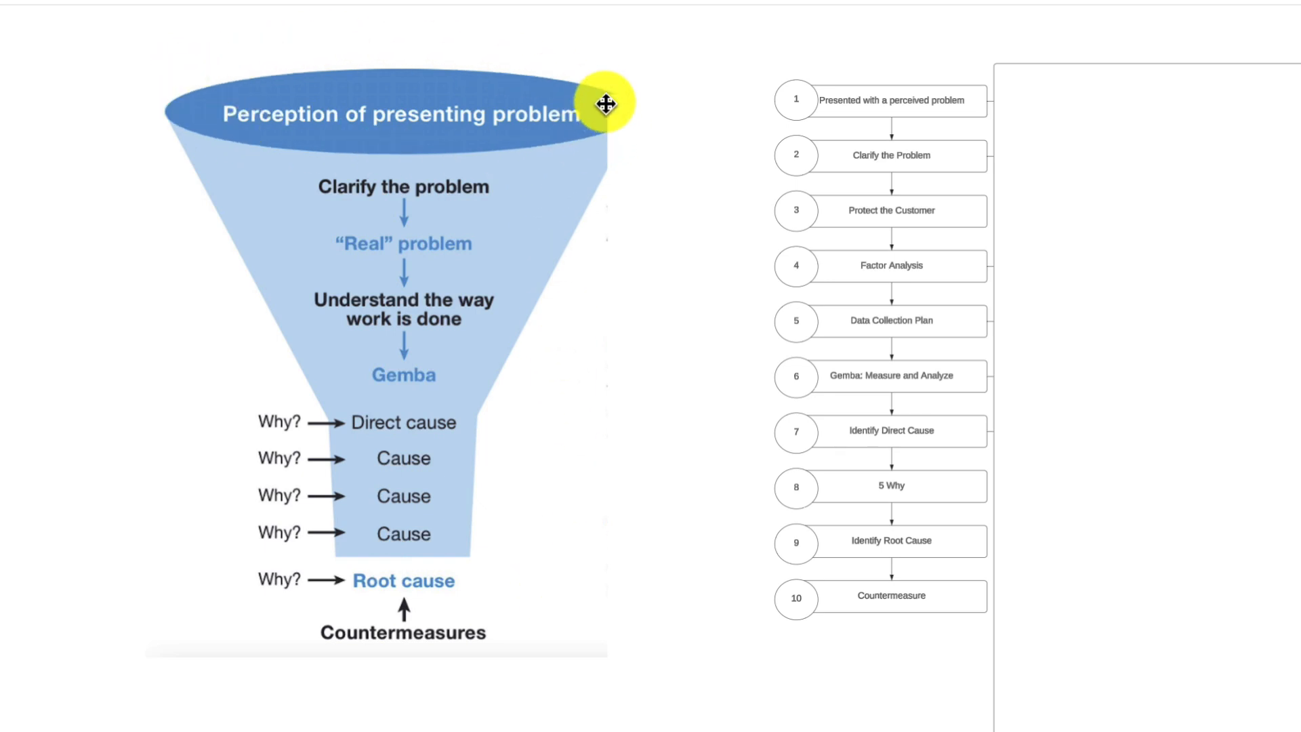
pyautogui.moveTo(469, 231)
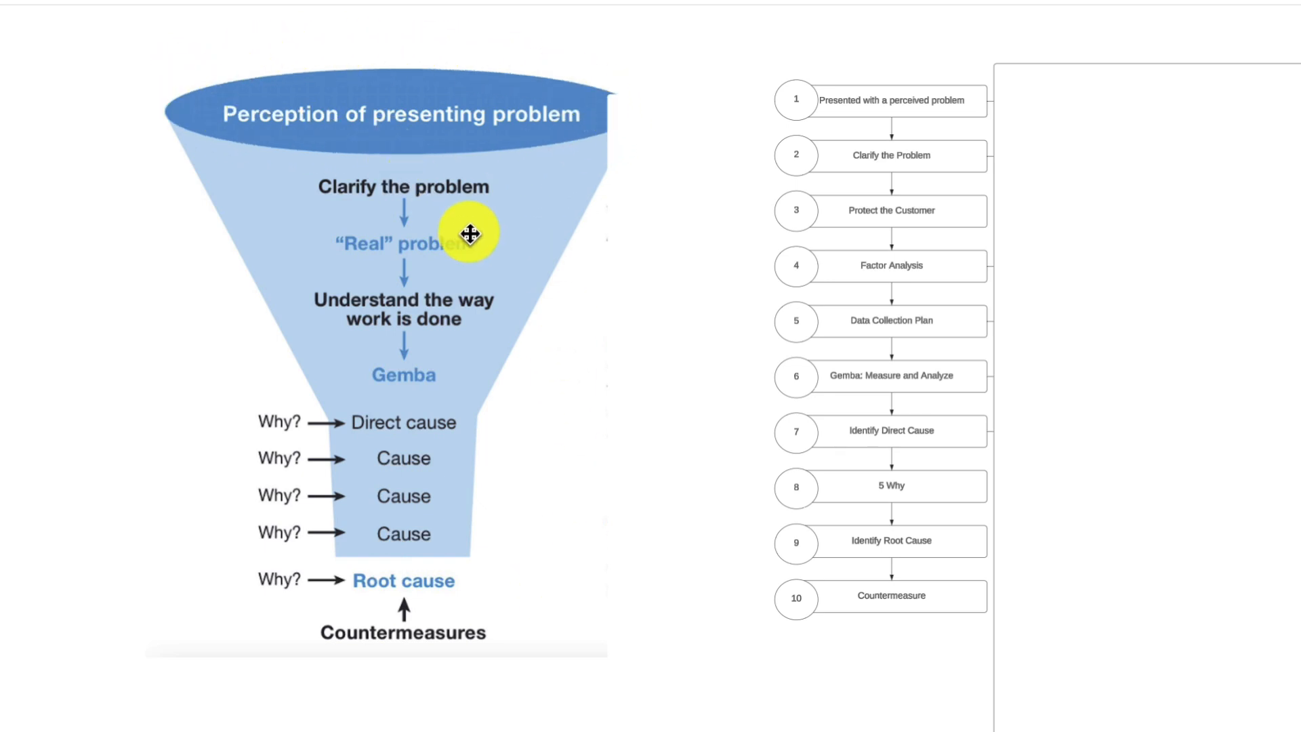
pyautogui.moveTo(438, 378)
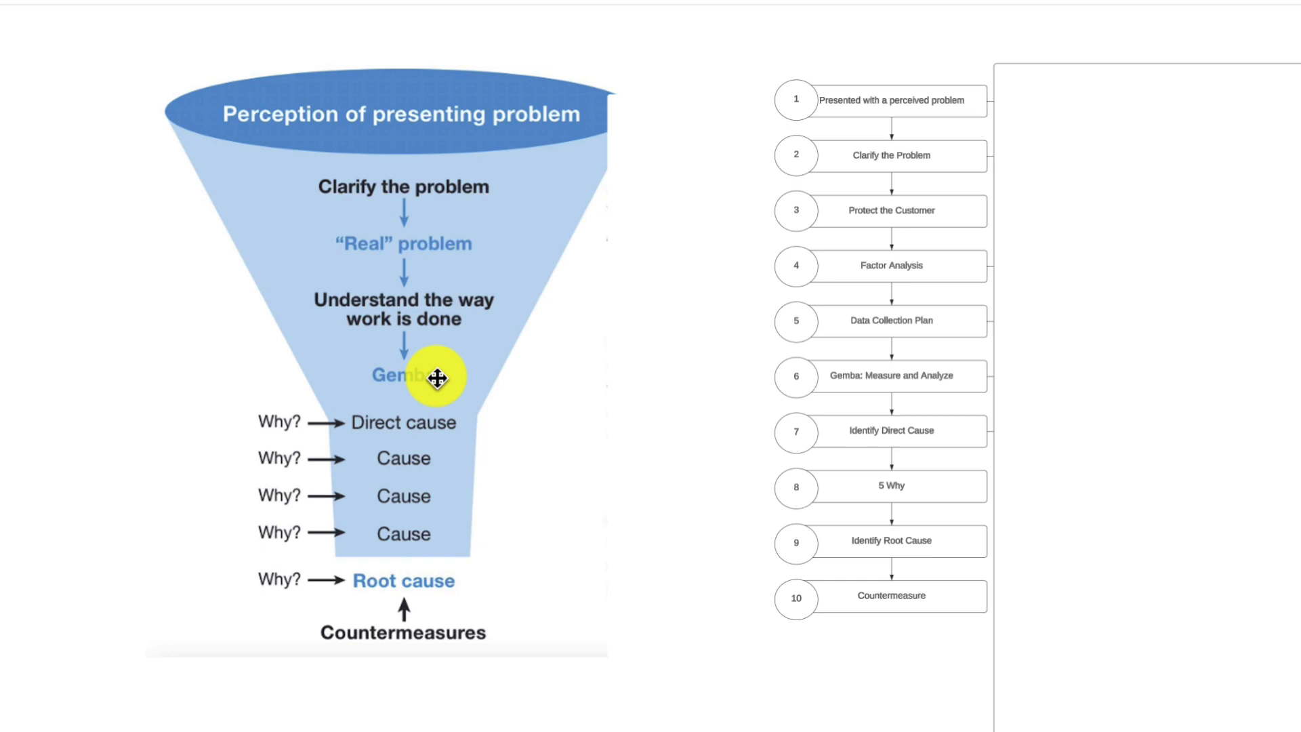
pyautogui.moveTo(455, 434)
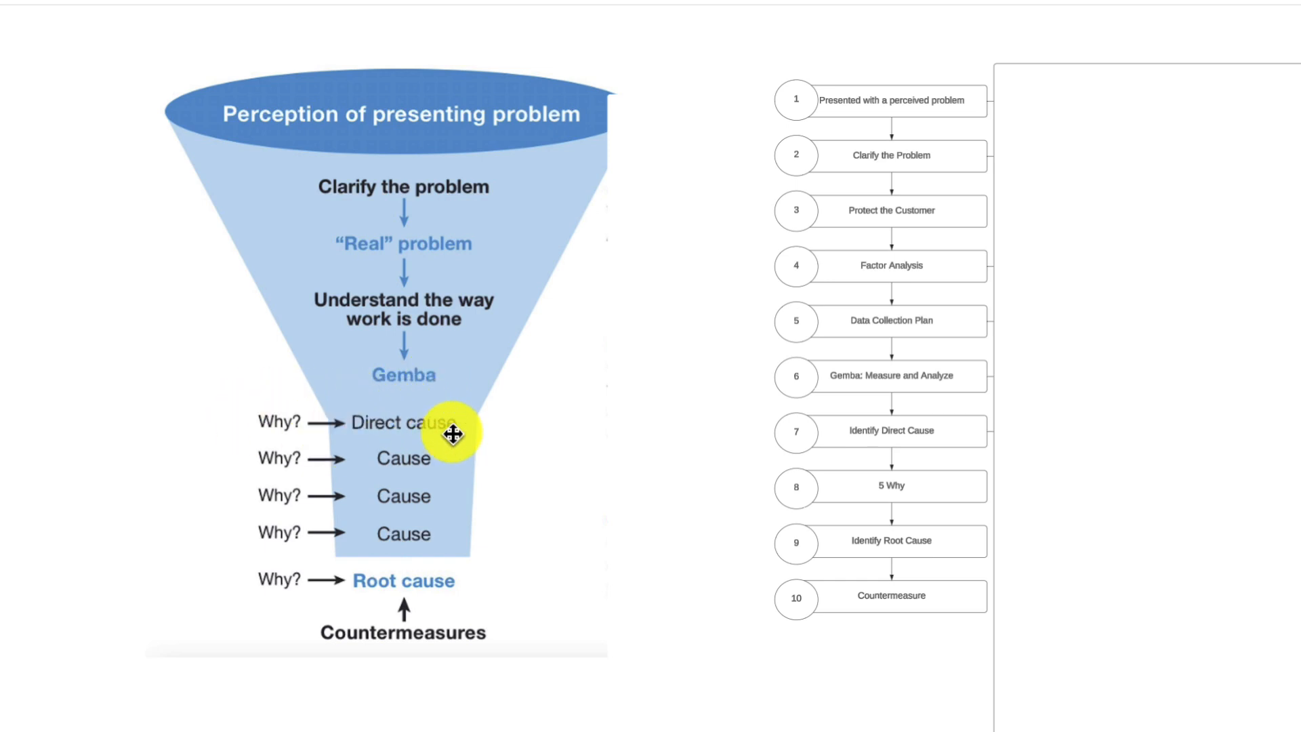
pyautogui.moveTo(242, 412)
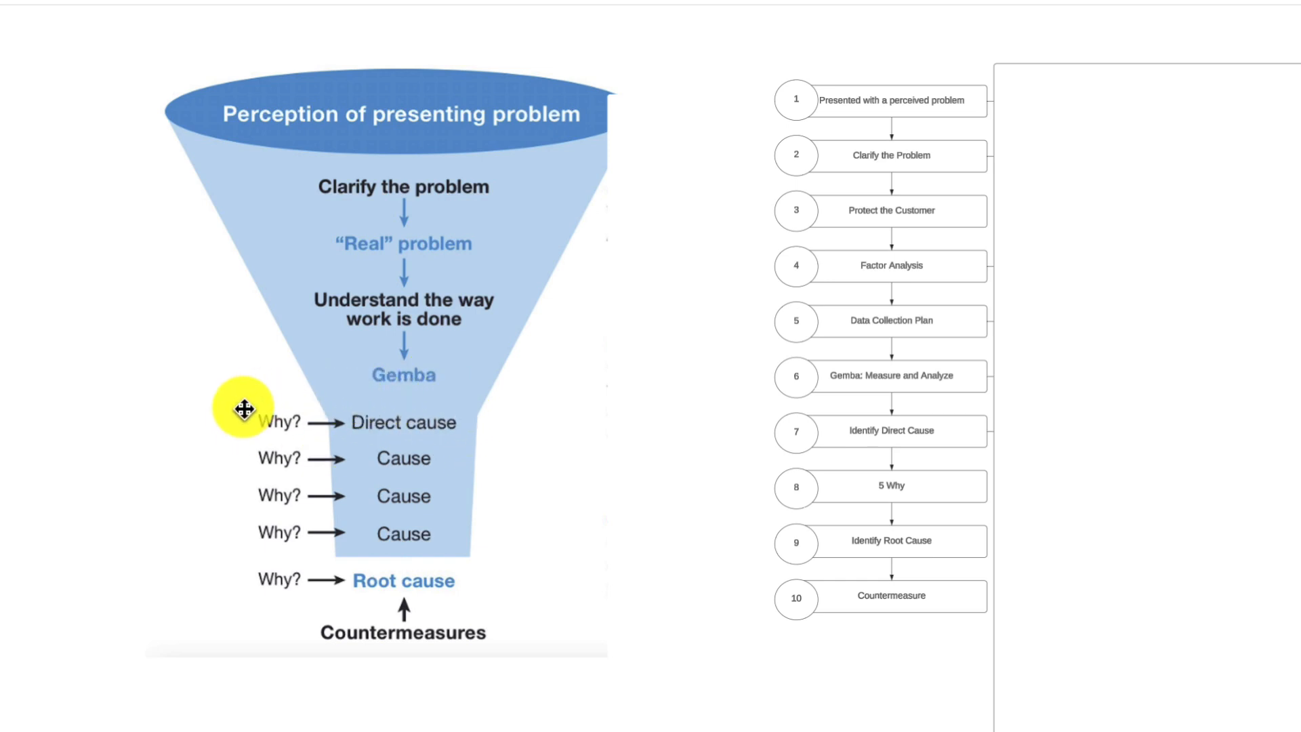
pyautogui.moveTo(507, 537)
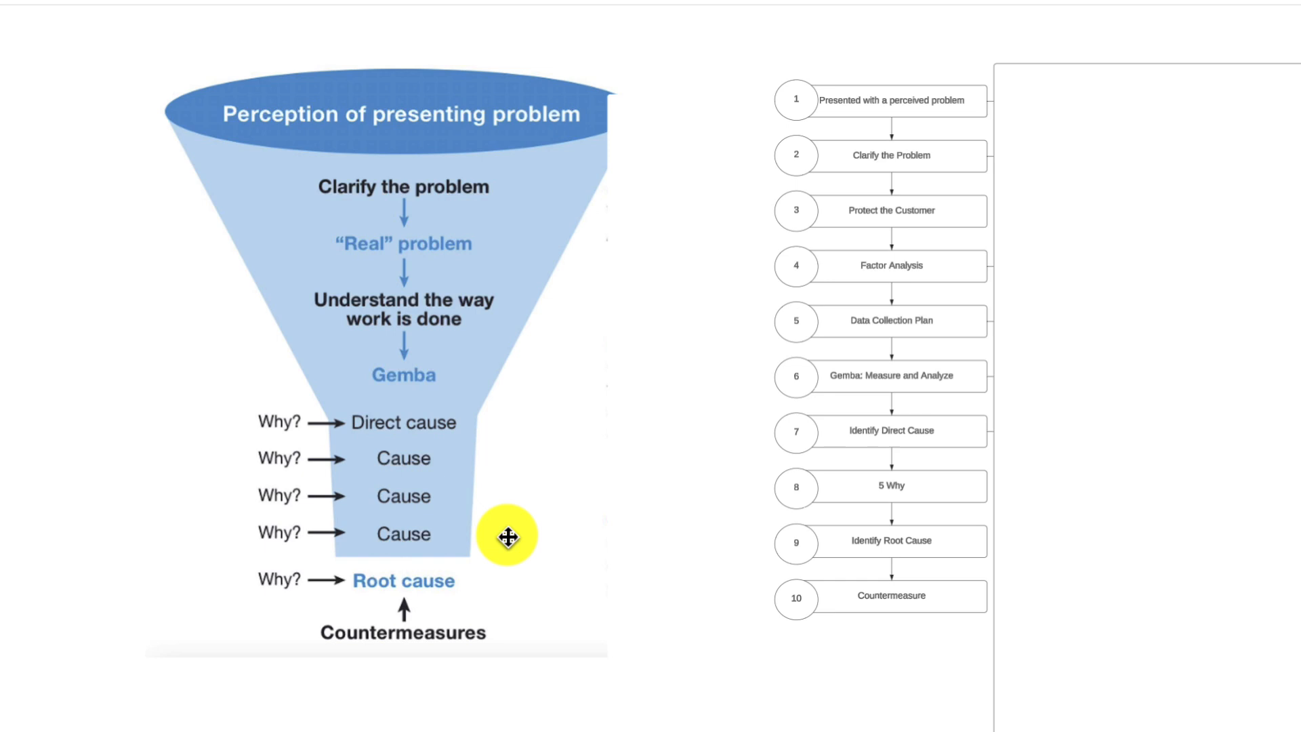
pyautogui.moveTo(356, 551)
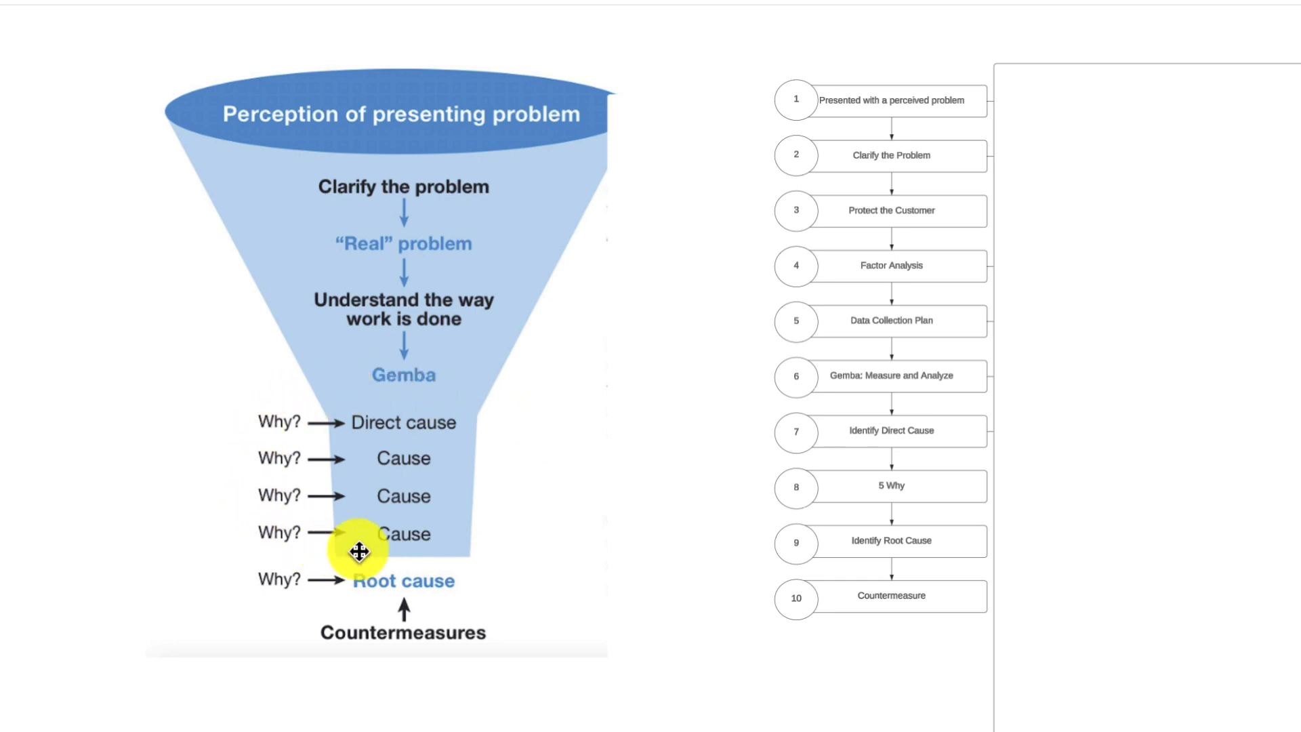
pyautogui.moveTo(339, 129)
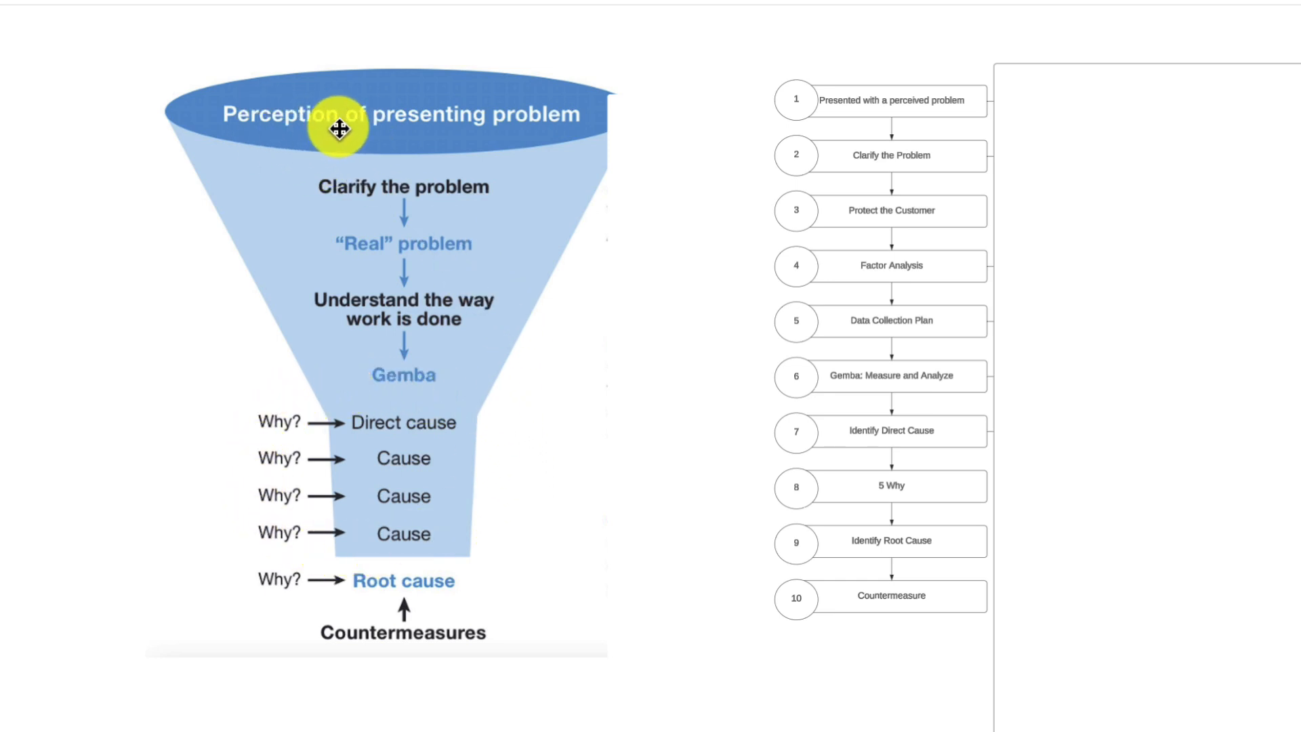
pyautogui.moveTo(465, 507)
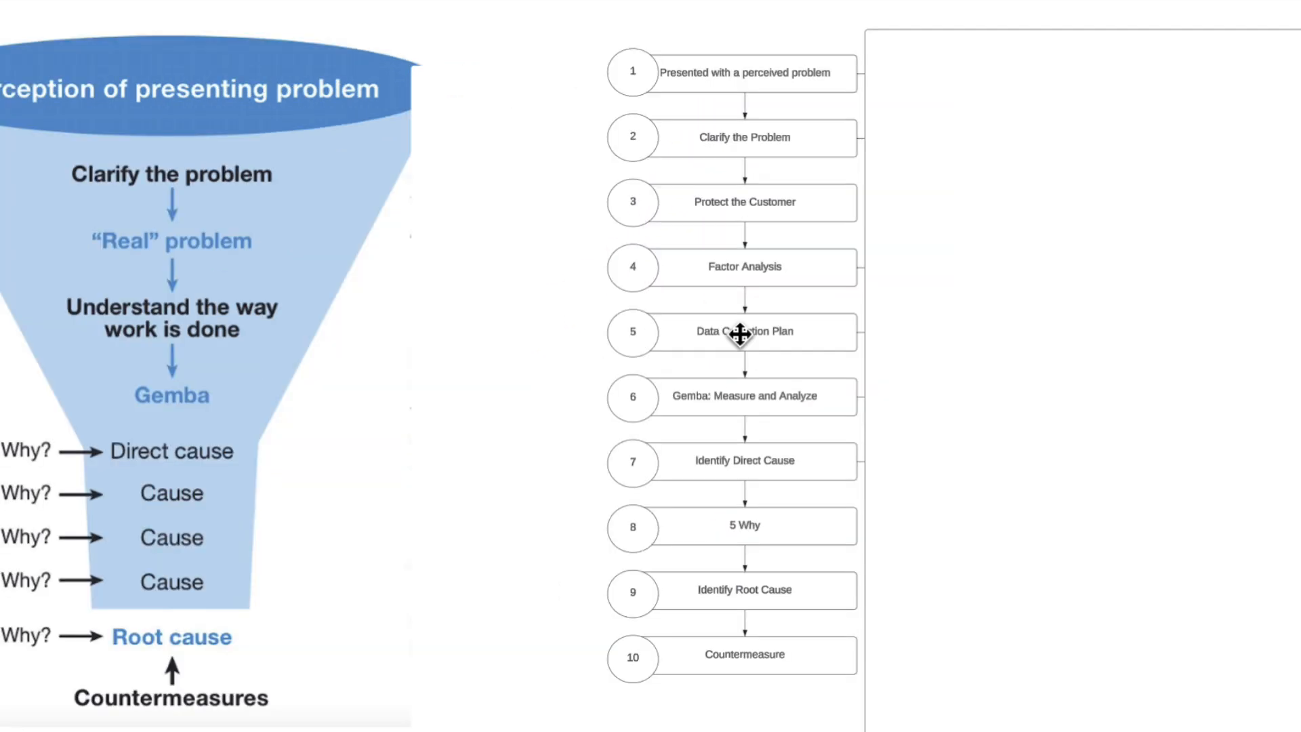
pyautogui.moveTo(769, 109)
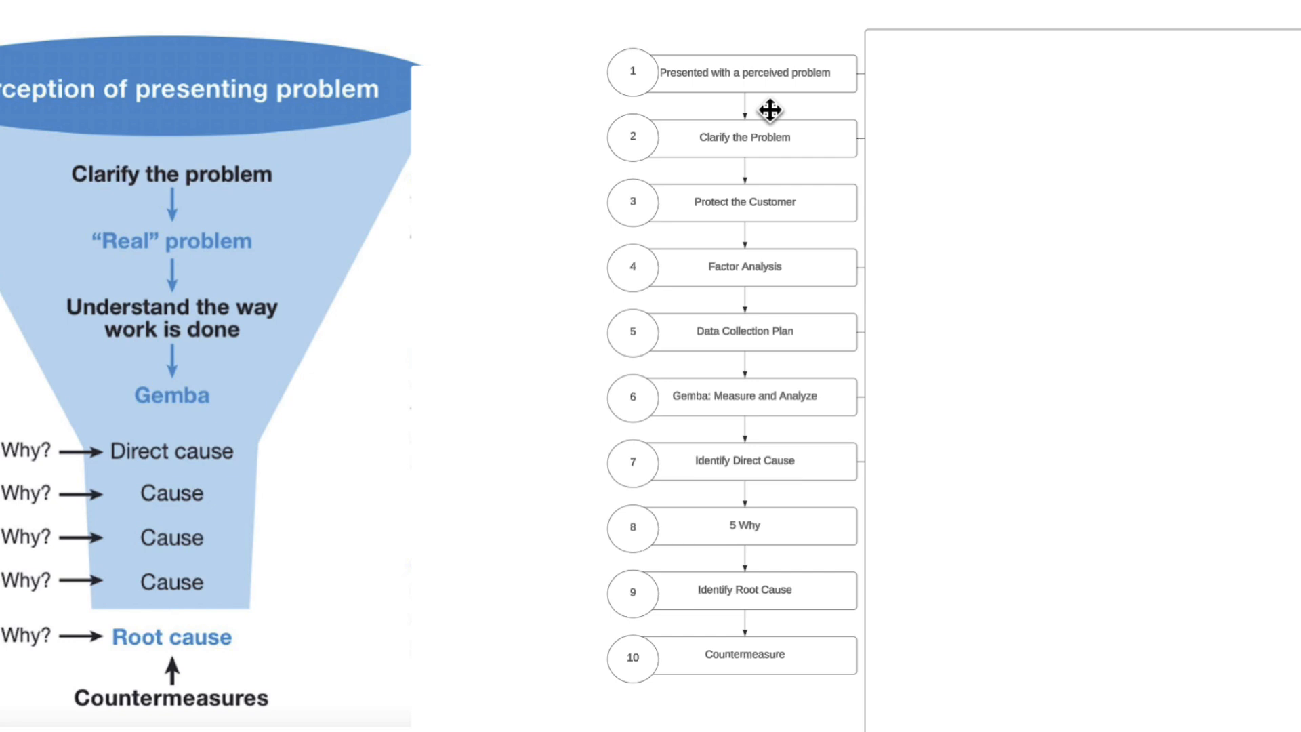
pyautogui.moveTo(720, 313)
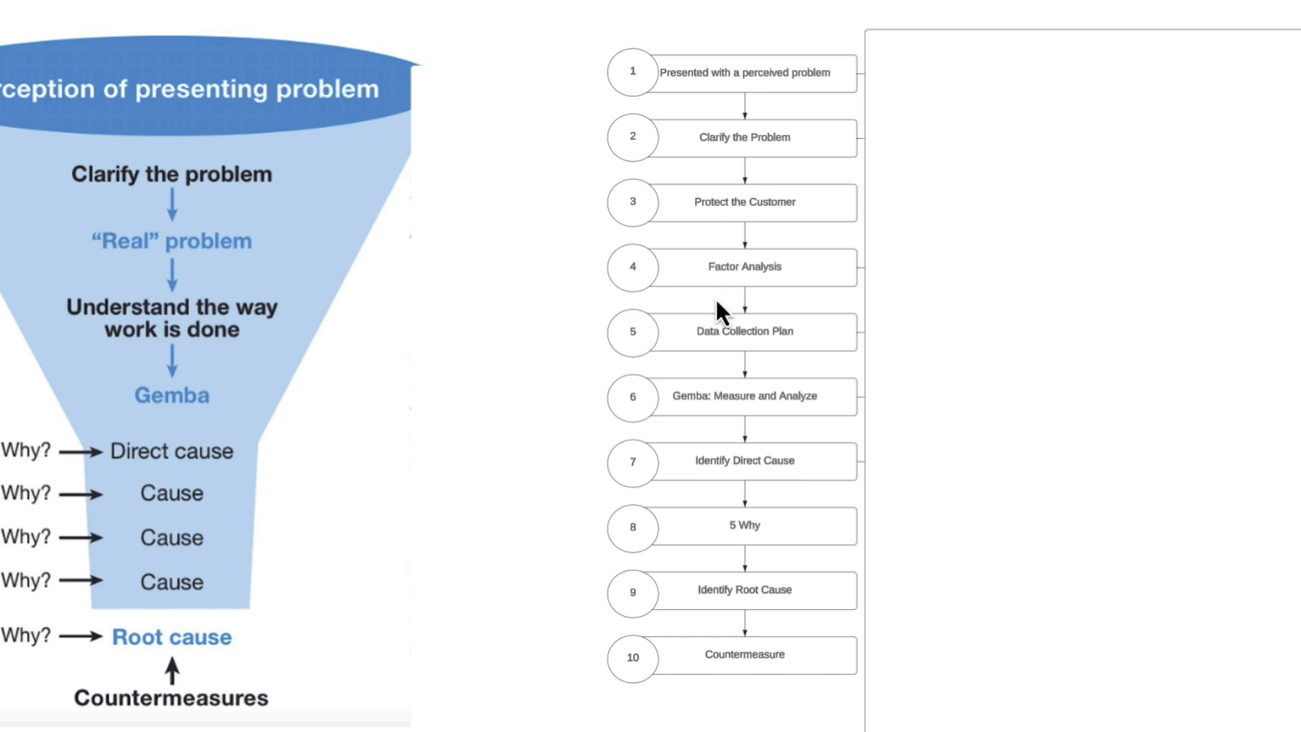
pyautogui.moveTo(715, 300)
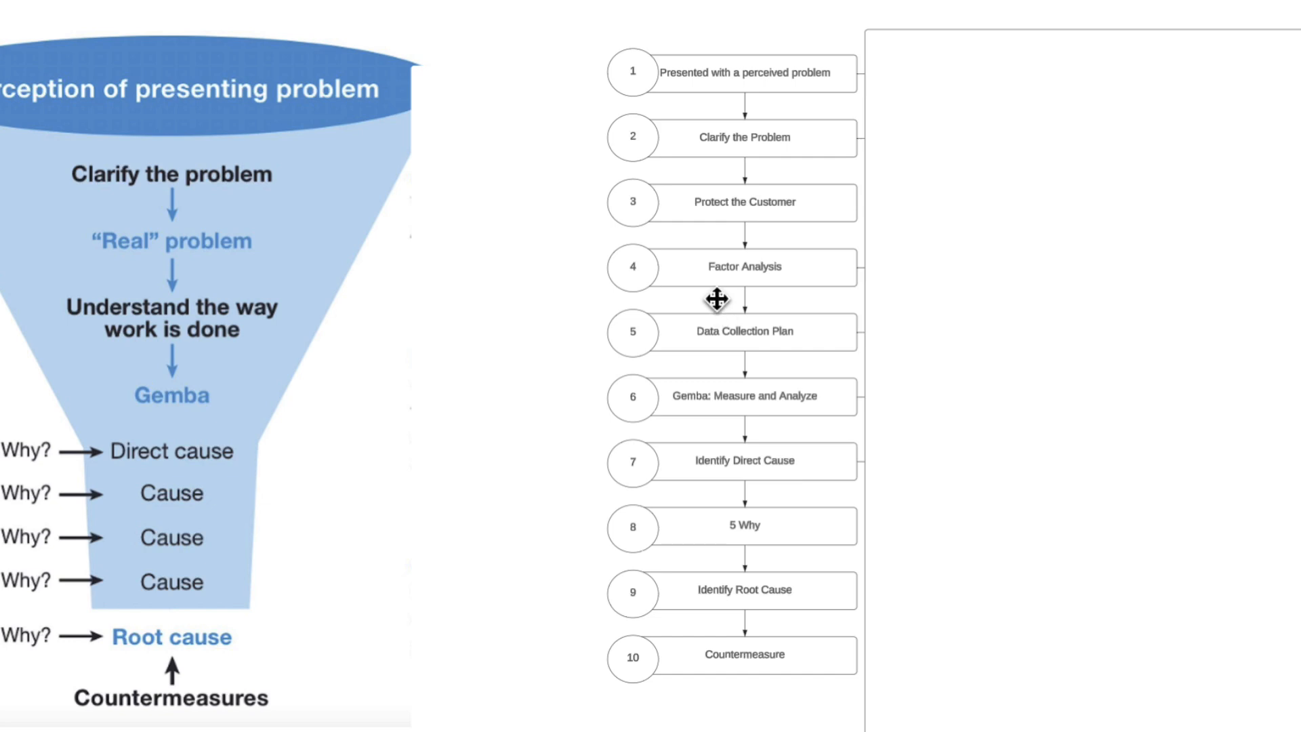
pyautogui.moveTo(720, 340)
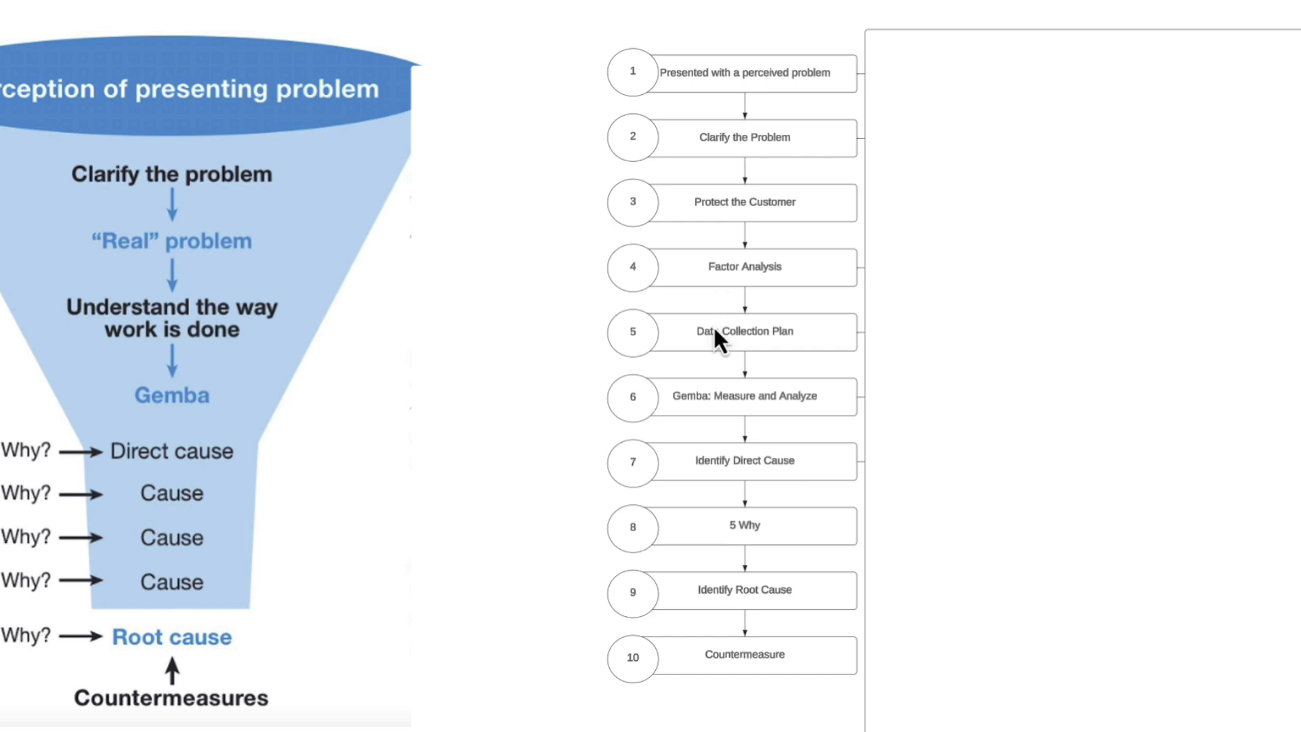
pyautogui.moveTo(704, 481)
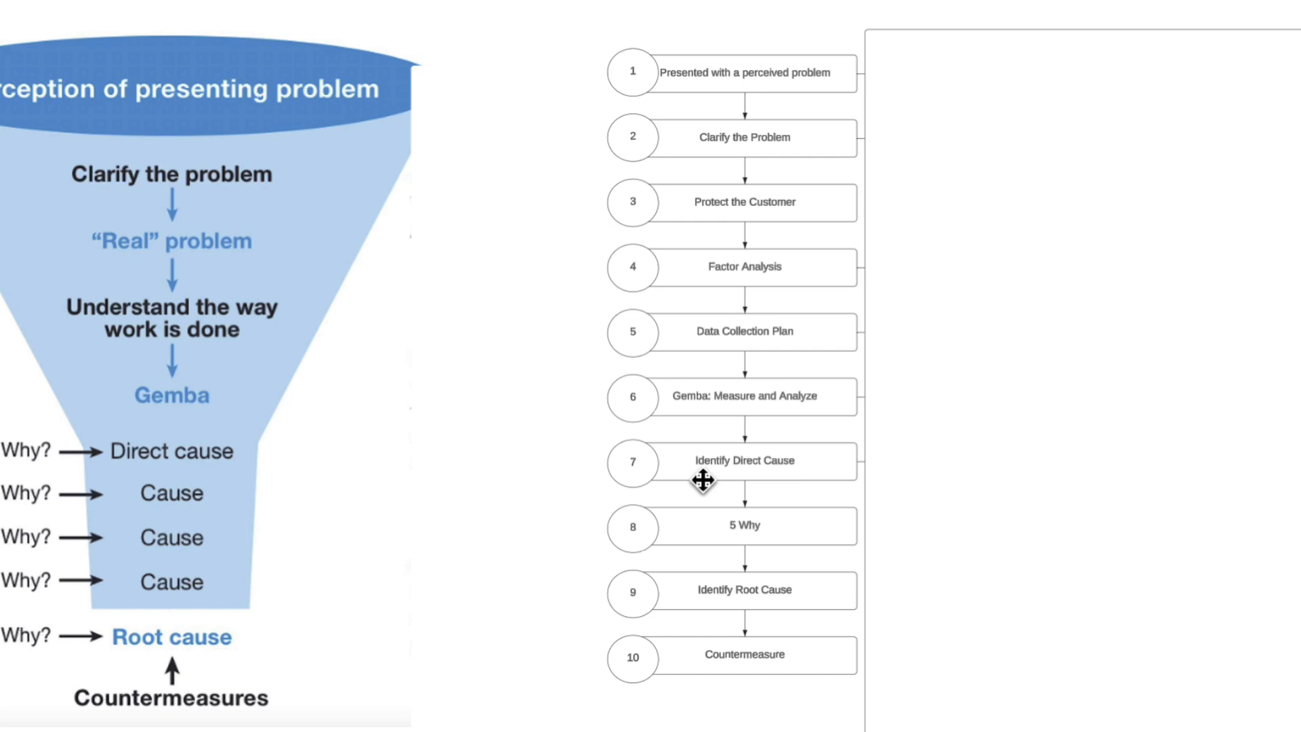
pyautogui.moveTo(777, 478)
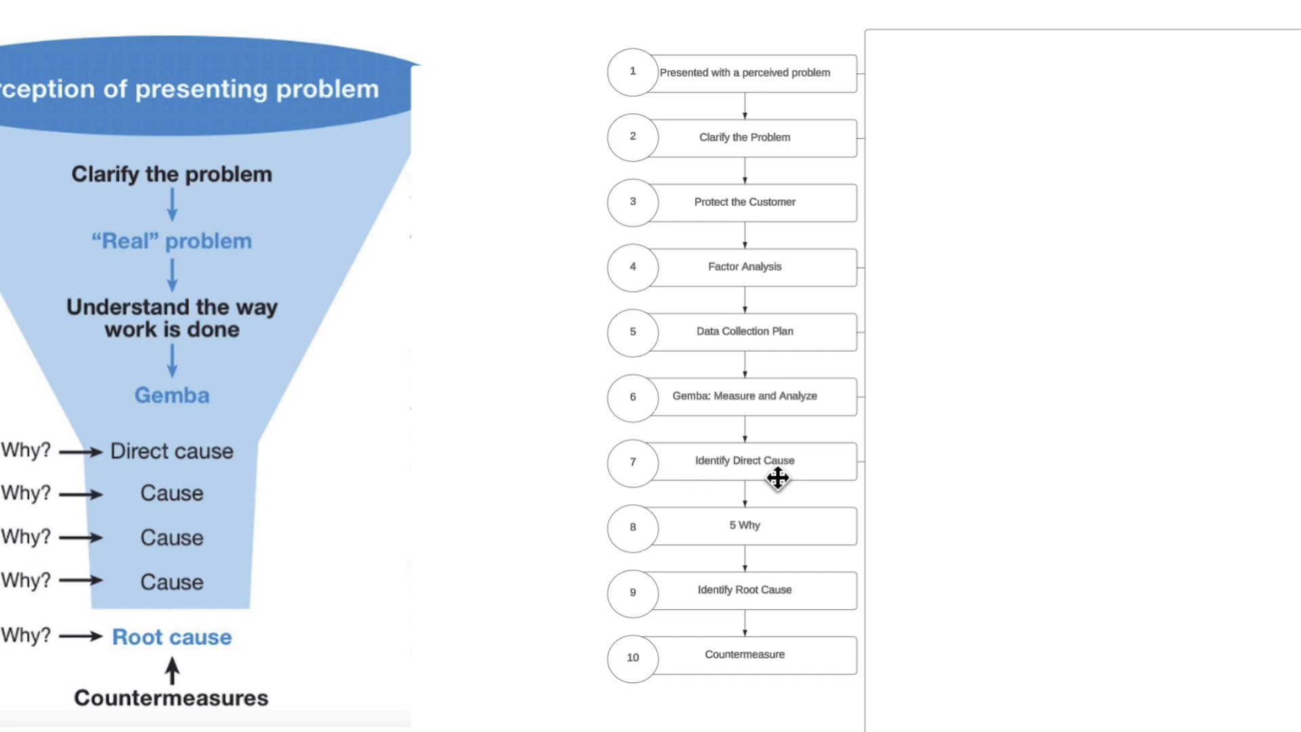
pyautogui.moveTo(772, 639)
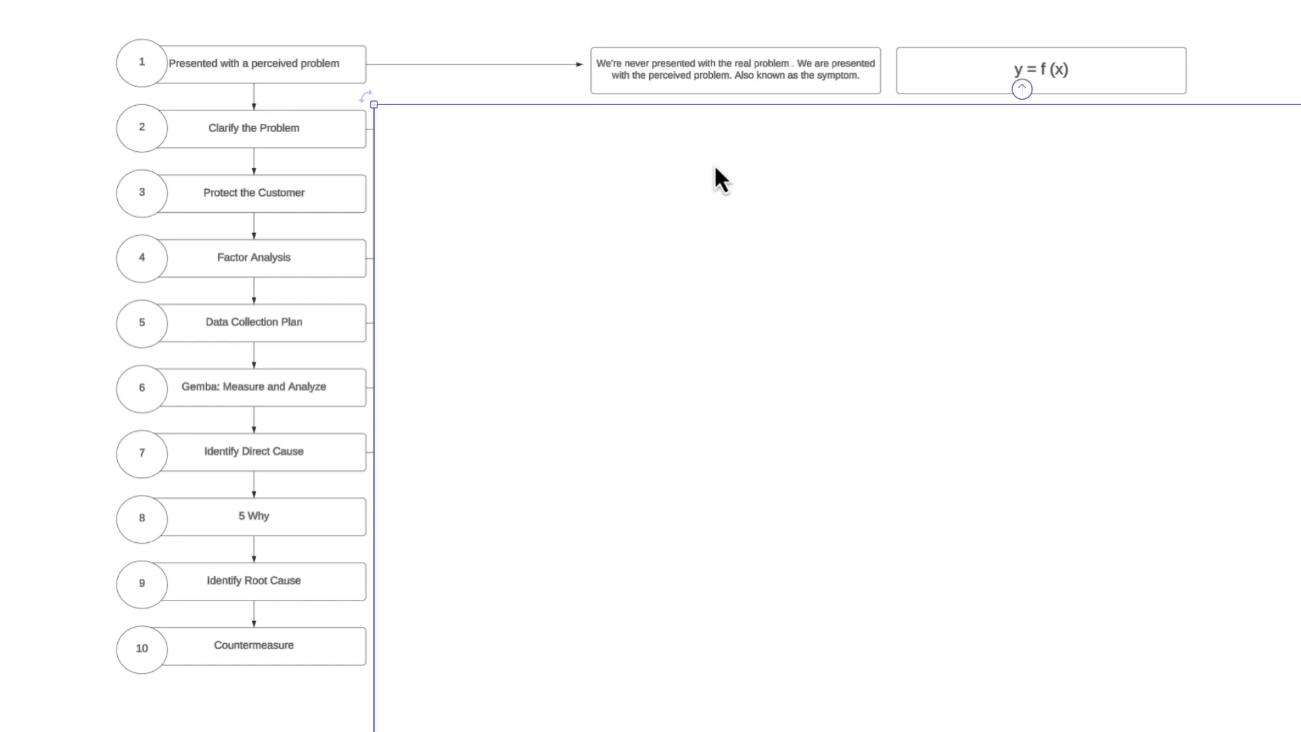
pyautogui.moveTo(709, 83)
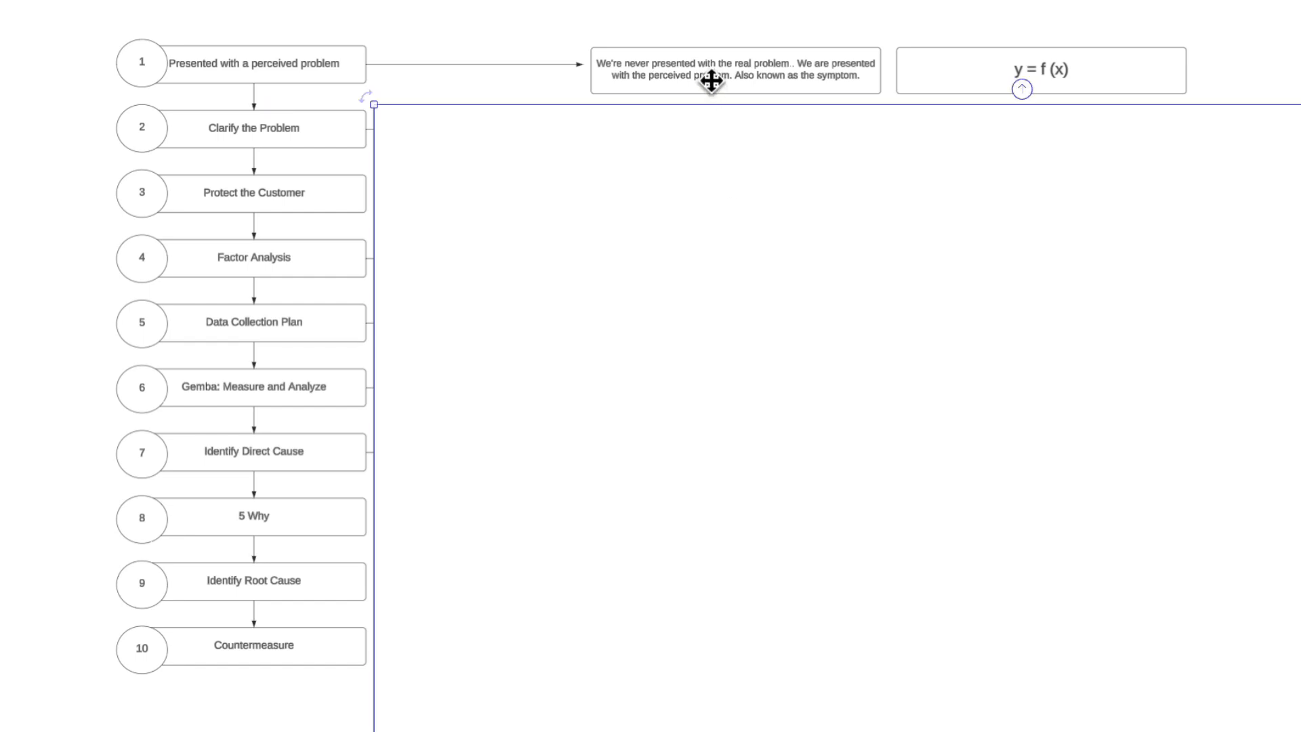
pyautogui.moveTo(1226, 113)
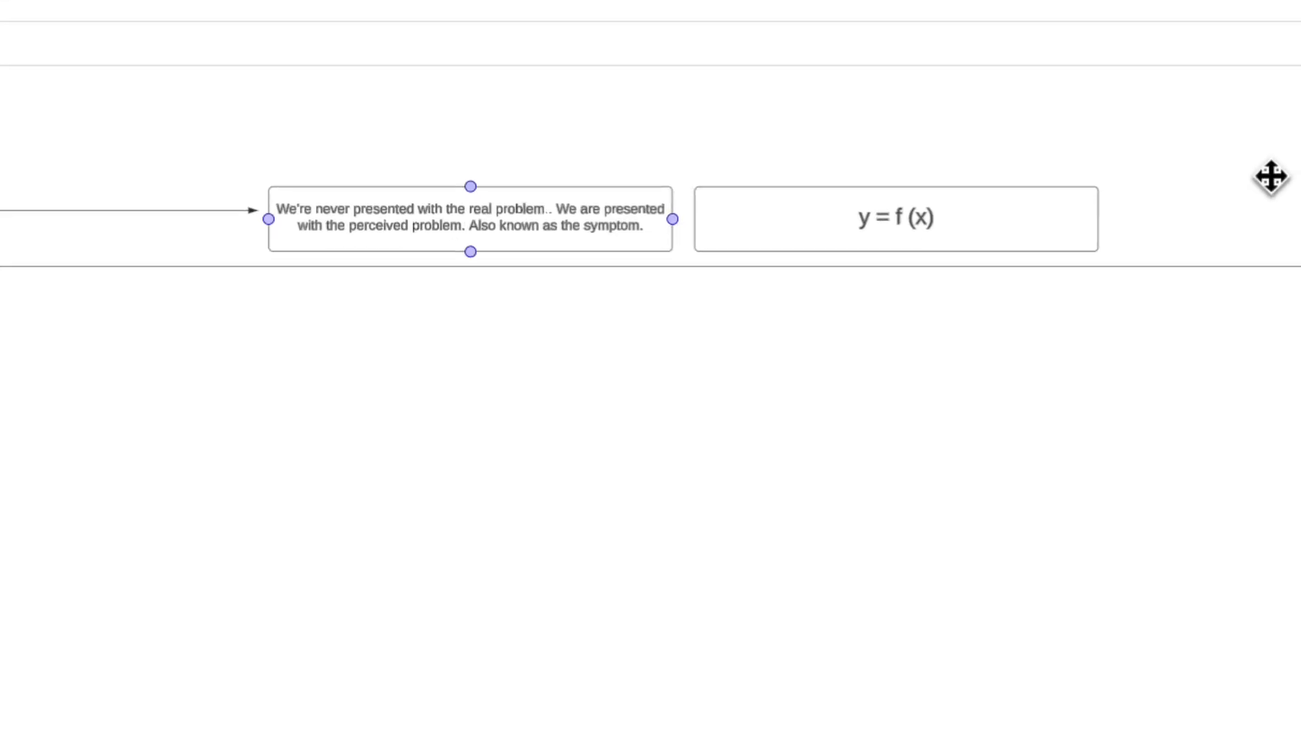
pyautogui.click(872, 243)
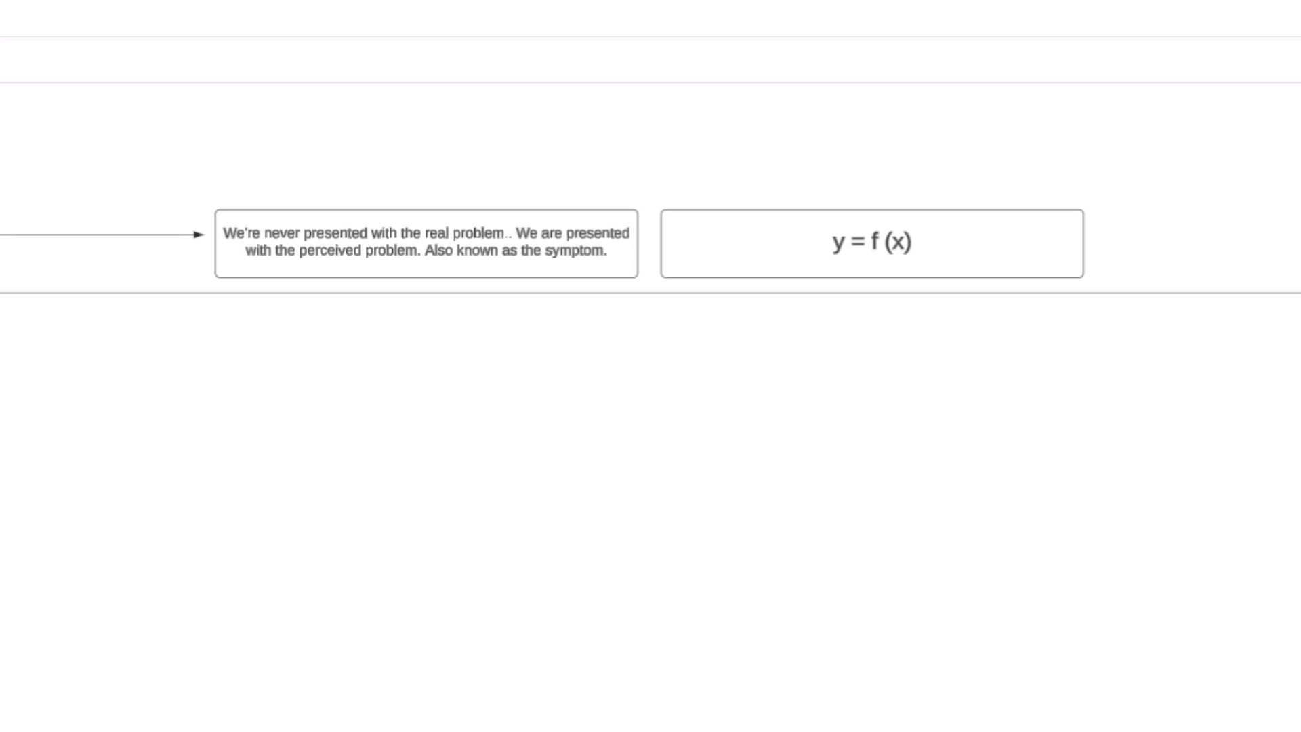
pyautogui.click(872, 243)
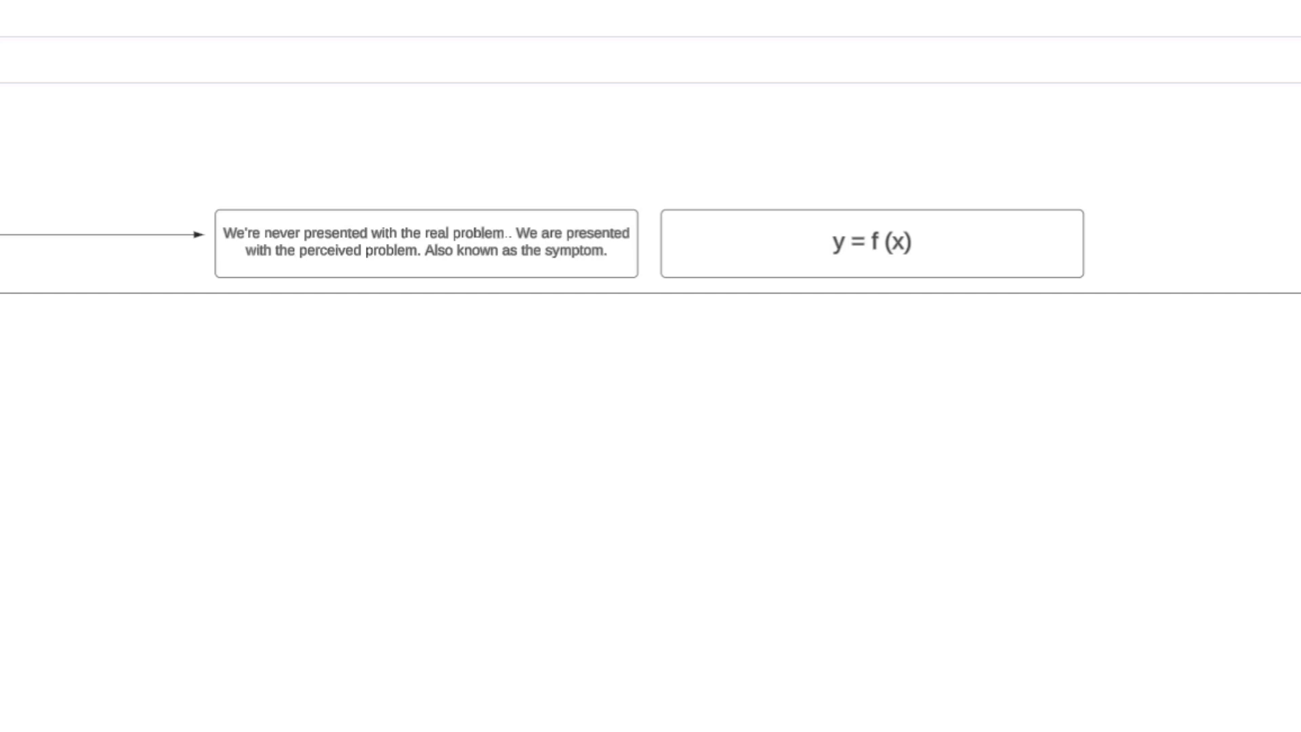
pyautogui.moveTo(1282, 253)
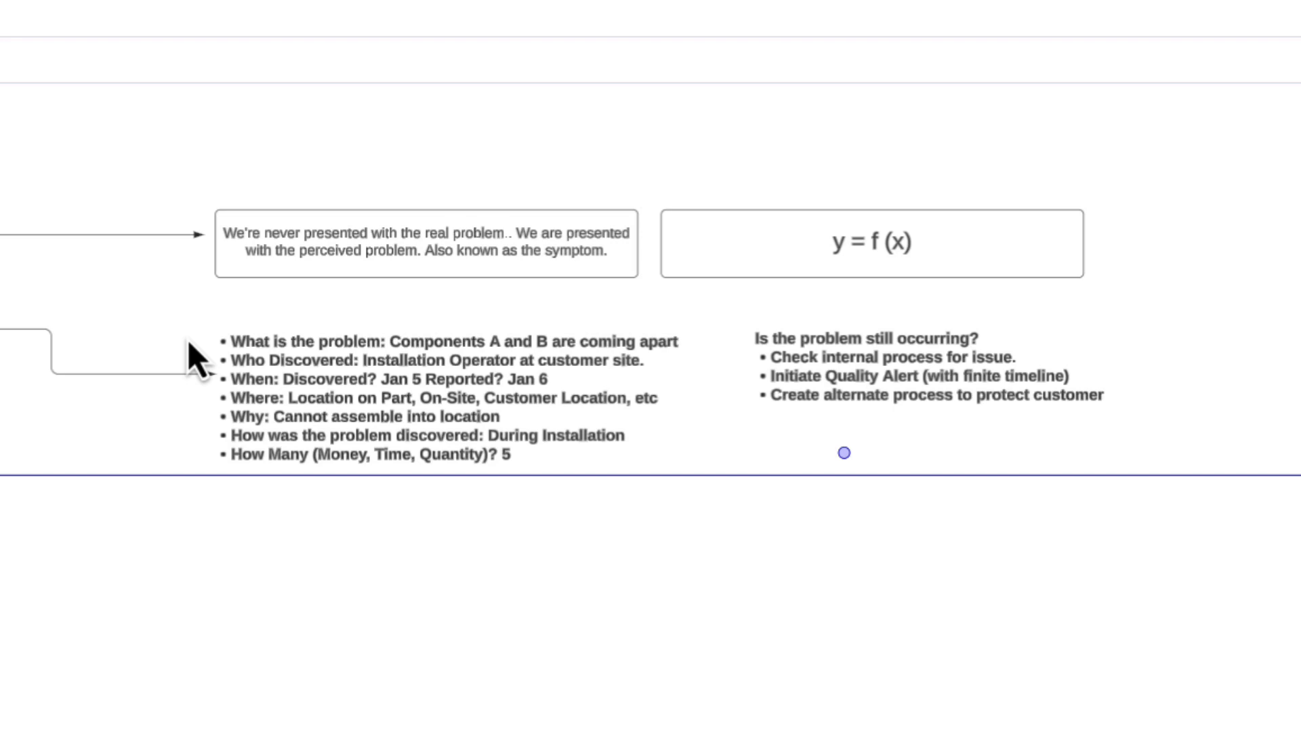
# Step: Pan below the step 1 notes to show the 5W2H bullets and 'Is the problem still occurring?' checklist
pyautogui.click(425, 244)
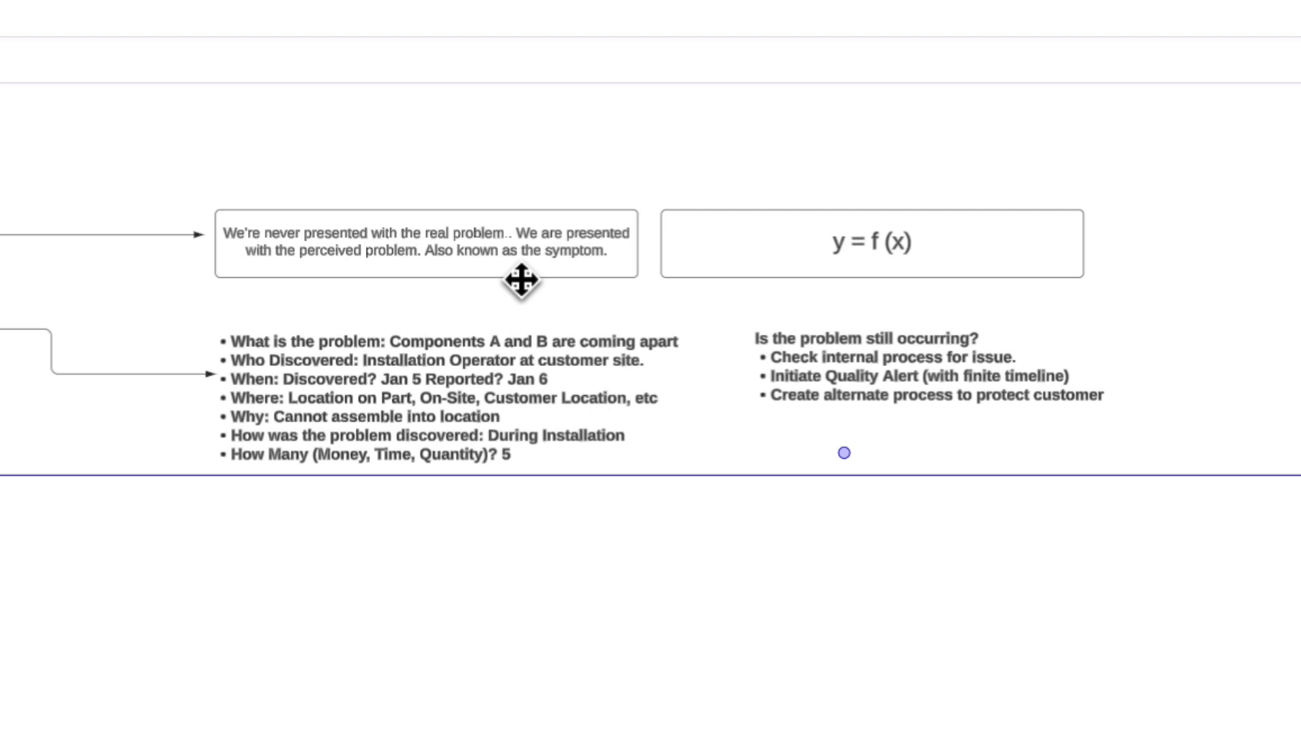
pyautogui.moveTo(454, 317)
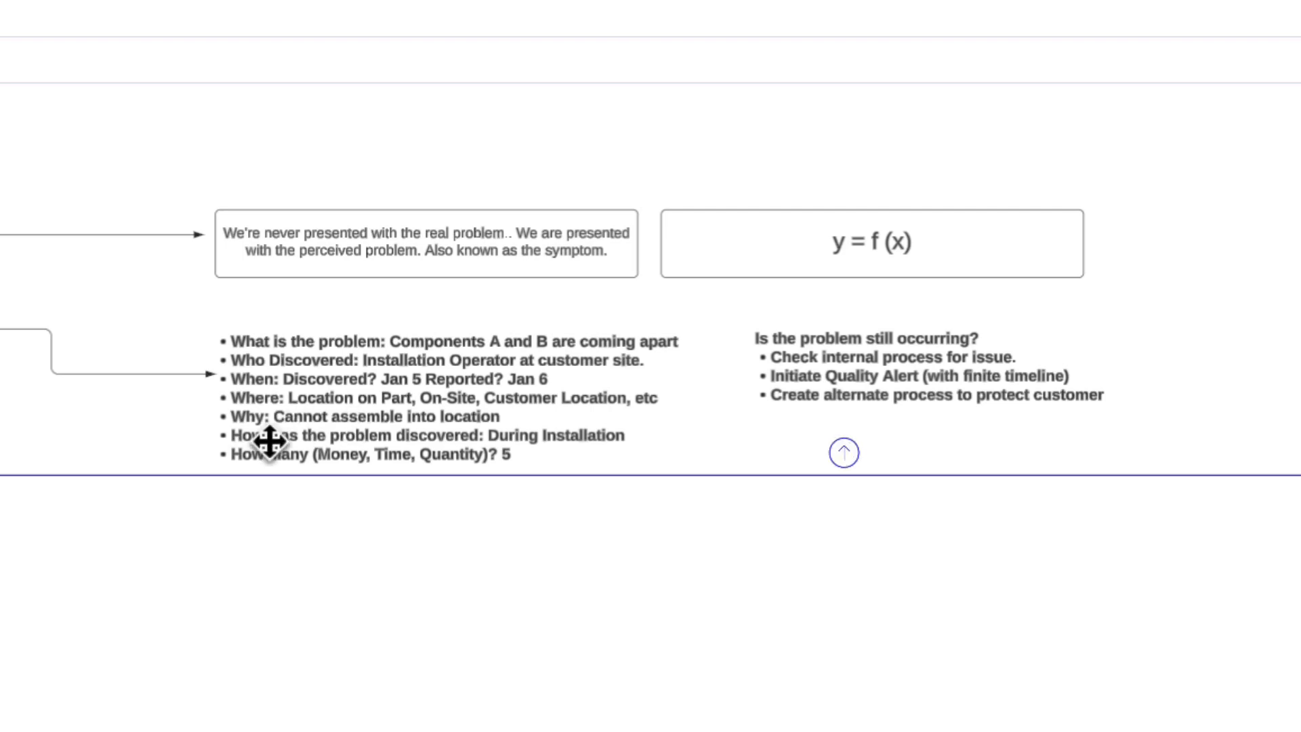
pyautogui.moveTo(560, 435)
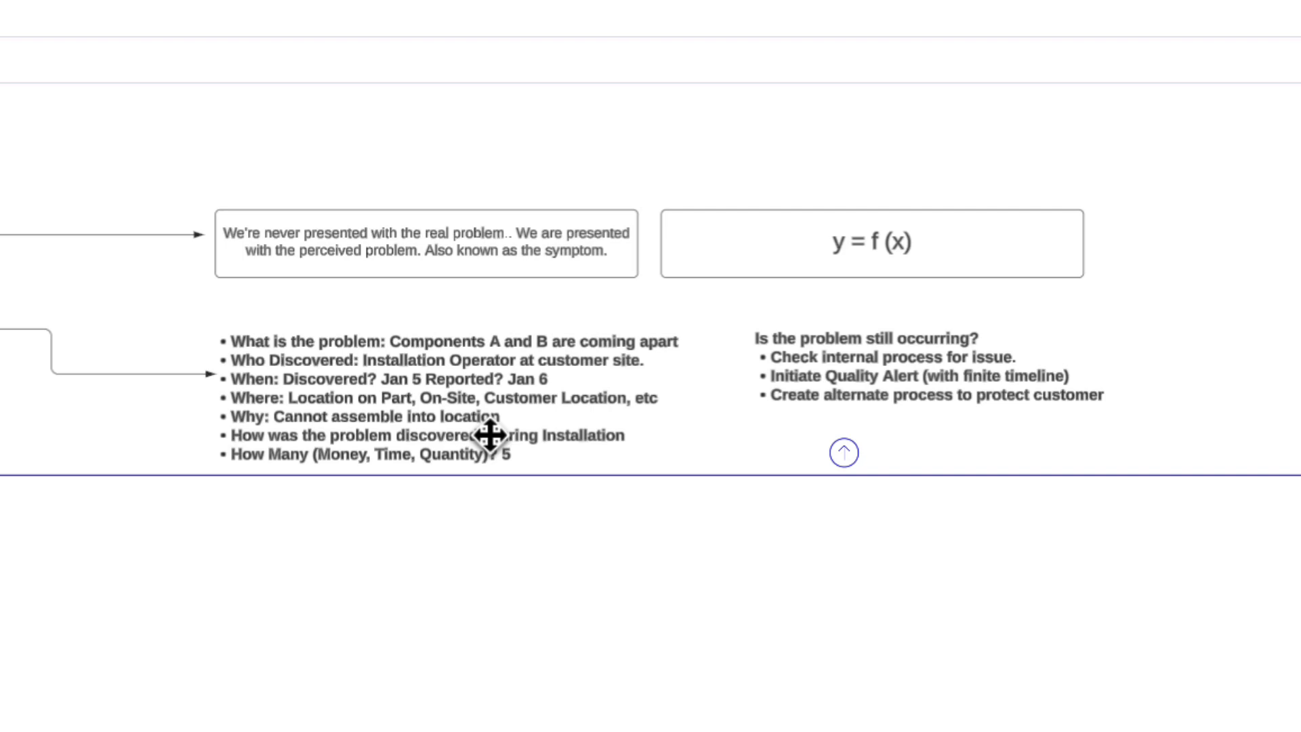
pyautogui.moveTo(399, 438)
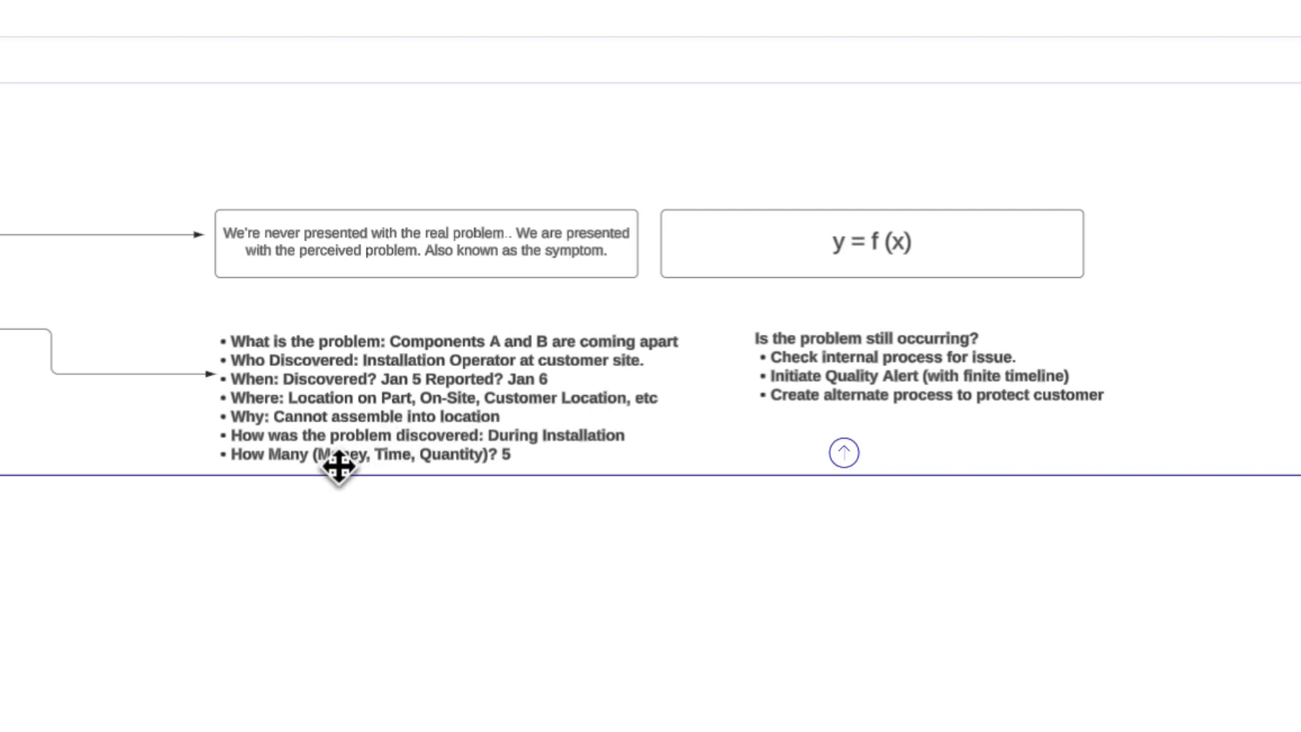
pyautogui.moveTo(530, 465)
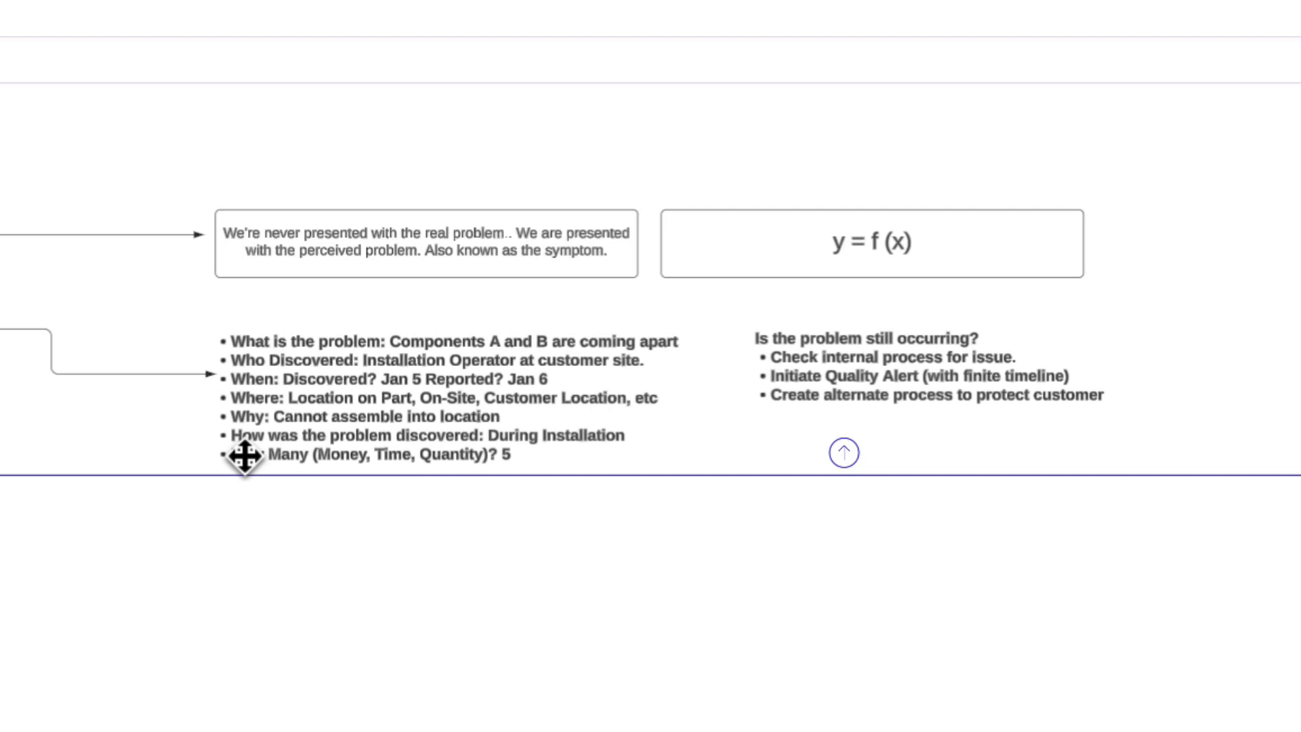
pyautogui.moveTo(531, 477)
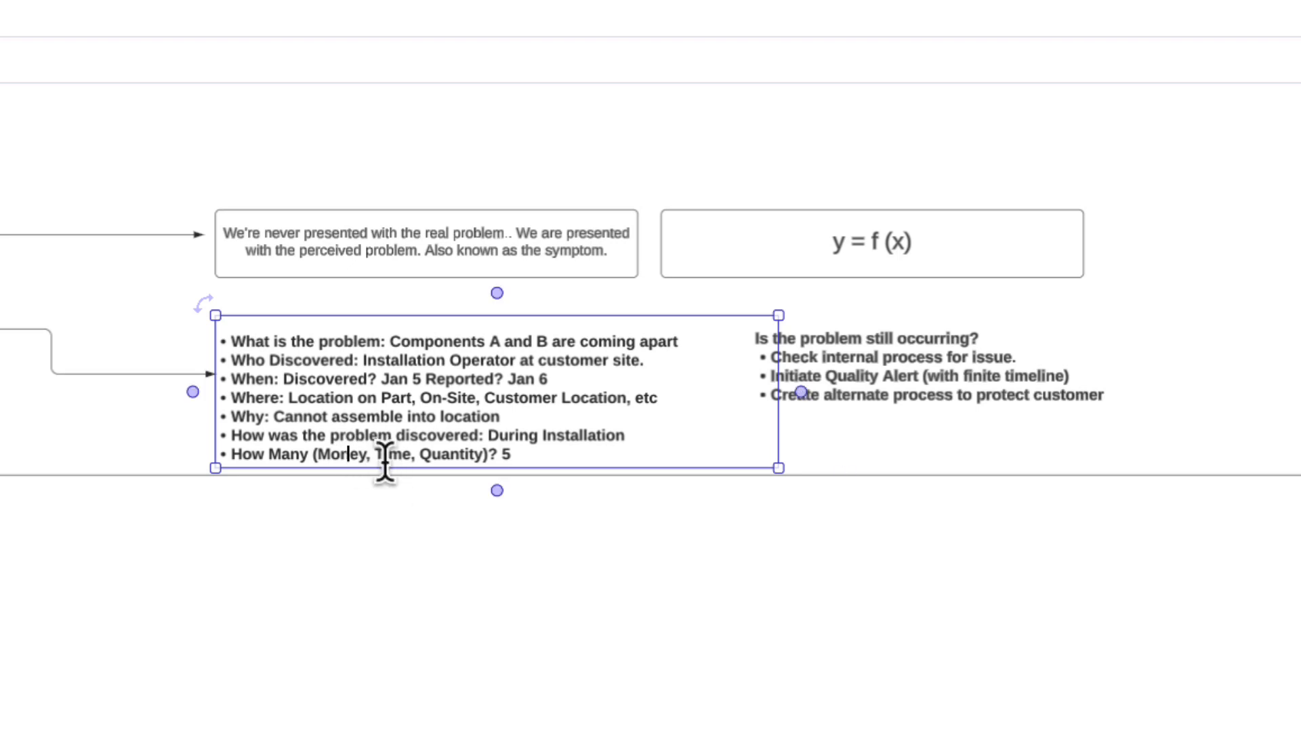
pyautogui.moveTo(457, 461)
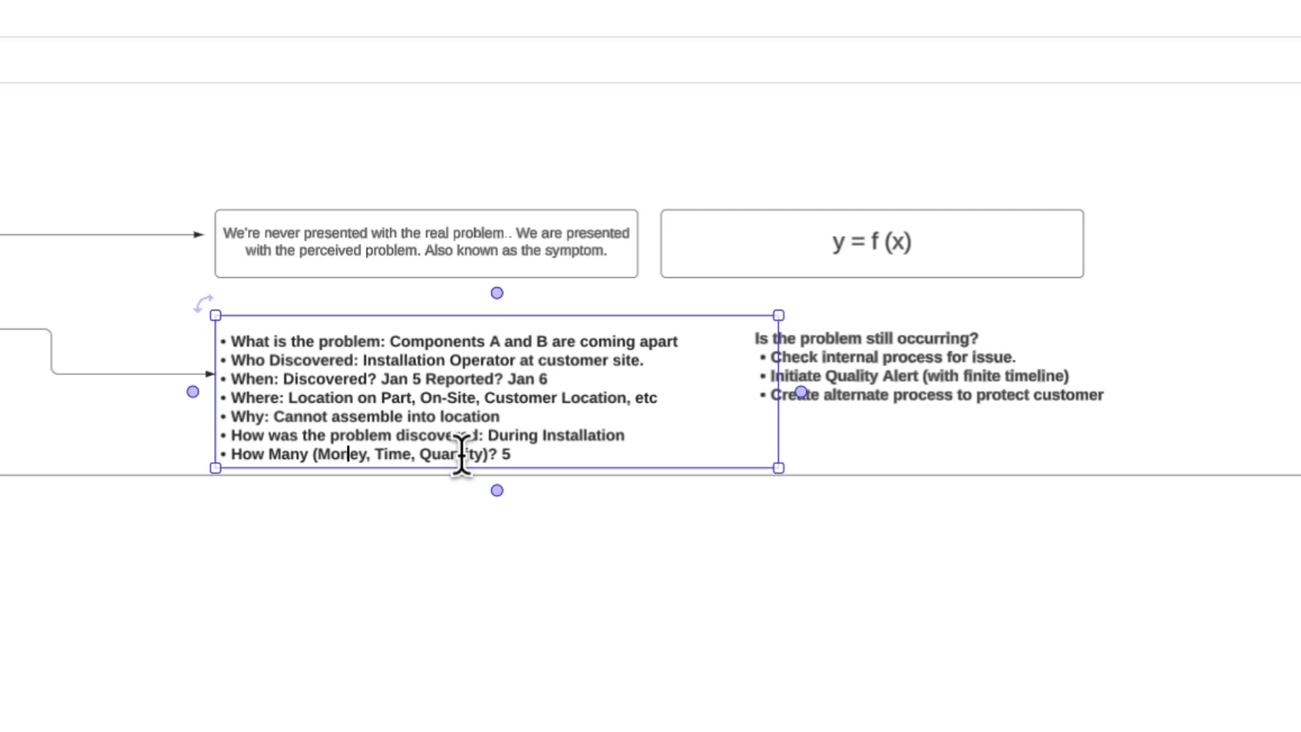
pyautogui.click(859, 394)
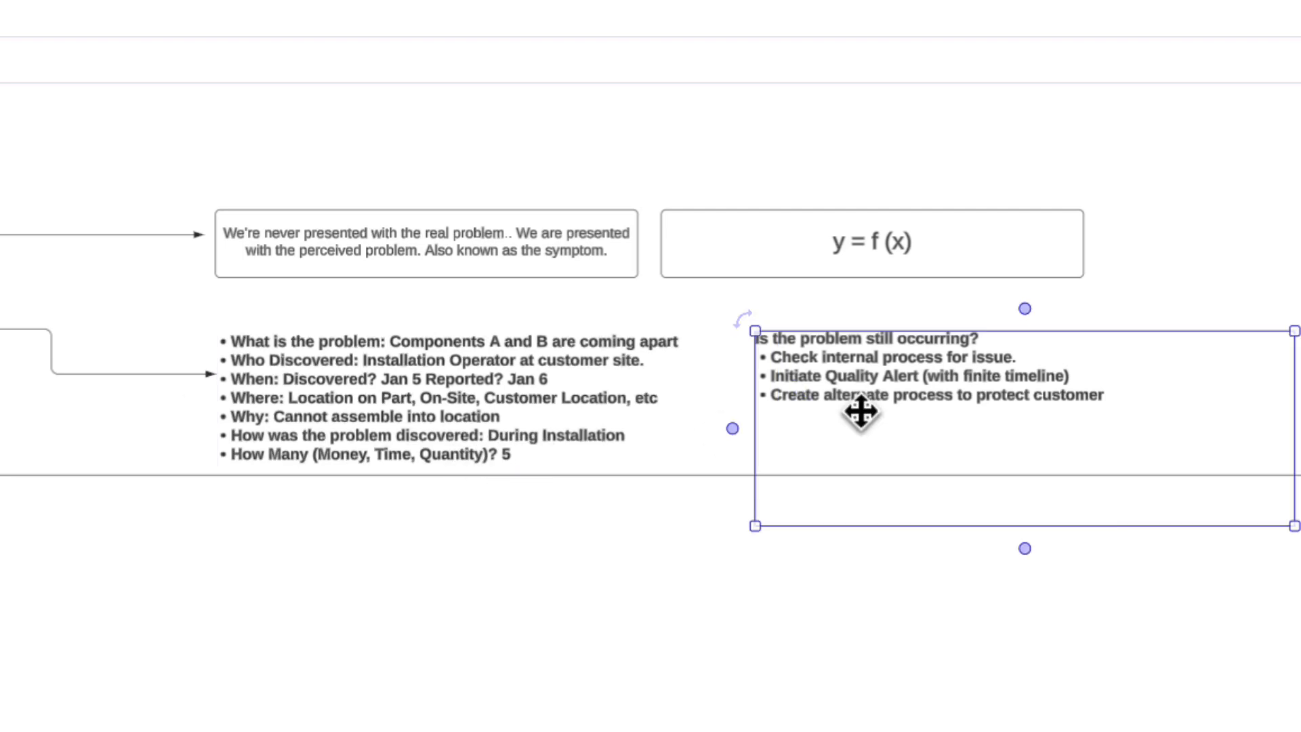
pyautogui.moveTo(978, 425)
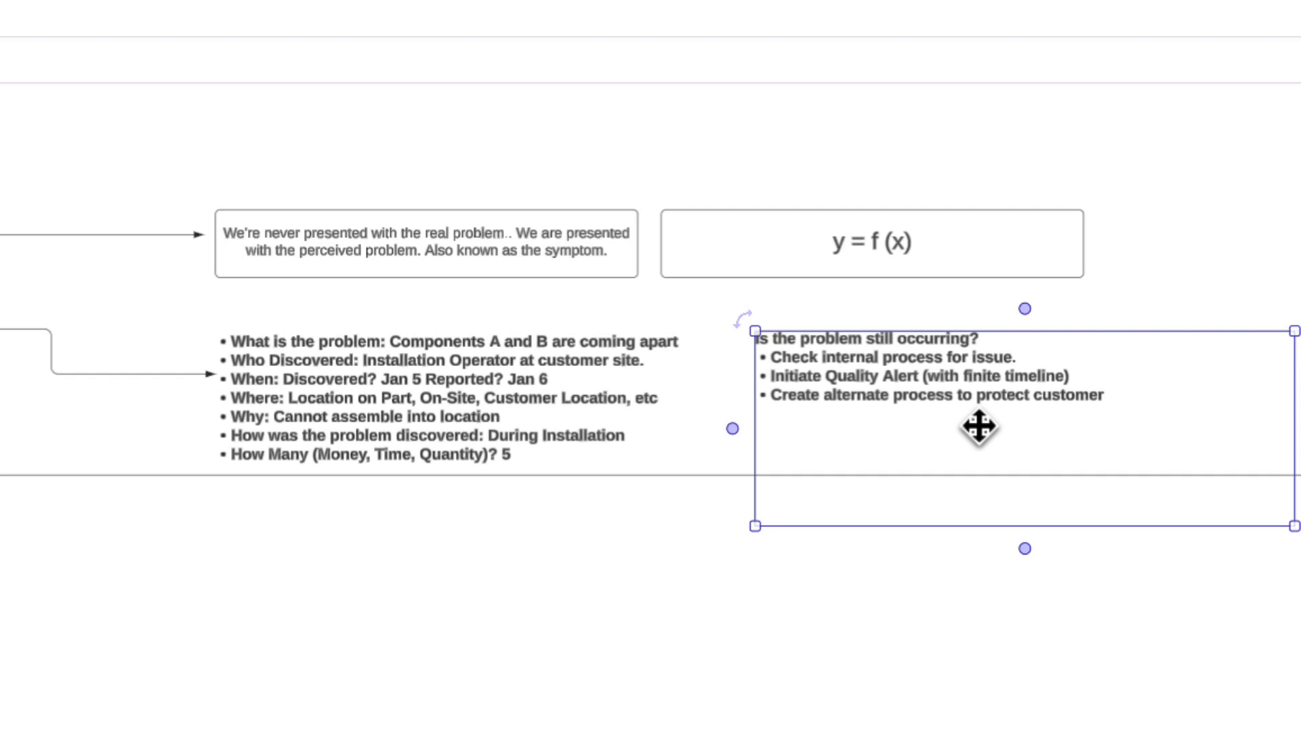
pyautogui.moveTo(1270, 390)
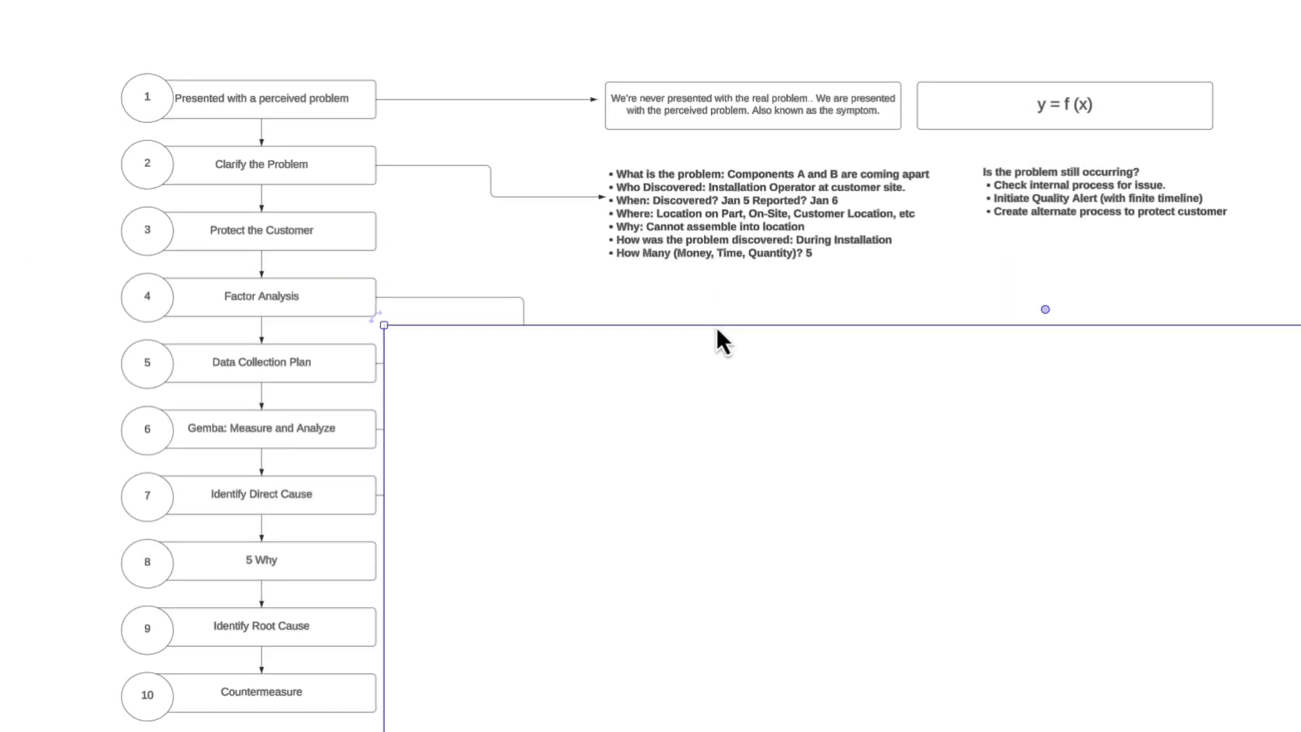
pyautogui.moveTo(859, 325)
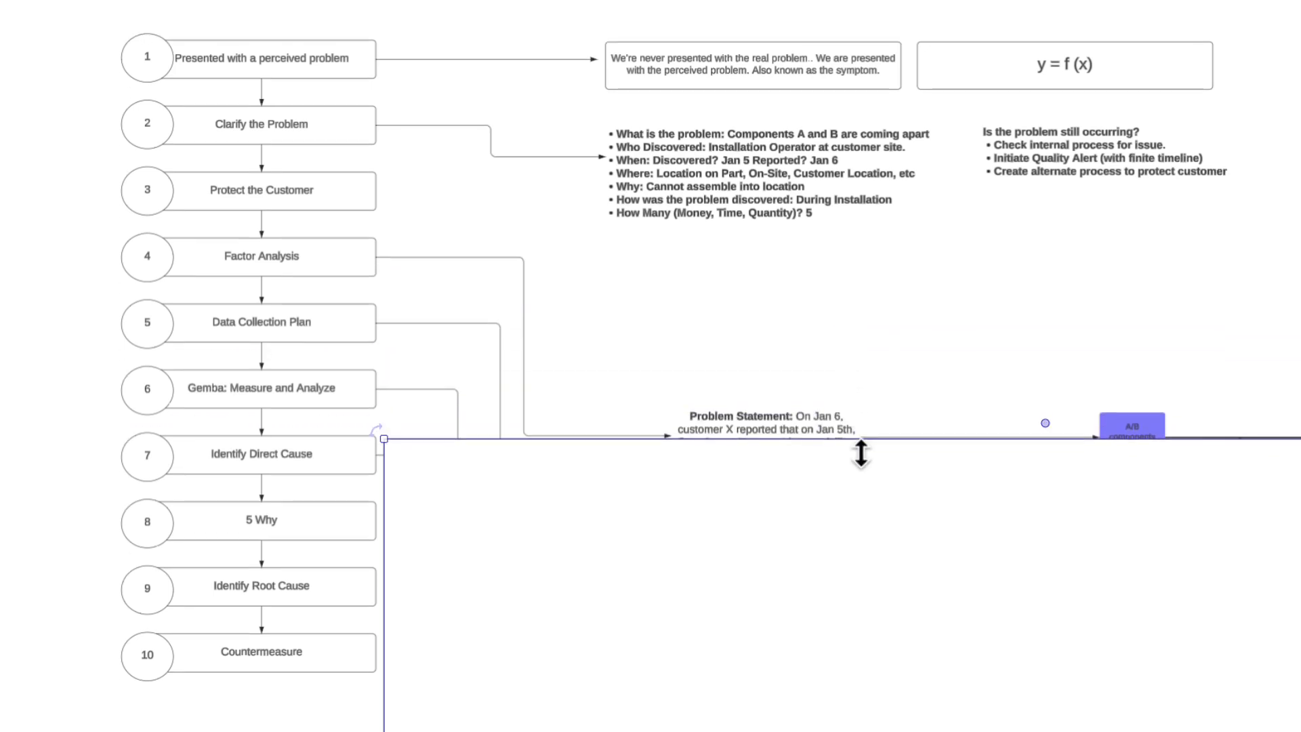
# Step: Zoom out to reveal the Factor Analysis problem statement leading into the fishbone head
pyautogui.scroll(3)
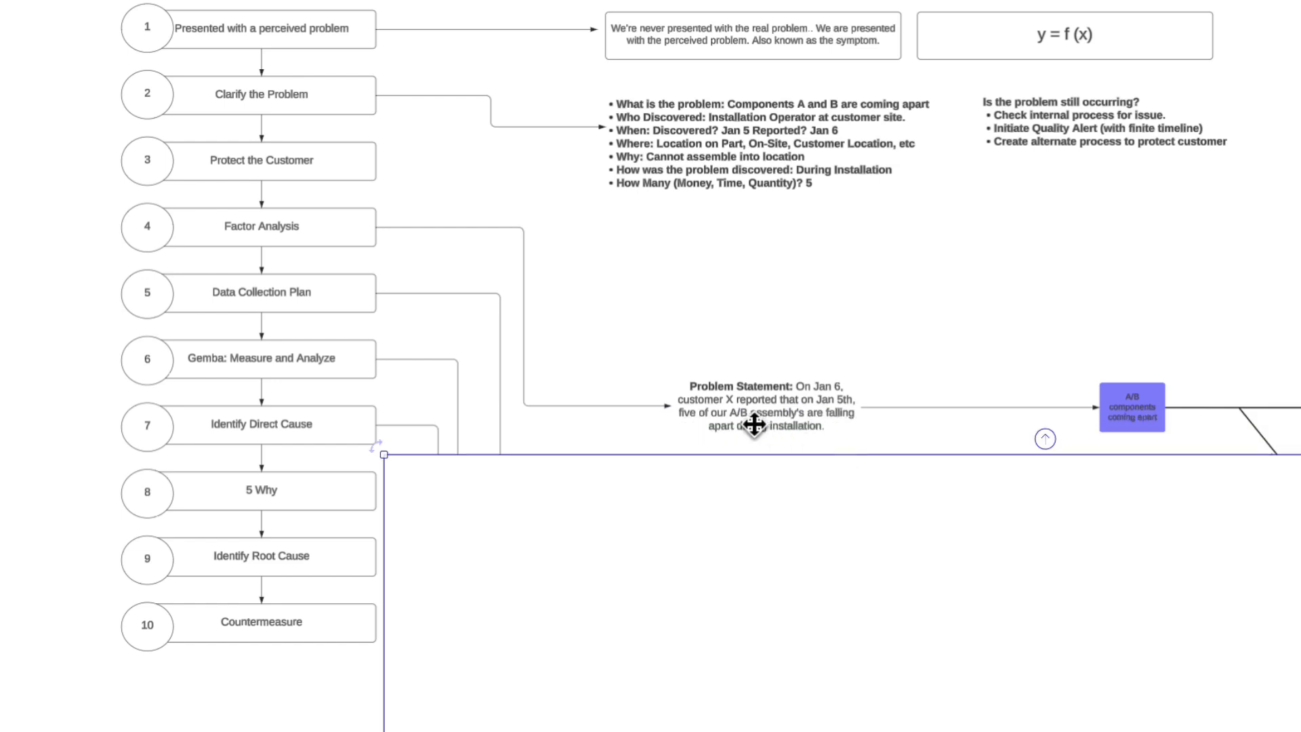
pyautogui.moveTo(926, 406)
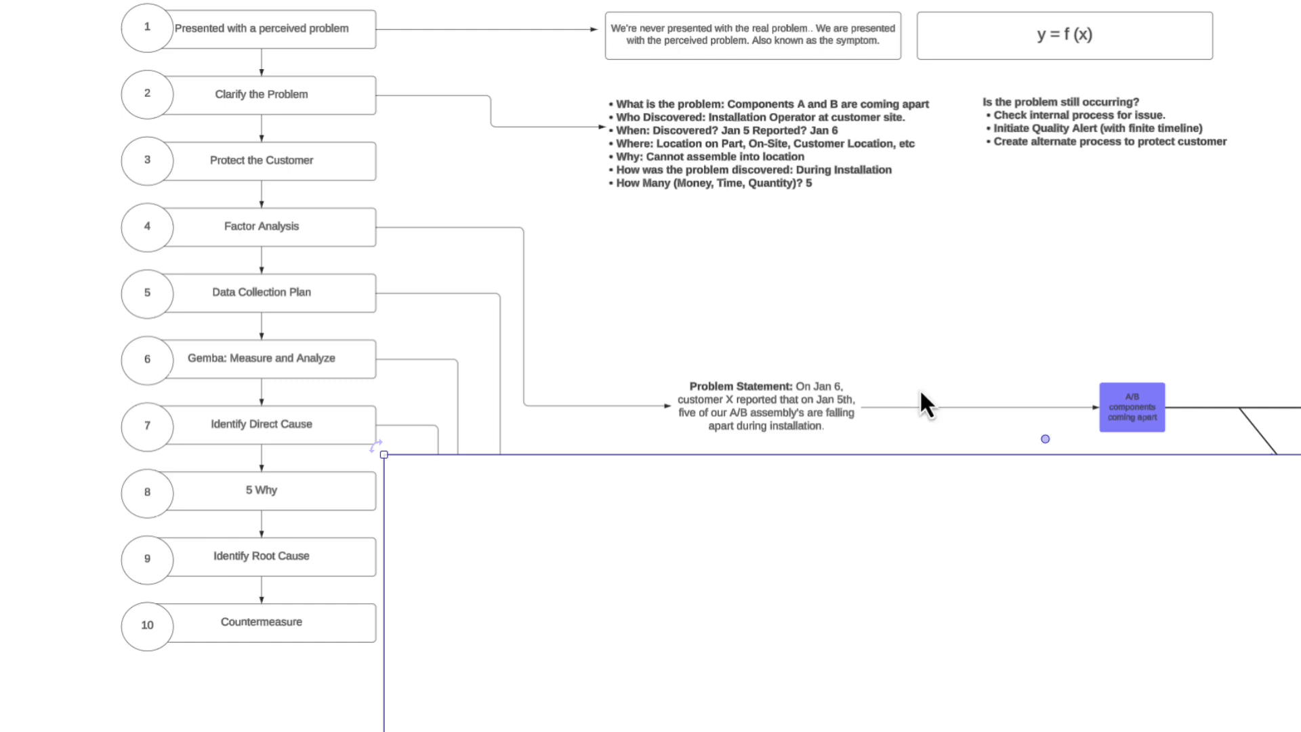
pyautogui.moveTo(781, 397)
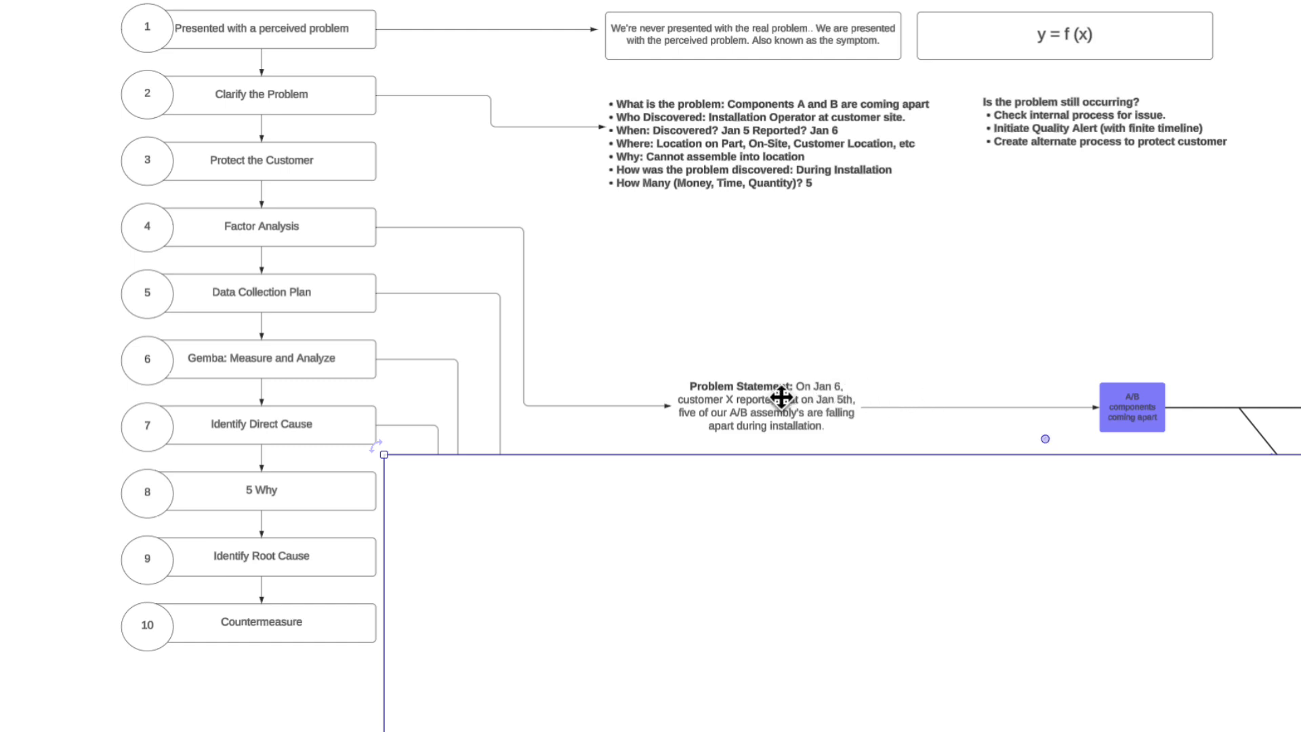
pyautogui.moveTo(732, 401)
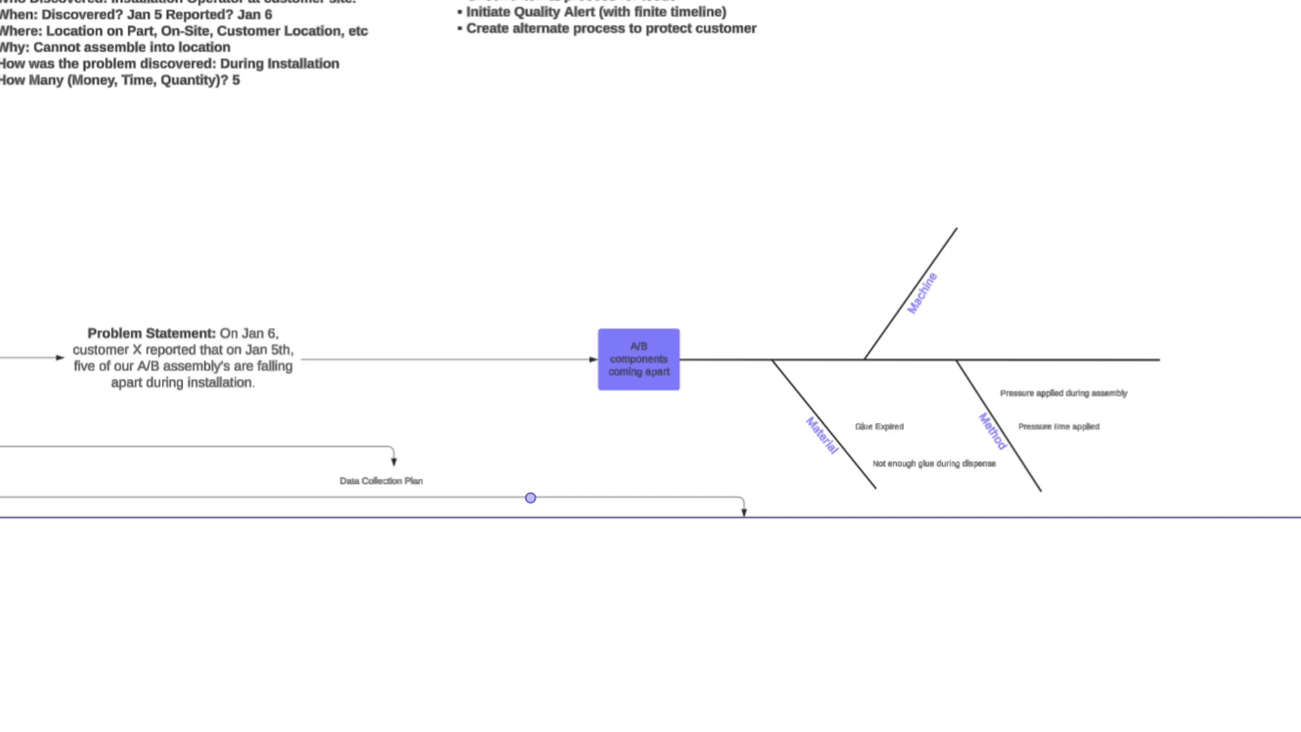
pyautogui.moveTo(1230, 439)
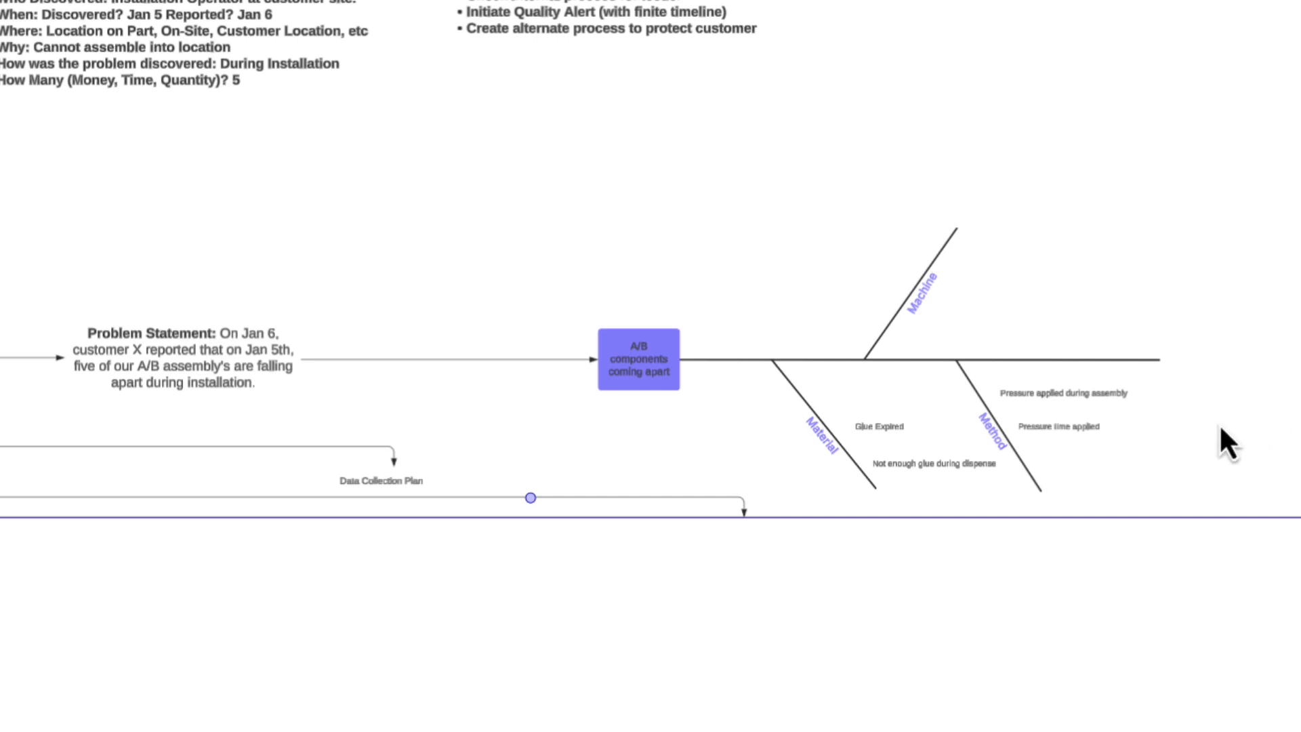
pyautogui.click(934, 464)
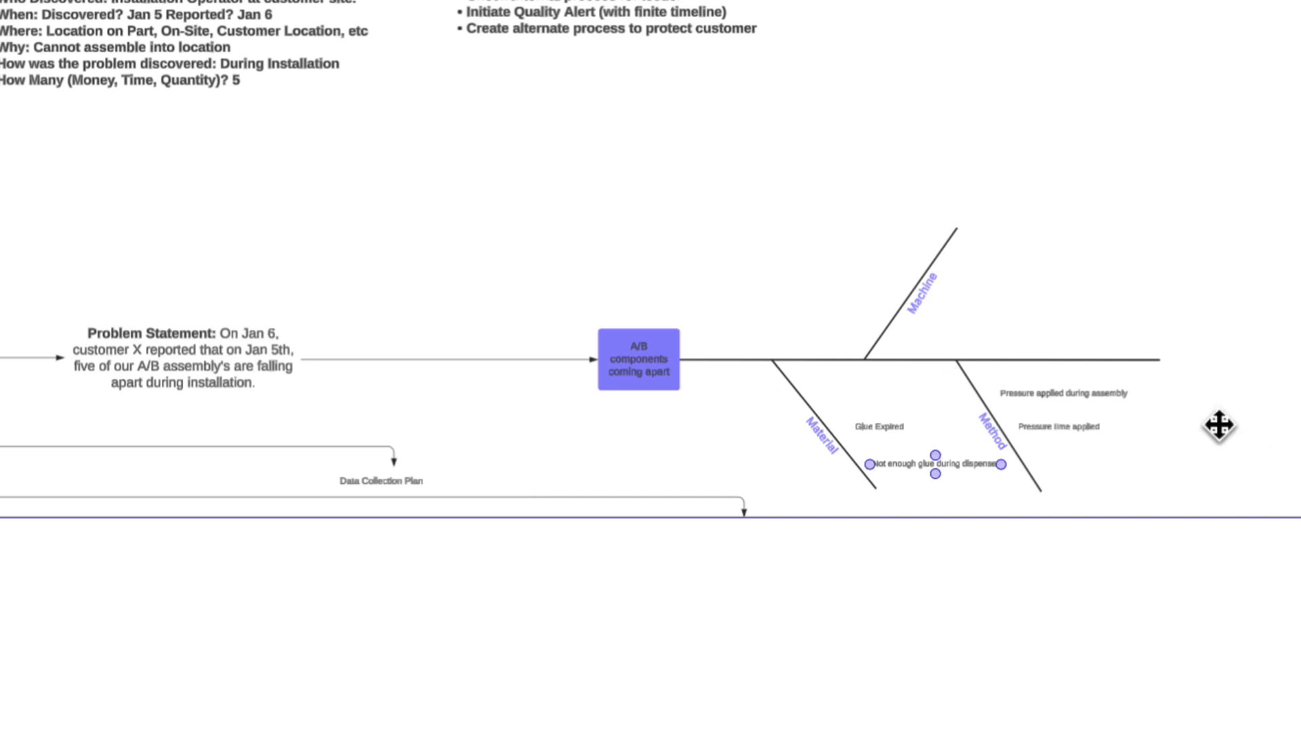
pyautogui.scroll(-3)
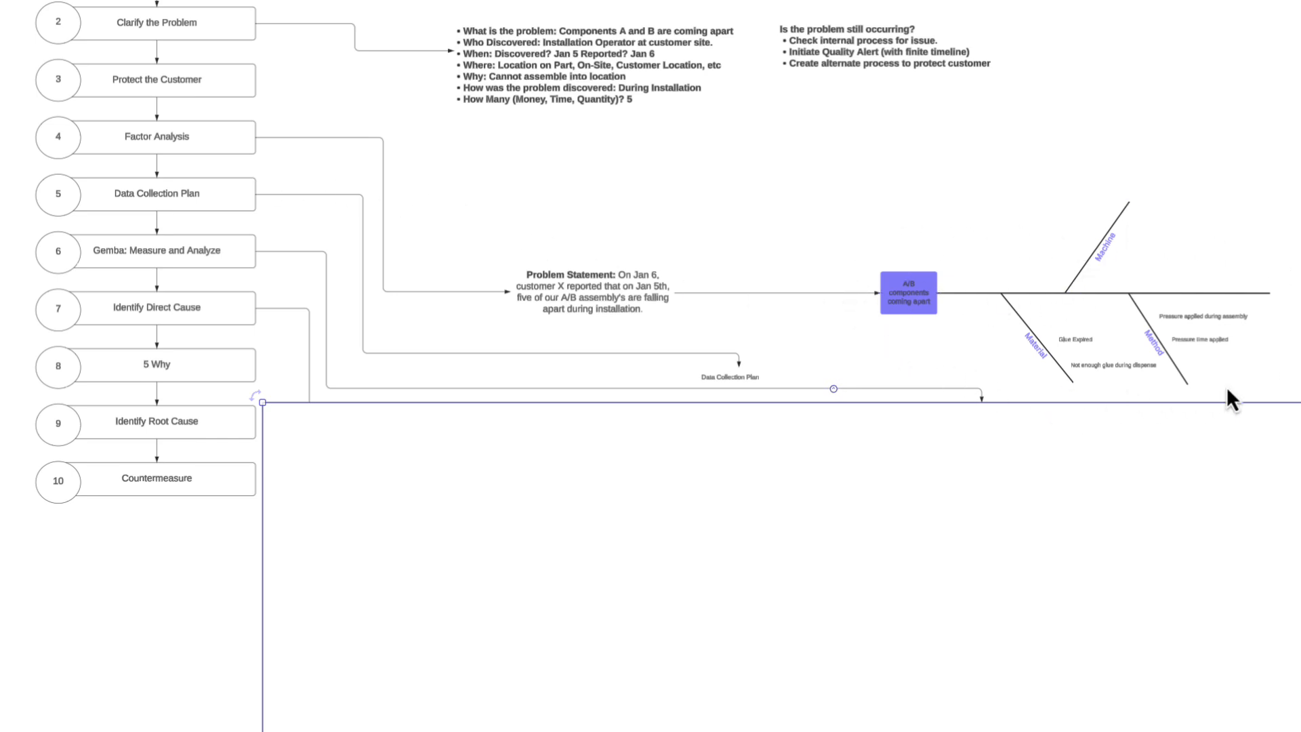
pyautogui.moveTo(865, 277)
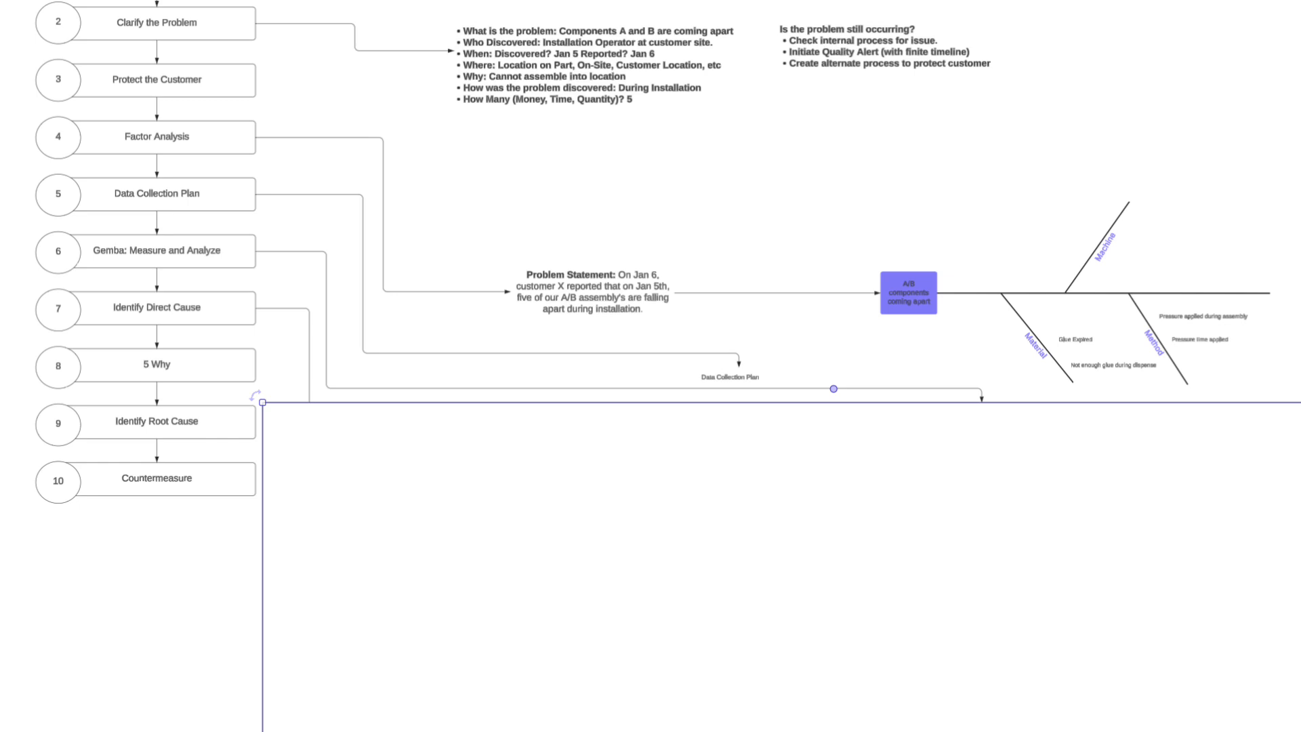
pyautogui.moveTo(1260, 266)
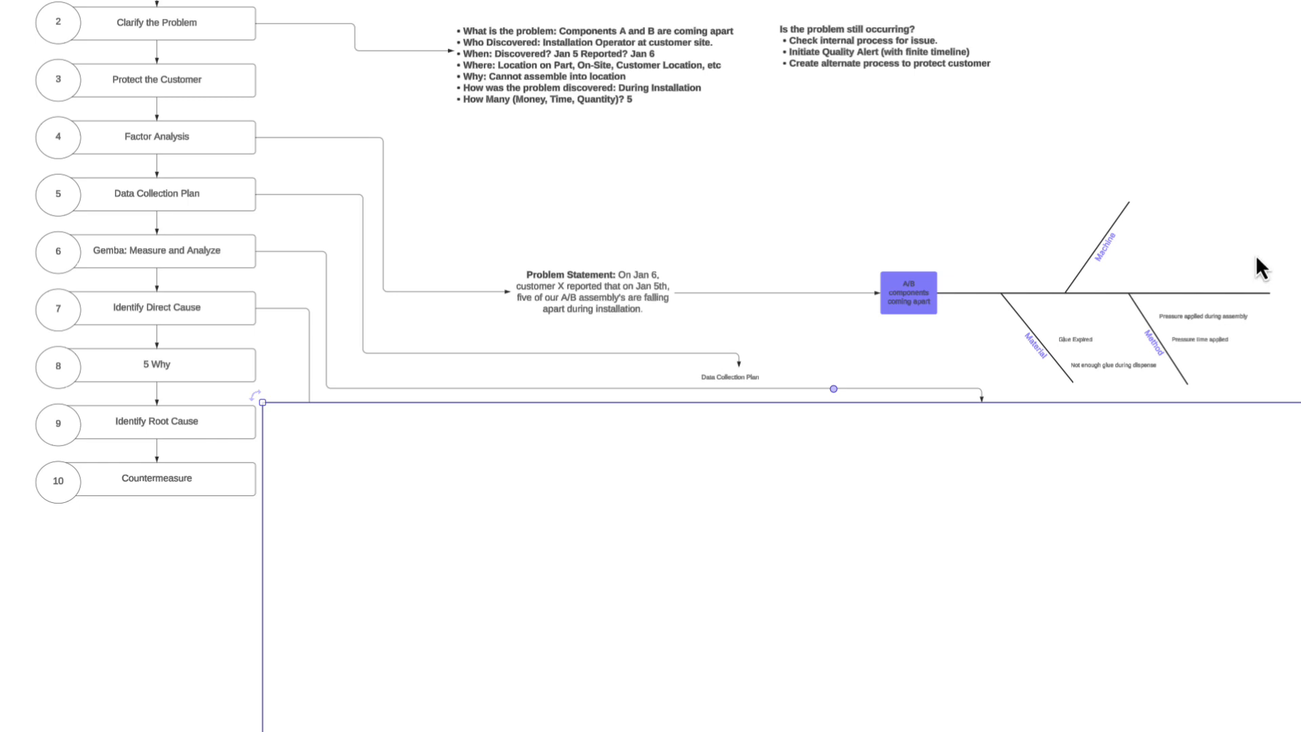
pyautogui.moveTo(1131, 398)
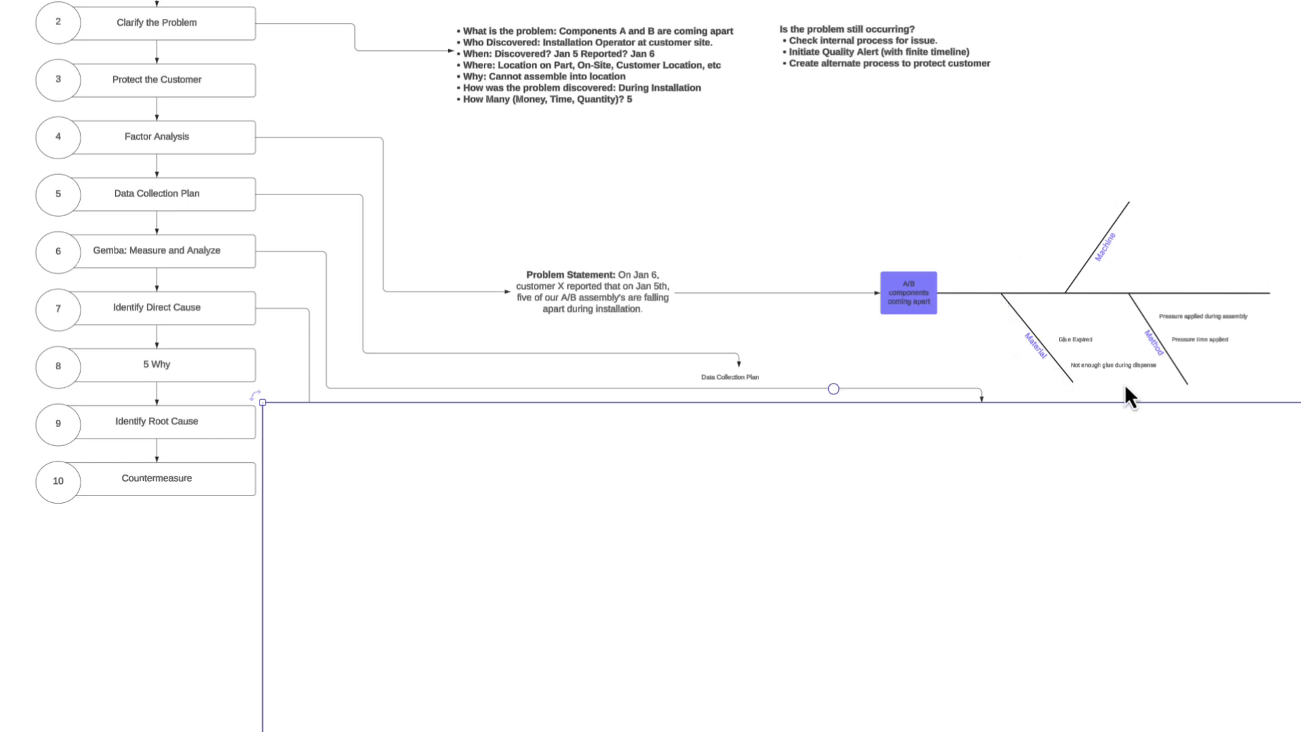
pyautogui.moveTo(1015, 268)
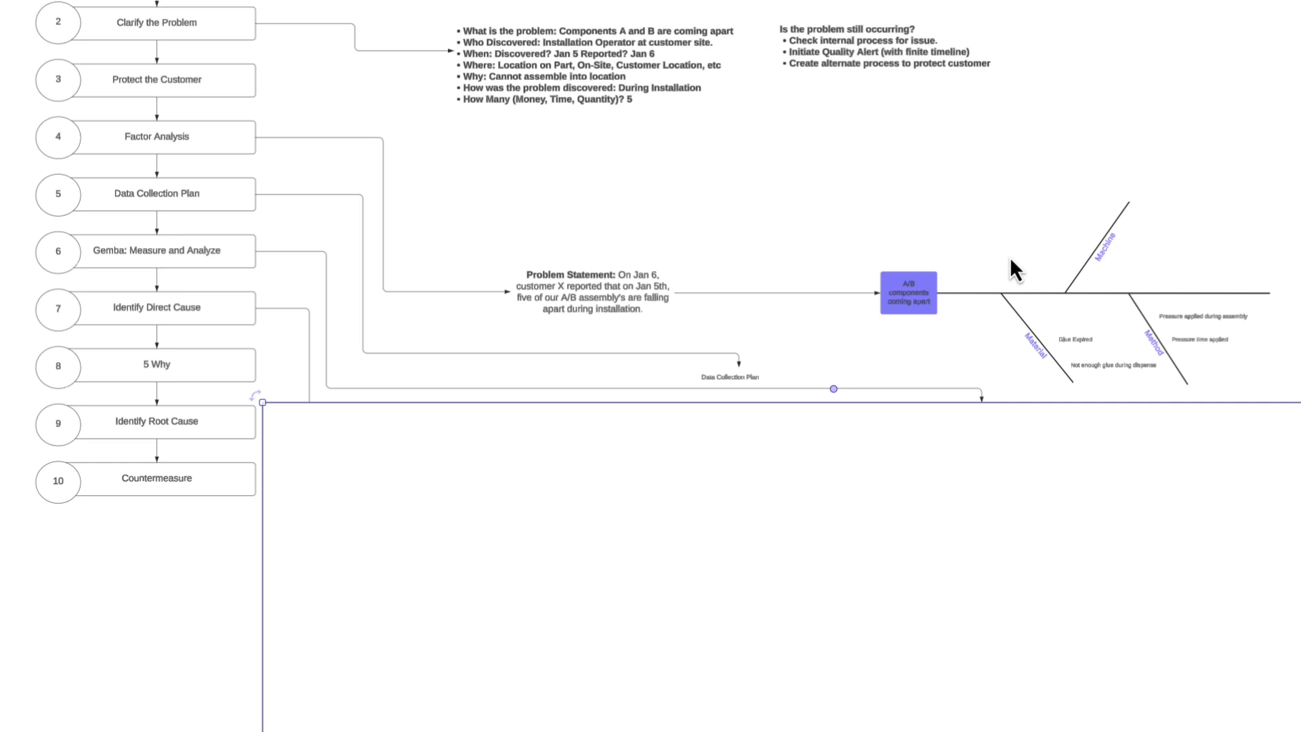
pyautogui.moveTo(860, 270)
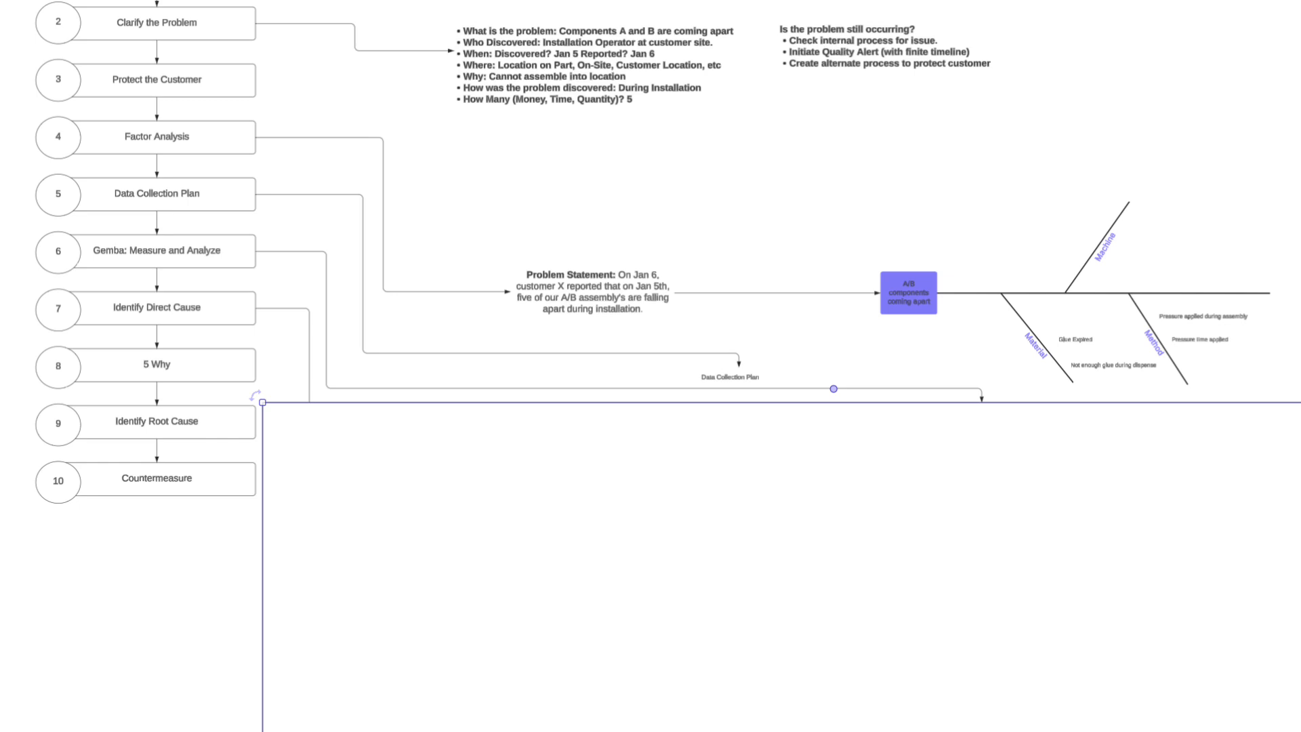
pyautogui.moveTo(1261, 371)
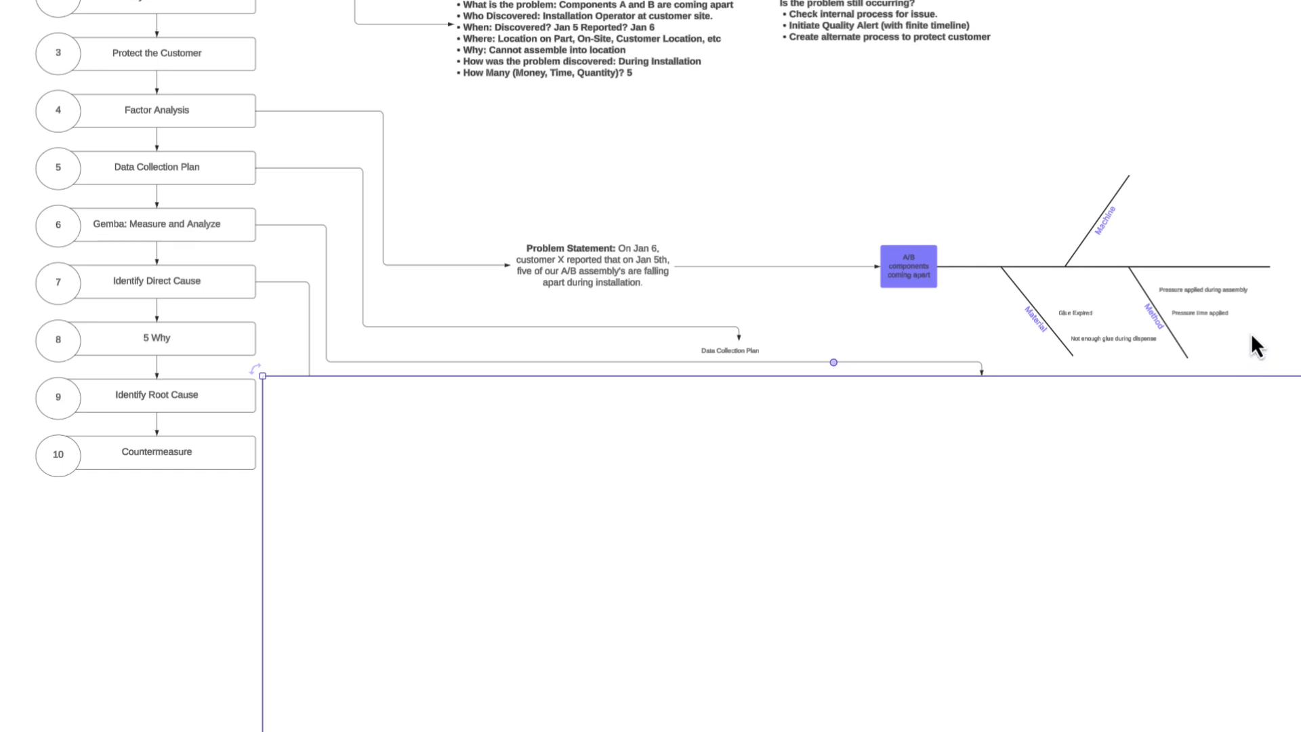
pyautogui.click(1095, 339)
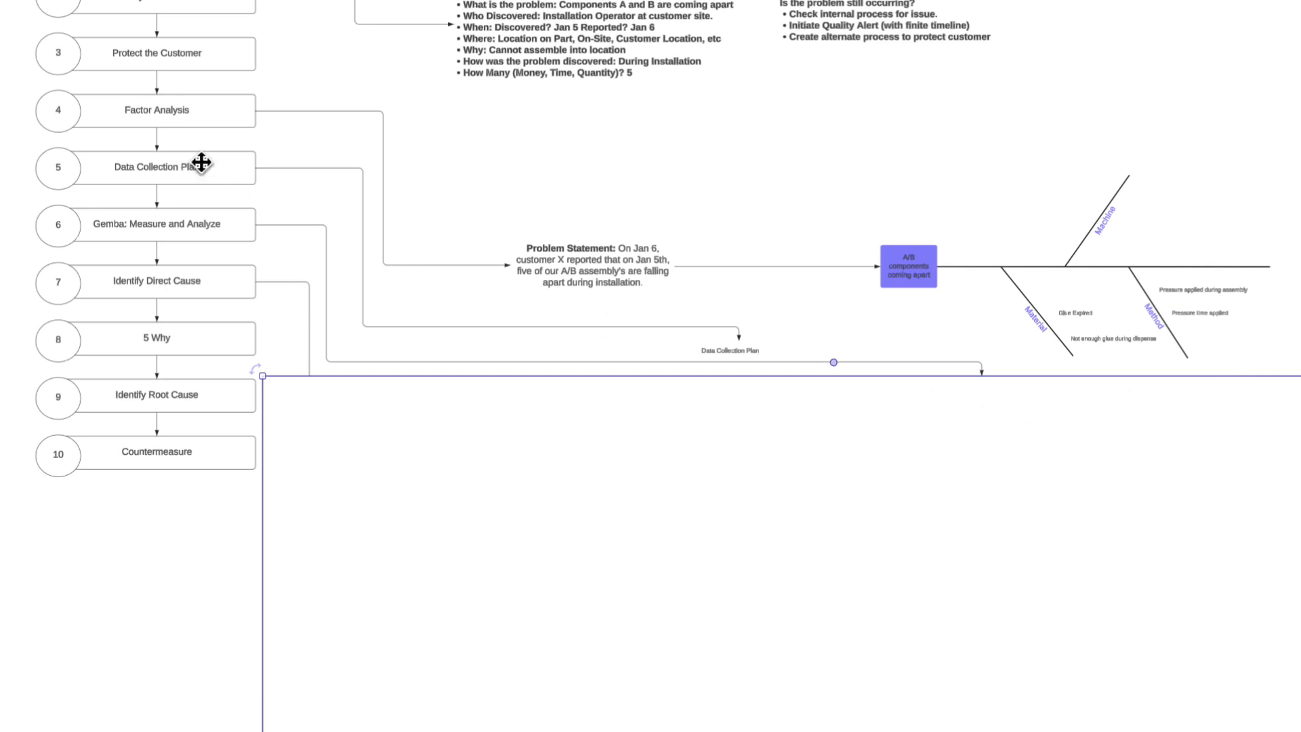
pyautogui.scroll(-3)
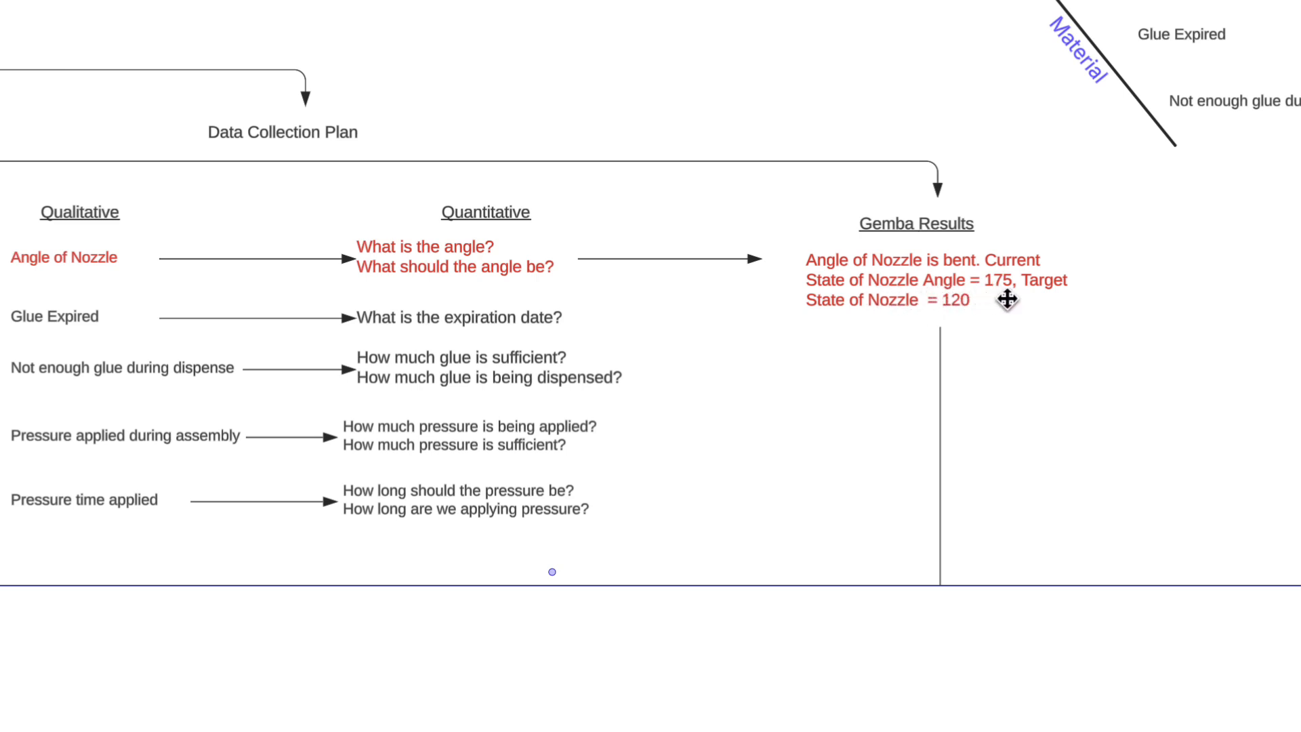
pyautogui.moveTo(937, 418)
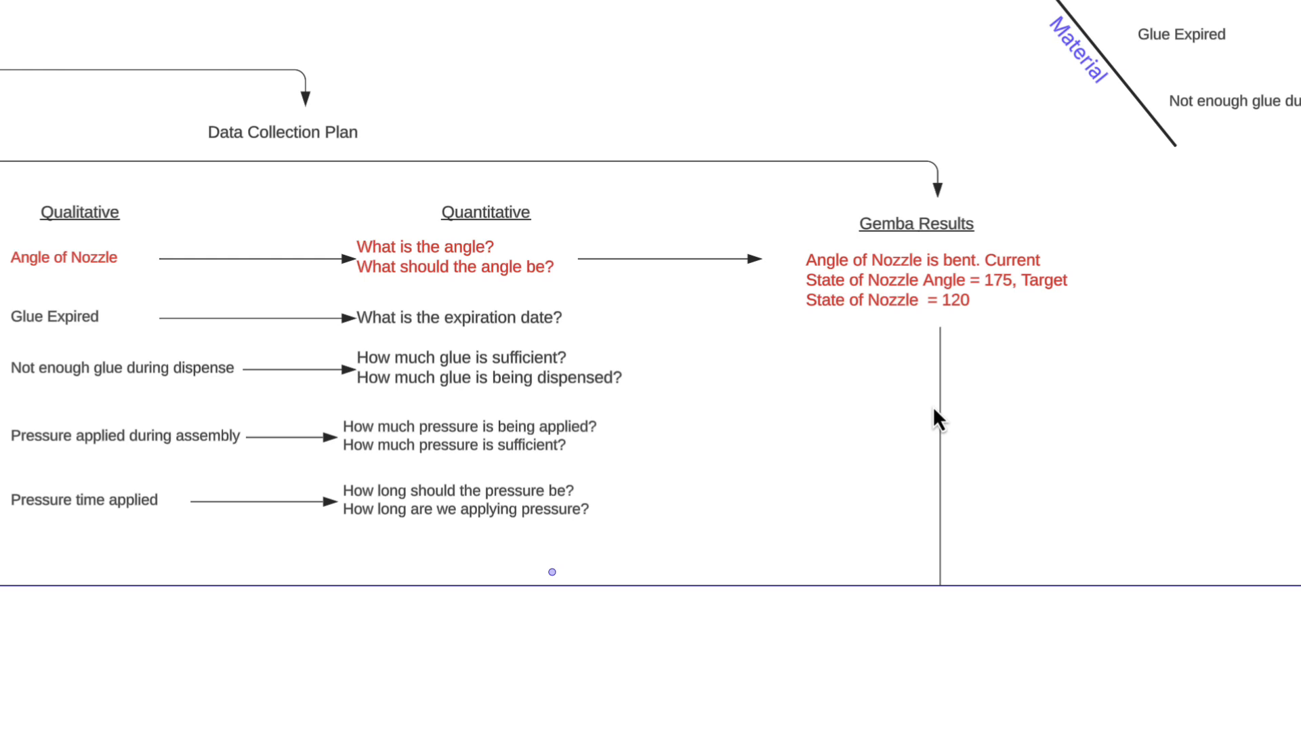
pyautogui.moveTo(823, 324)
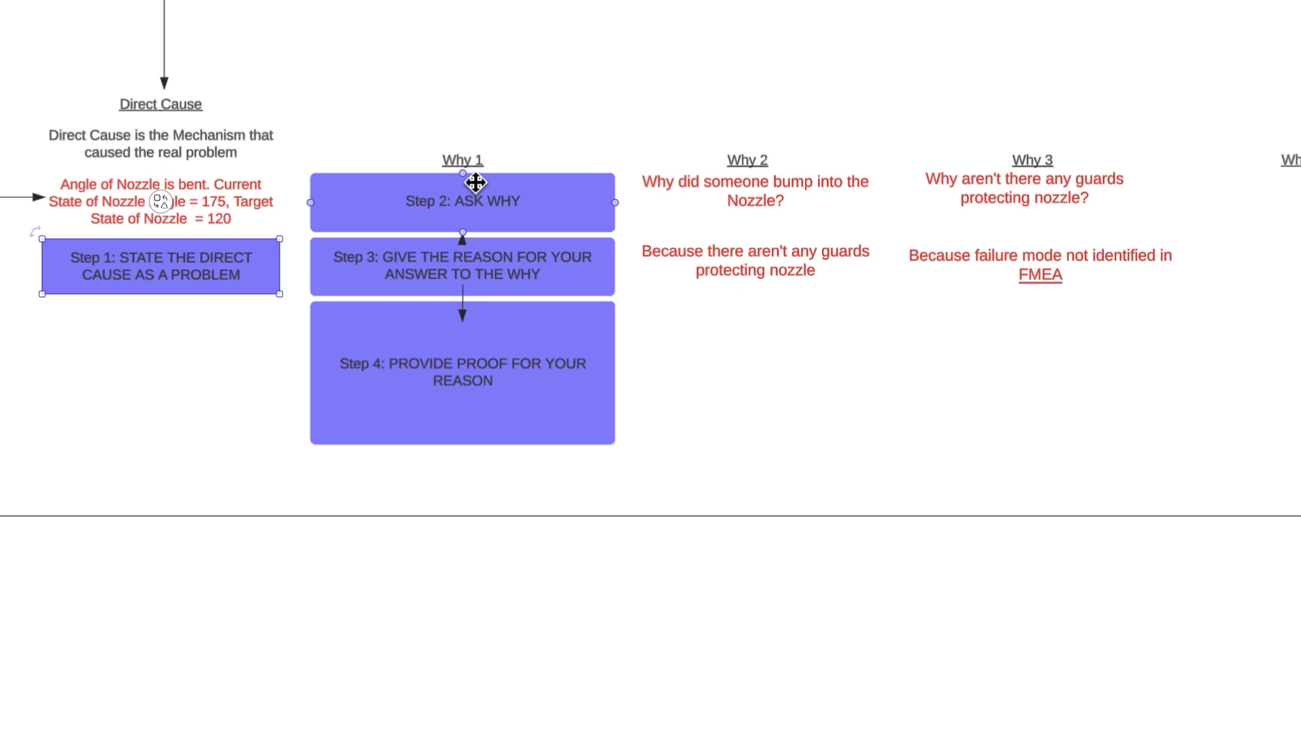
pyautogui.moveTo(462, 201); pyautogui.dragTo(454, 69)
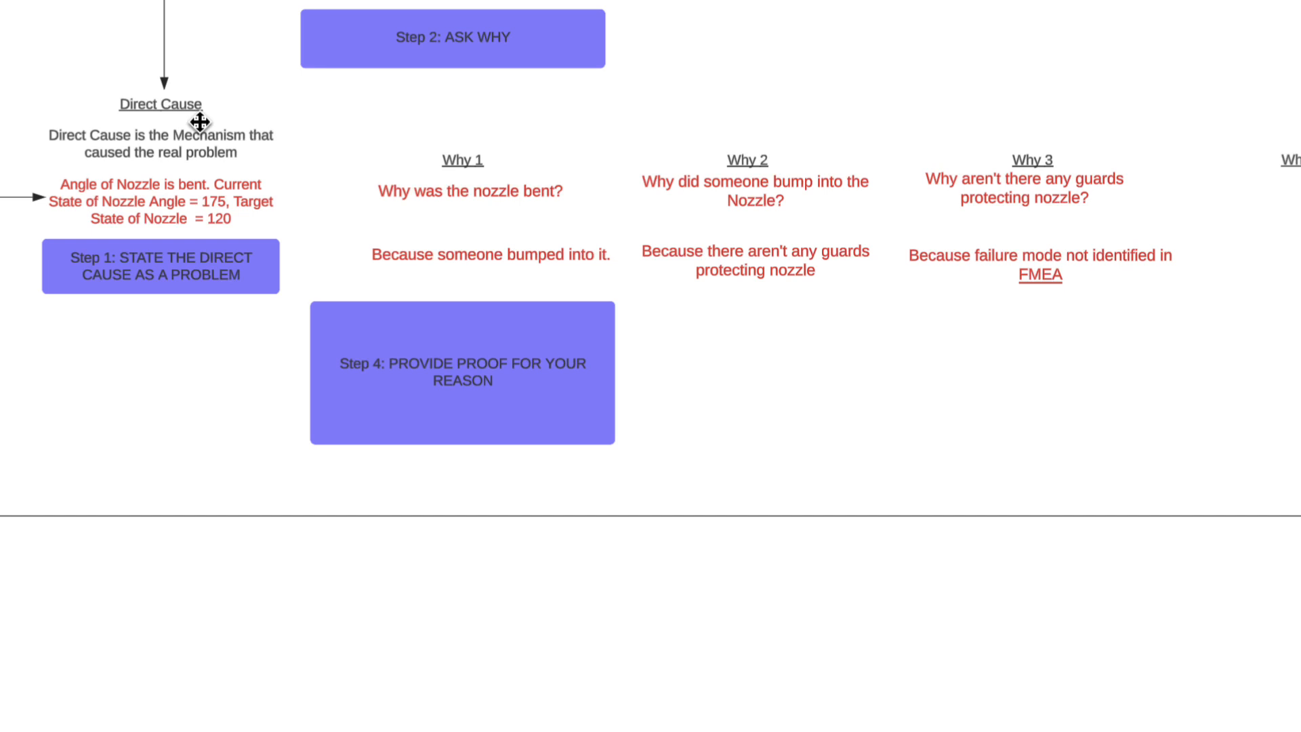
pyautogui.moveTo(165, 201)
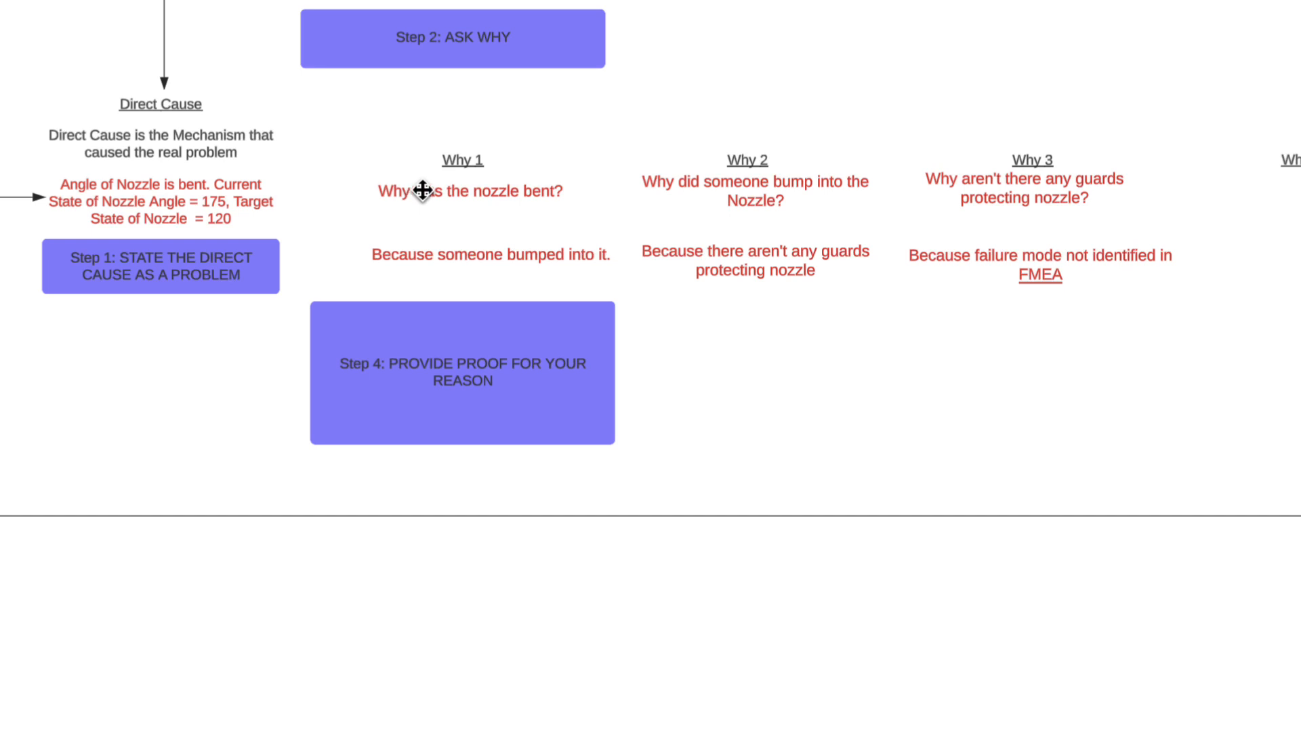
pyautogui.moveTo(82, 171)
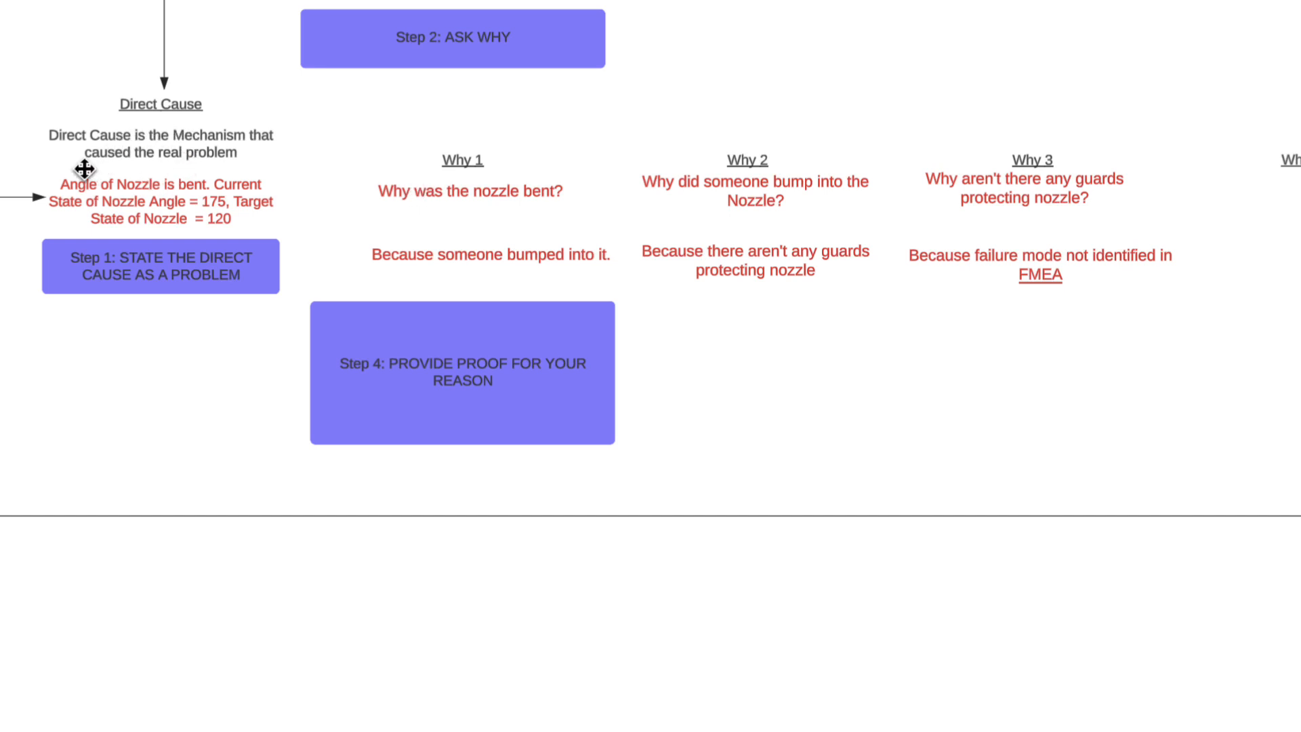
pyautogui.moveTo(199, 218)
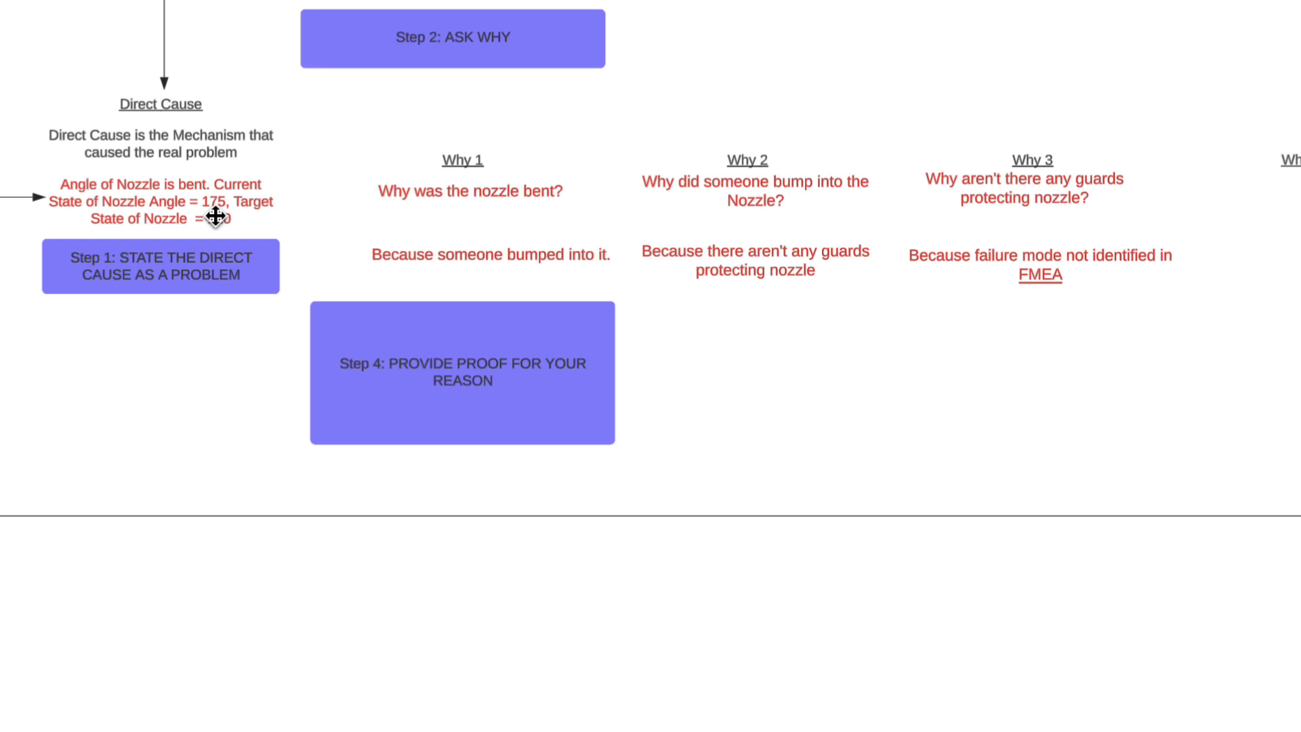
pyautogui.moveTo(186, 218)
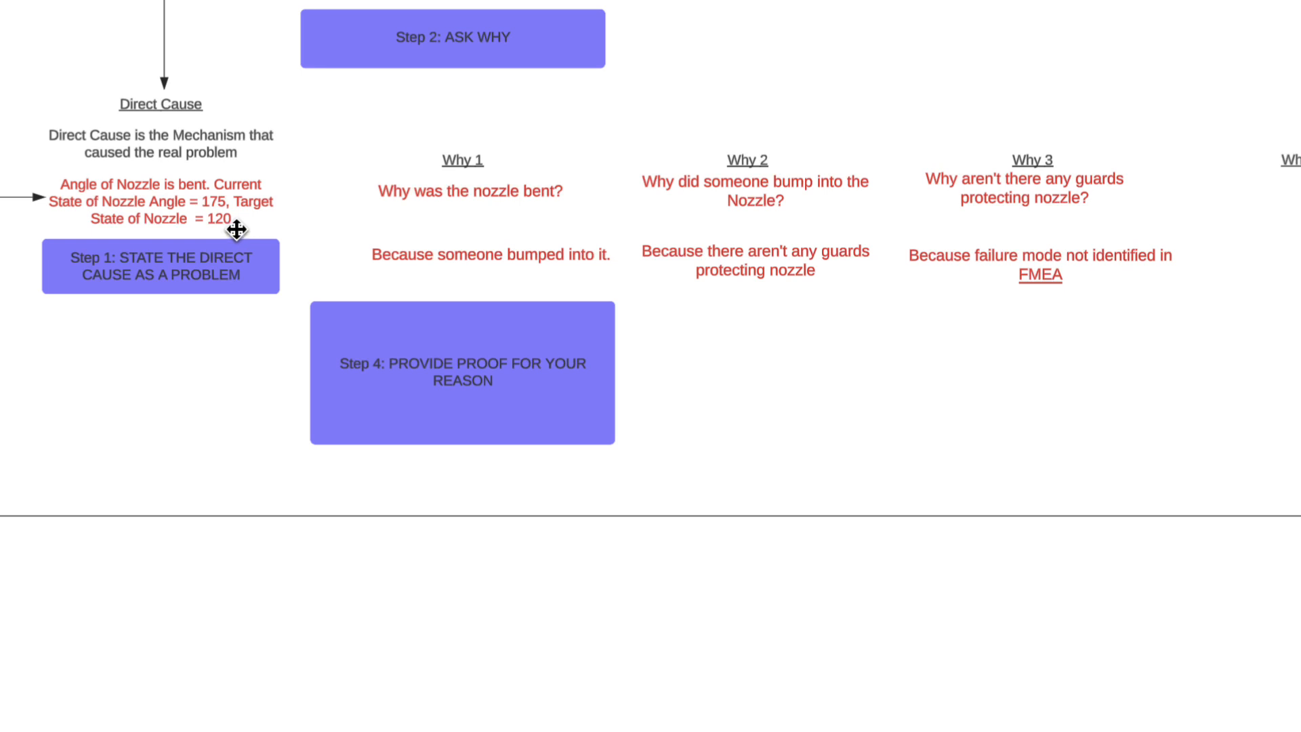
pyautogui.moveTo(236, 227)
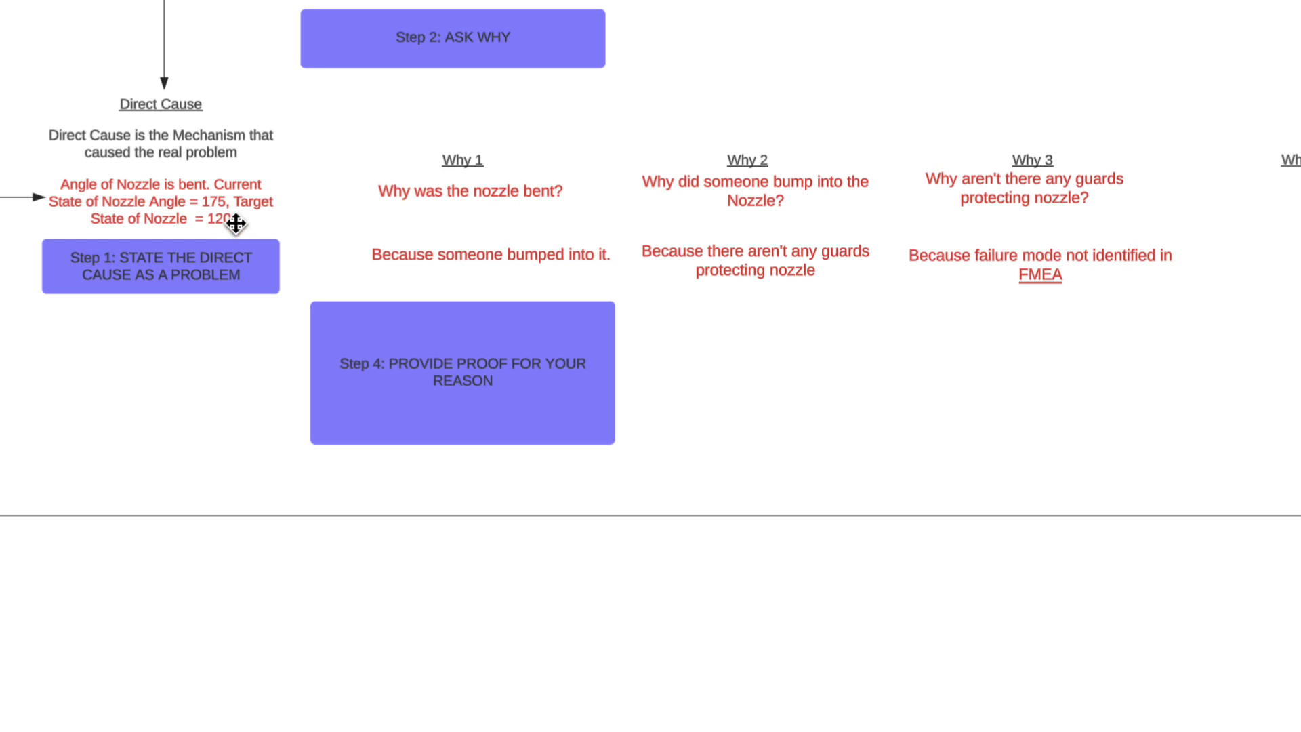
pyautogui.moveTo(264, 220)
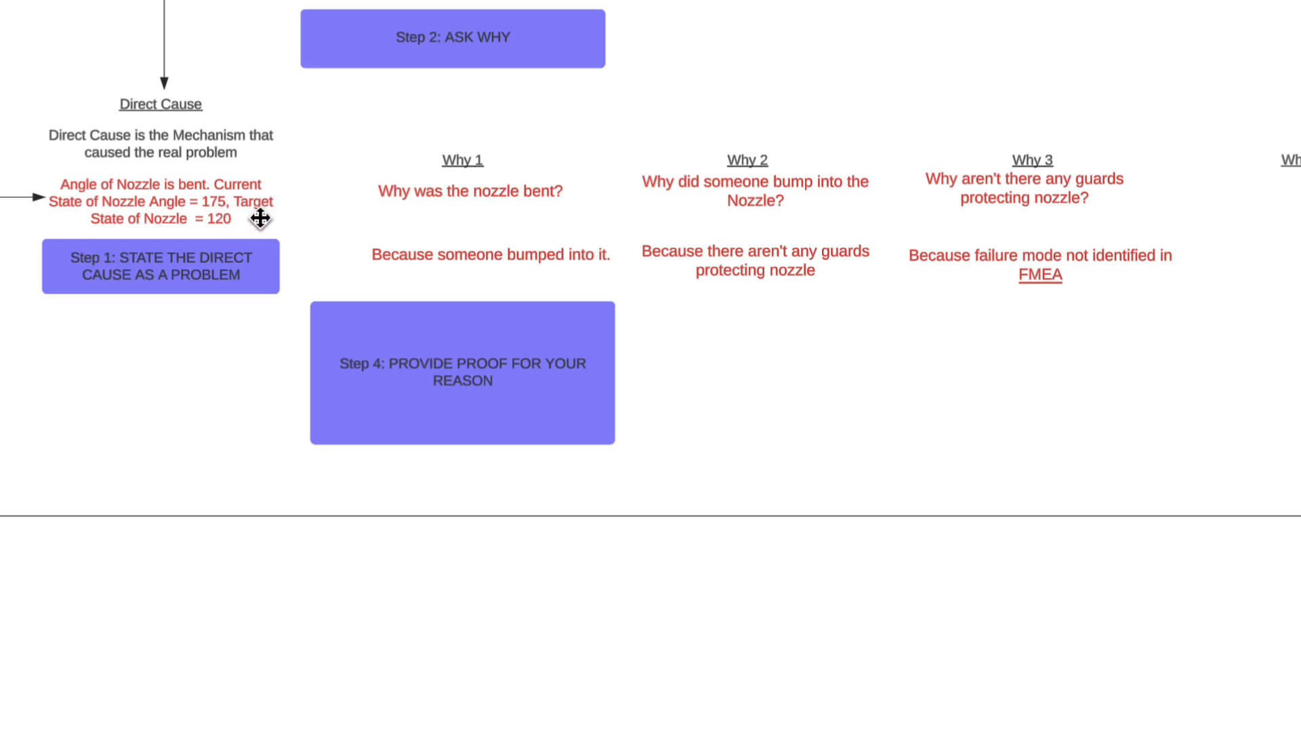
pyautogui.moveTo(461, 178)
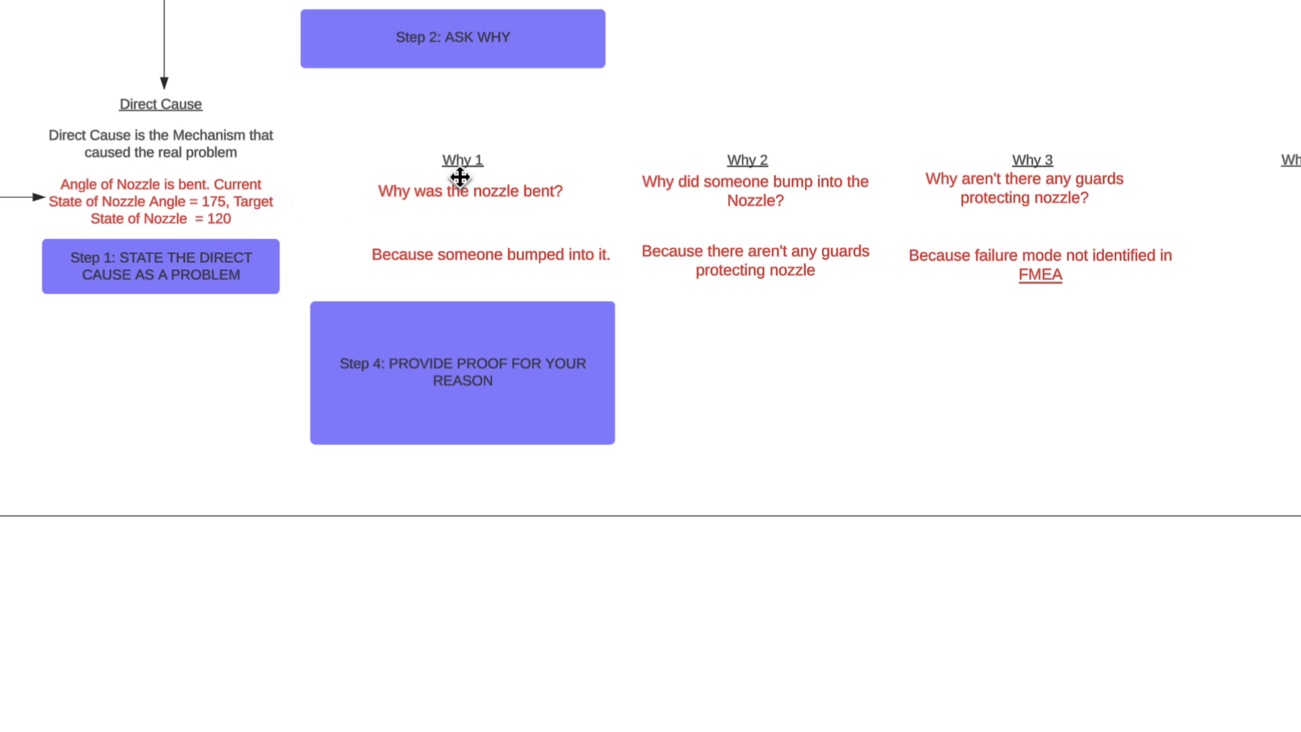
pyautogui.click(490, 253)
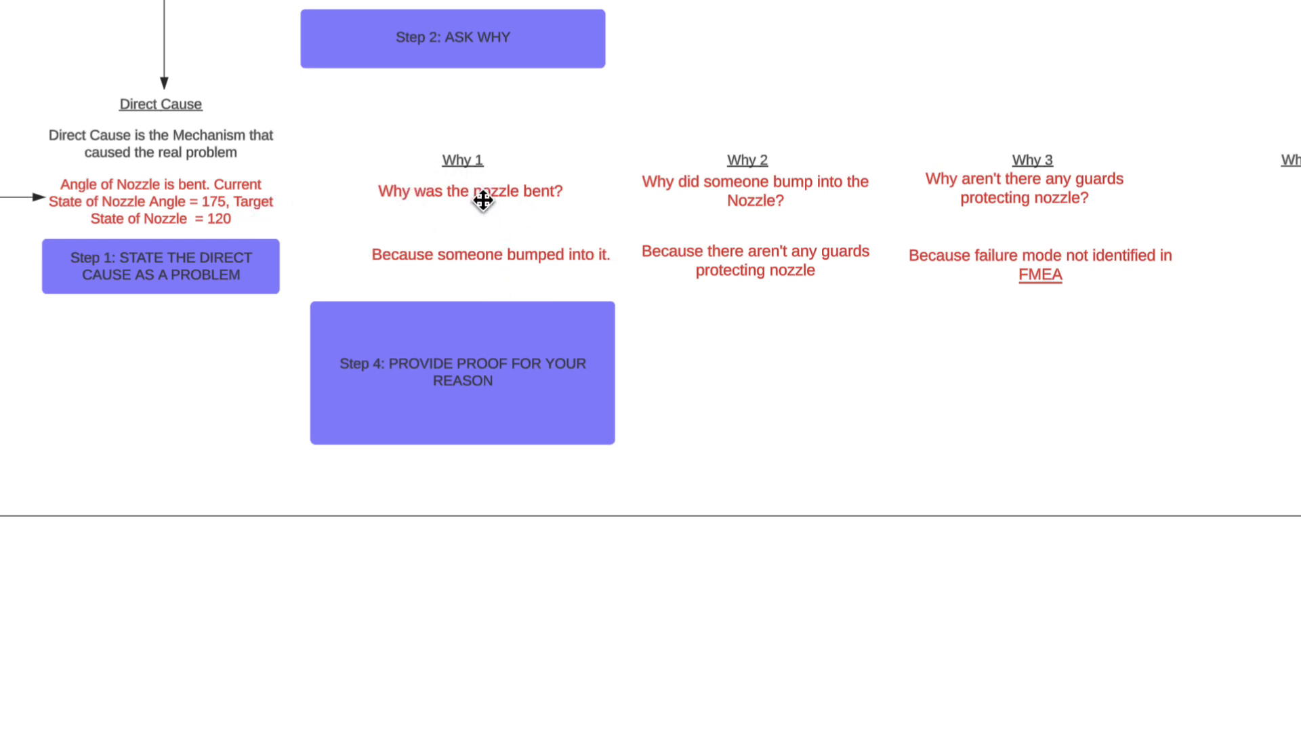
pyautogui.moveTo(395, 255)
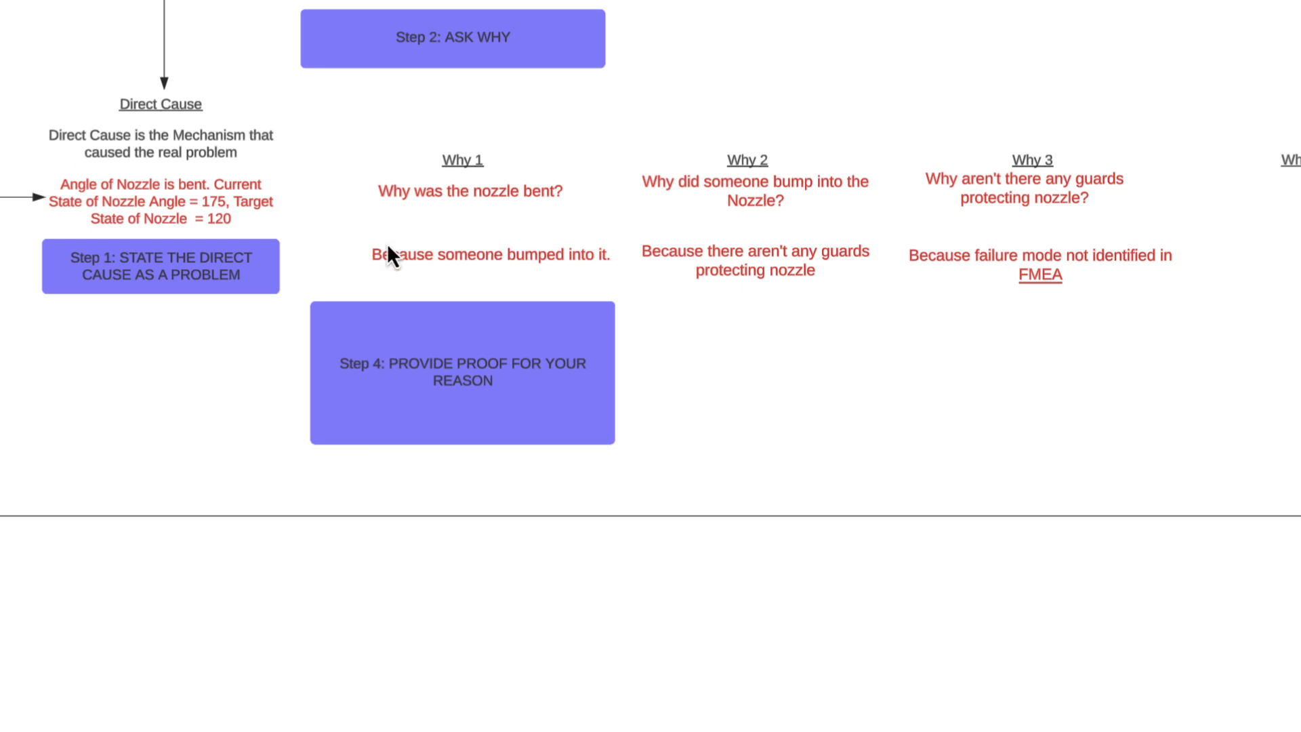
pyautogui.moveTo(552, 308)
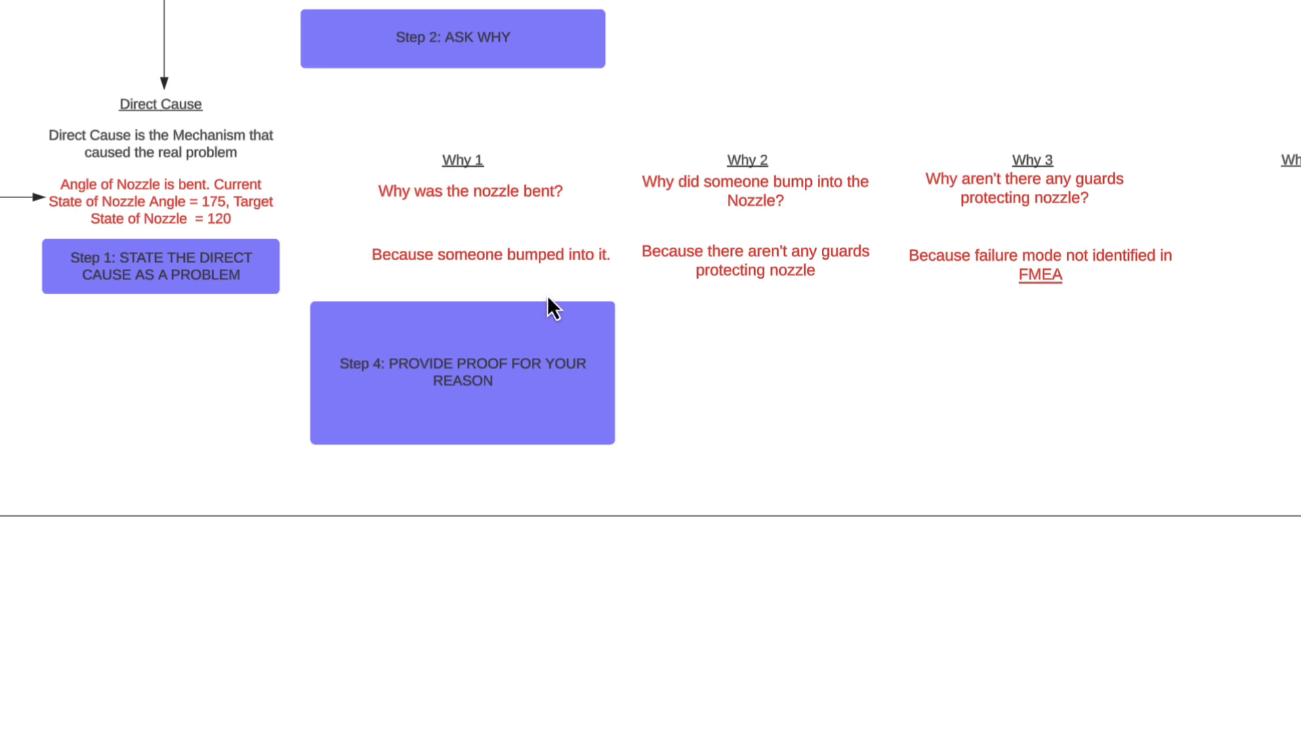
pyautogui.moveTo(545, 191)
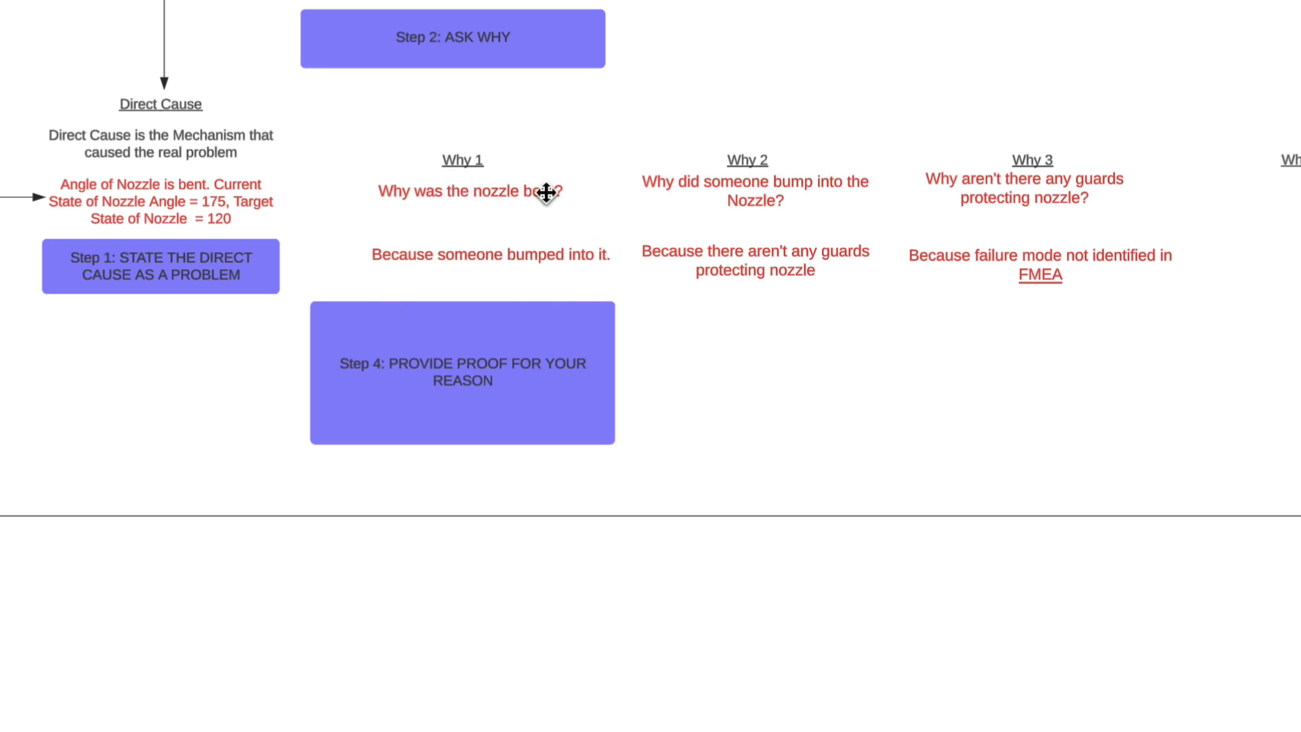
pyautogui.click(490, 255)
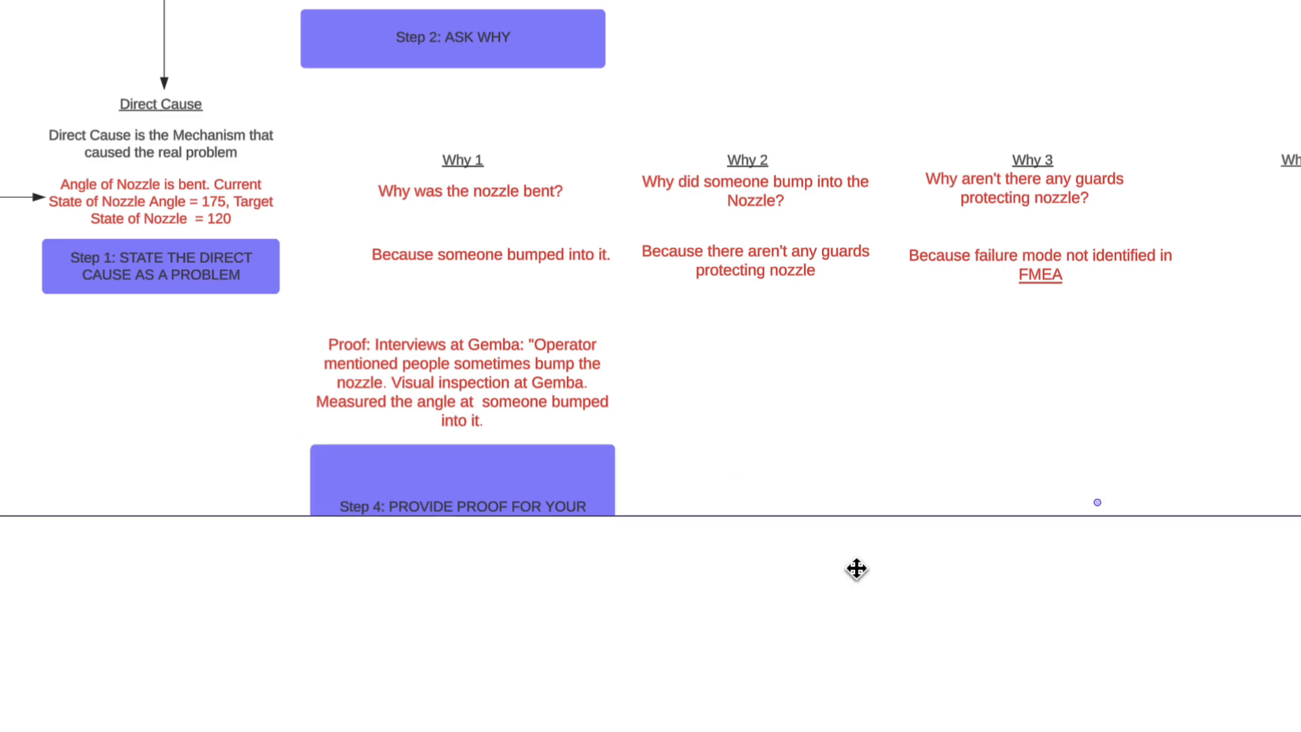
pyautogui.moveTo(721, 211)
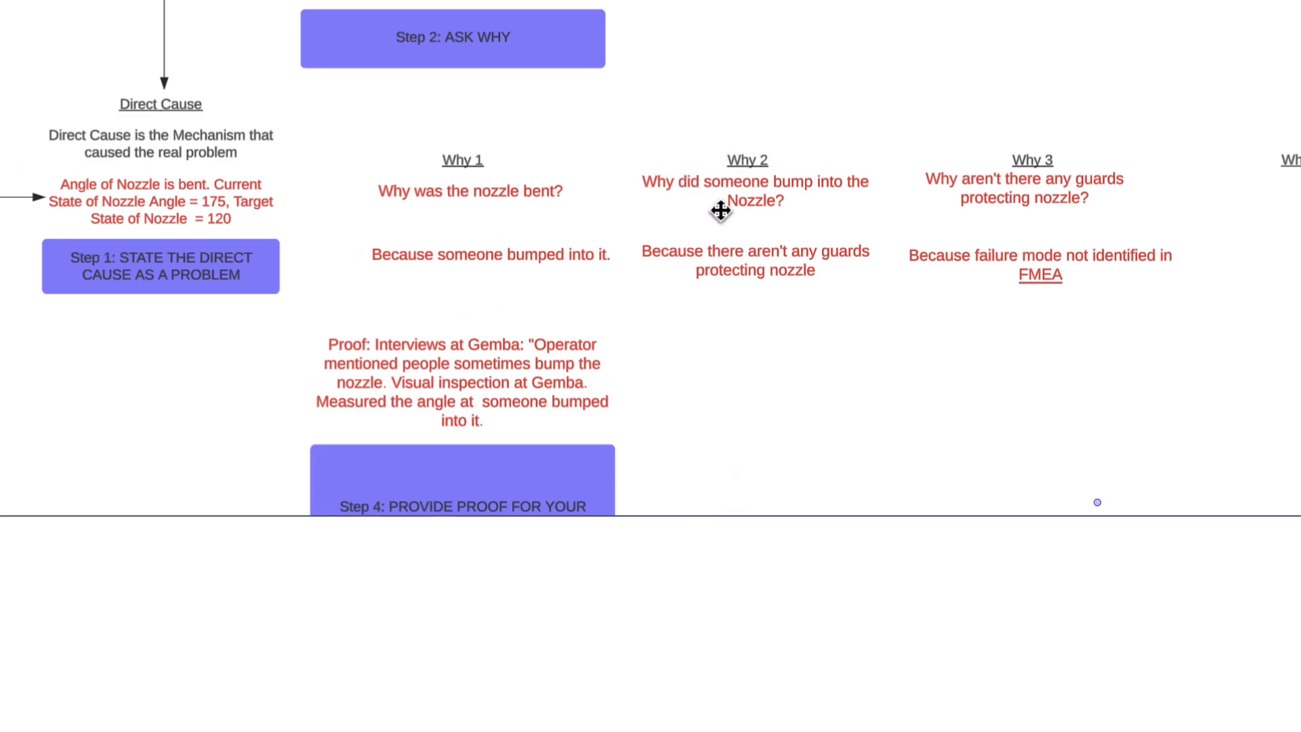
pyautogui.click(490, 254)
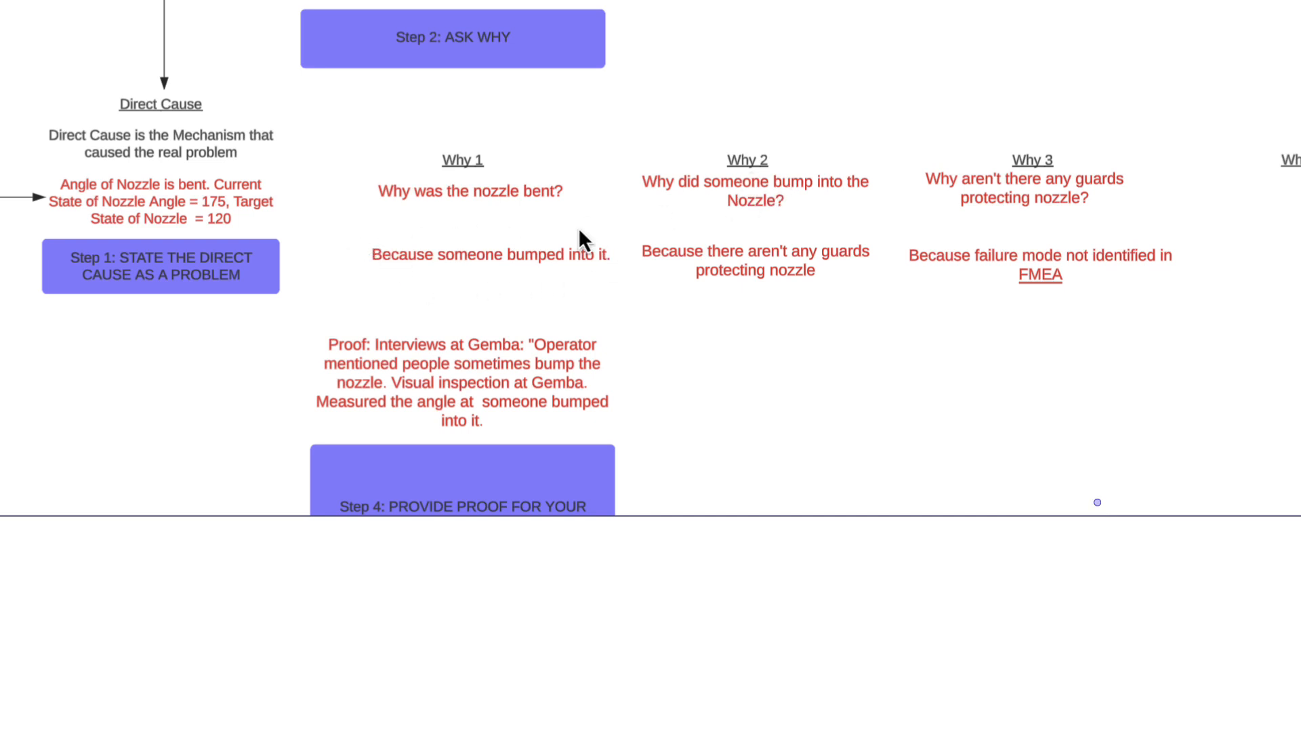
pyautogui.moveTo(751, 278)
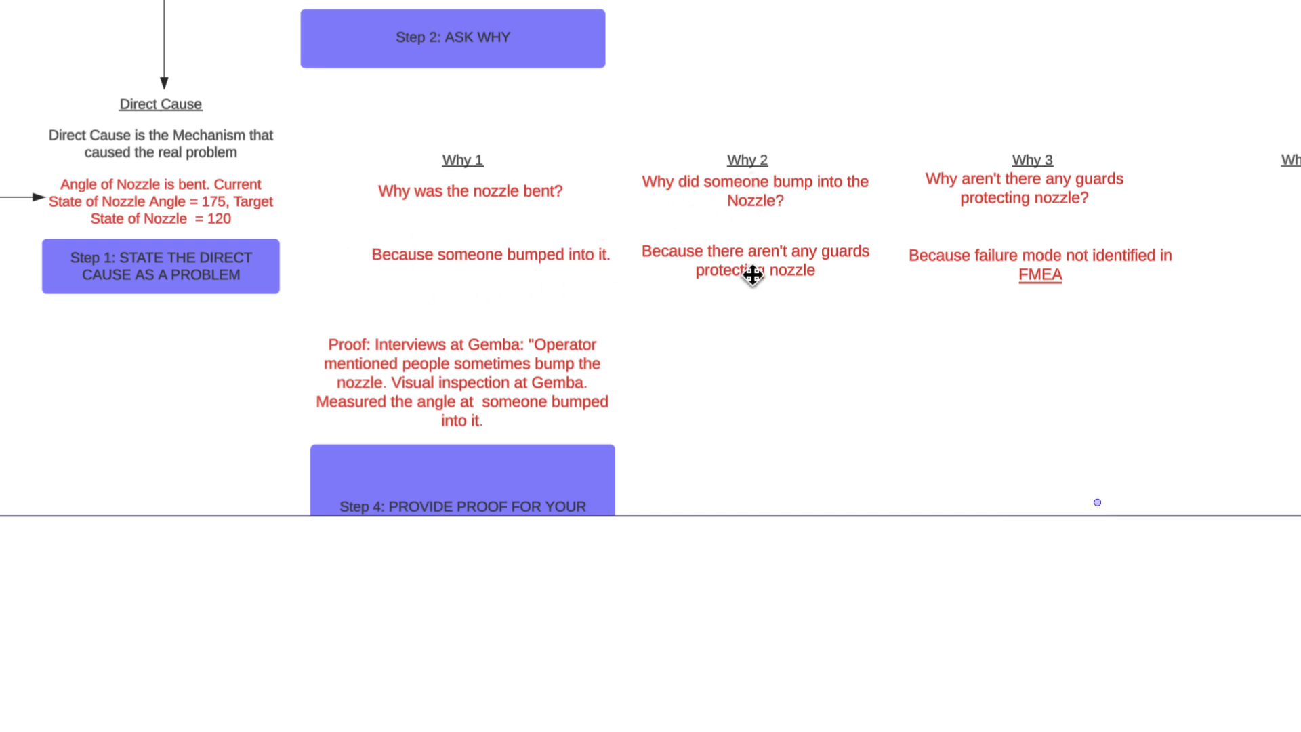
pyautogui.moveTo(794, 279)
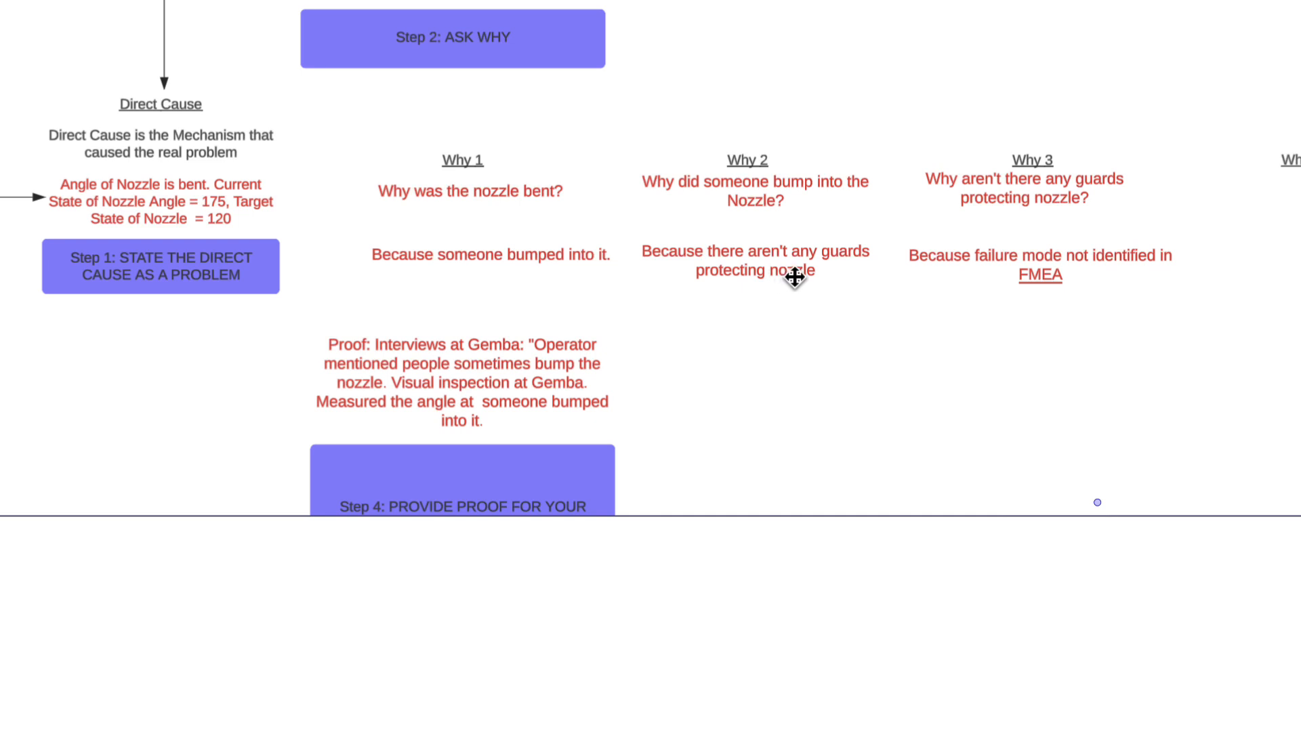
pyautogui.moveTo(846, 427)
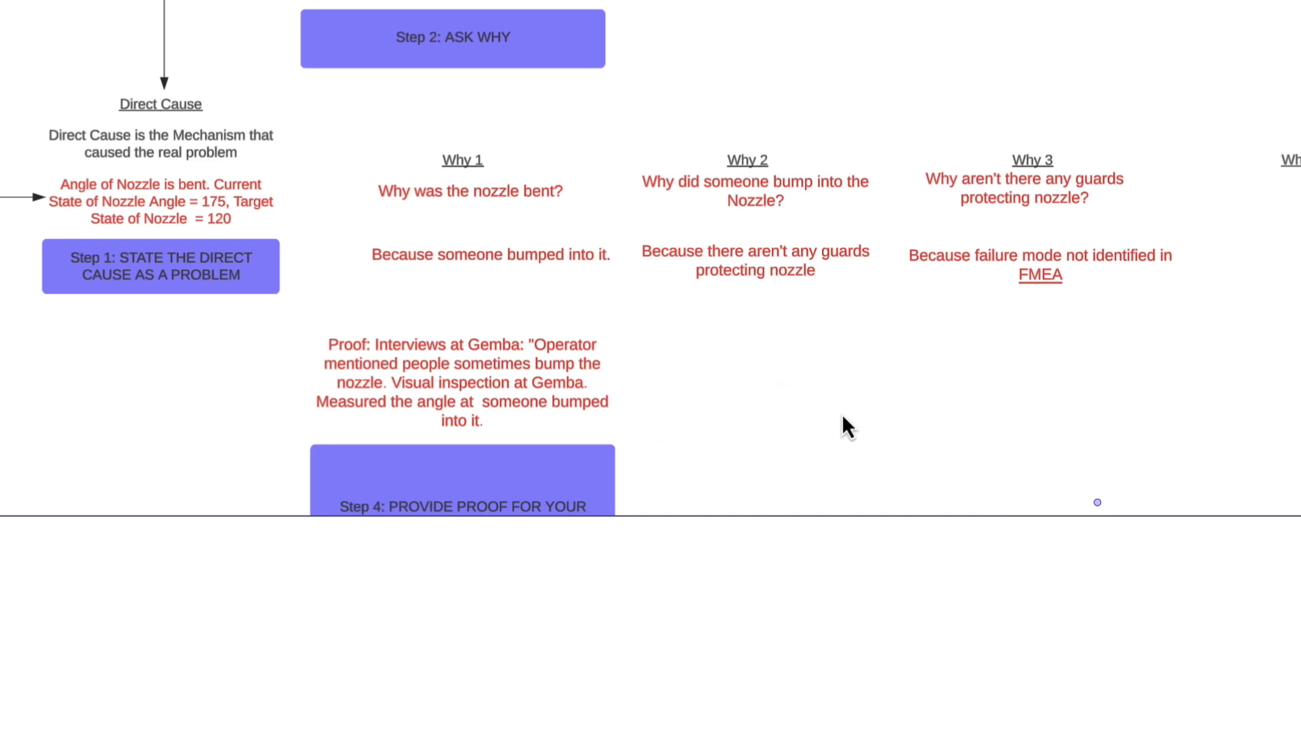
pyautogui.moveTo(773, 273)
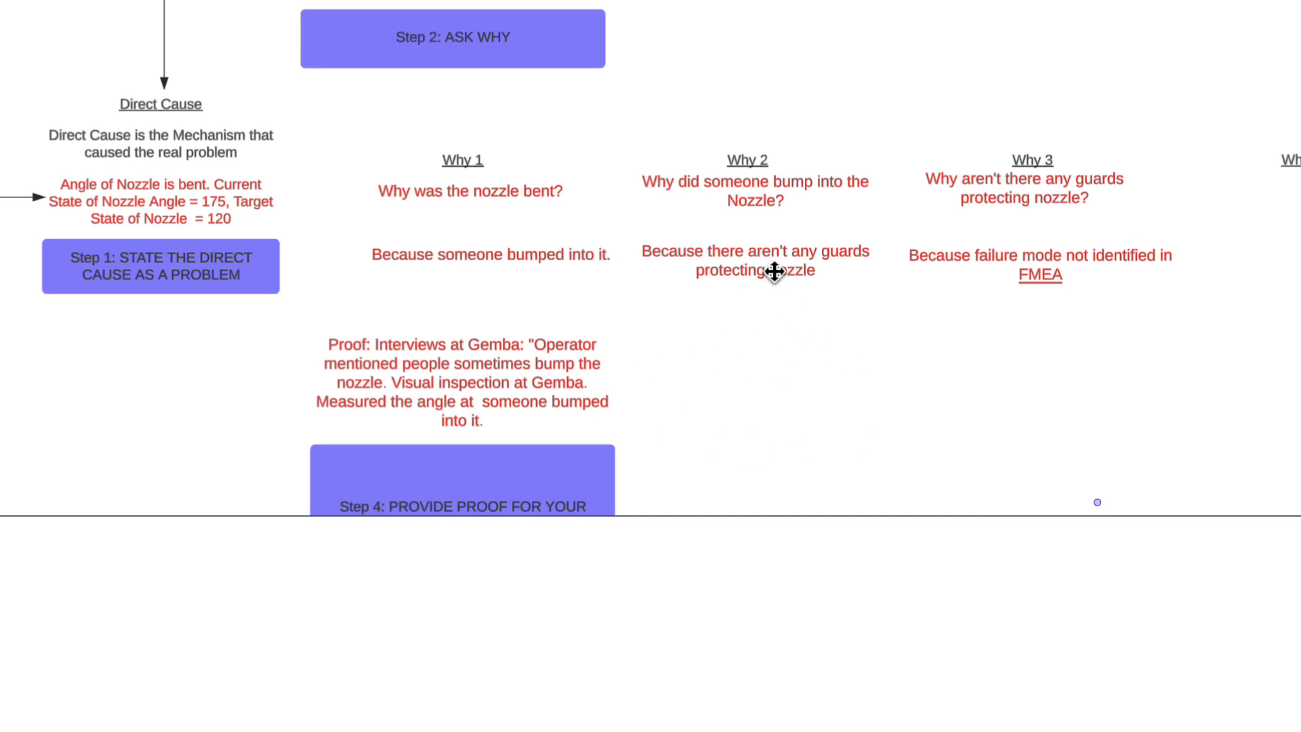
pyautogui.moveTo(1090, 193)
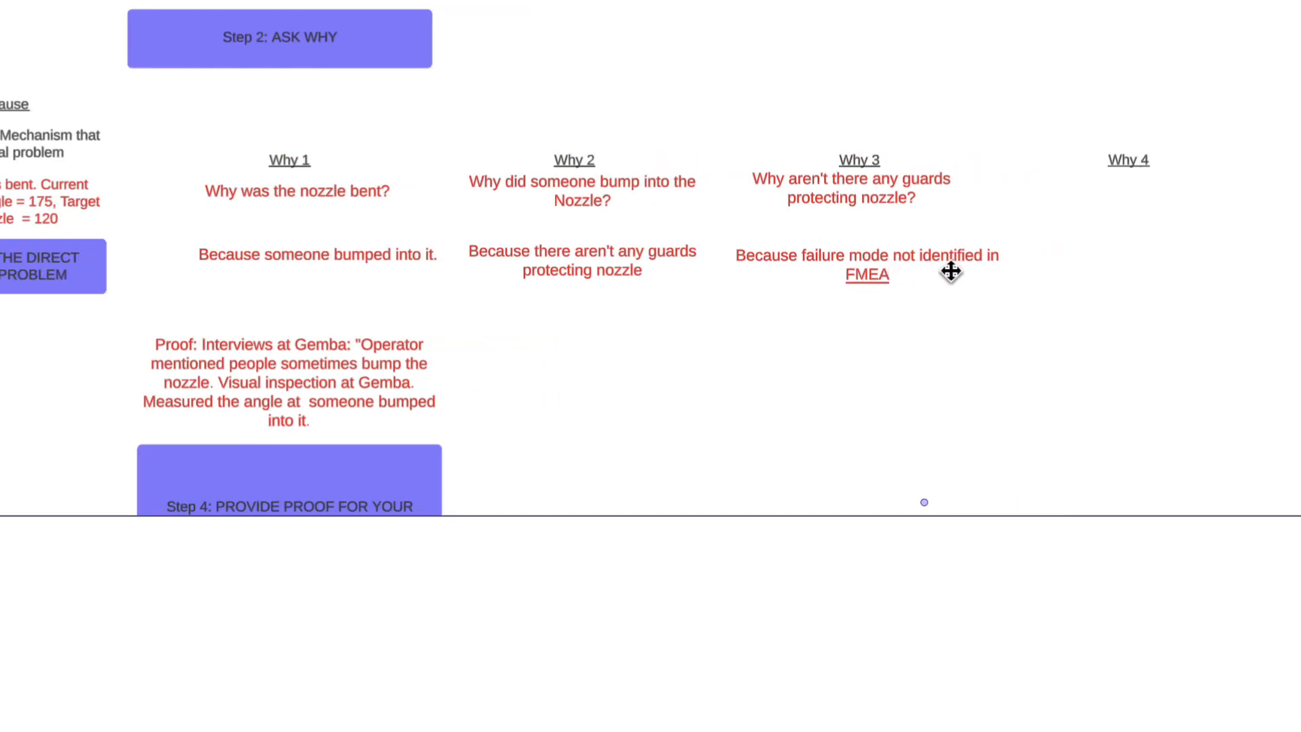
pyautogui.moveTo(891, 286)
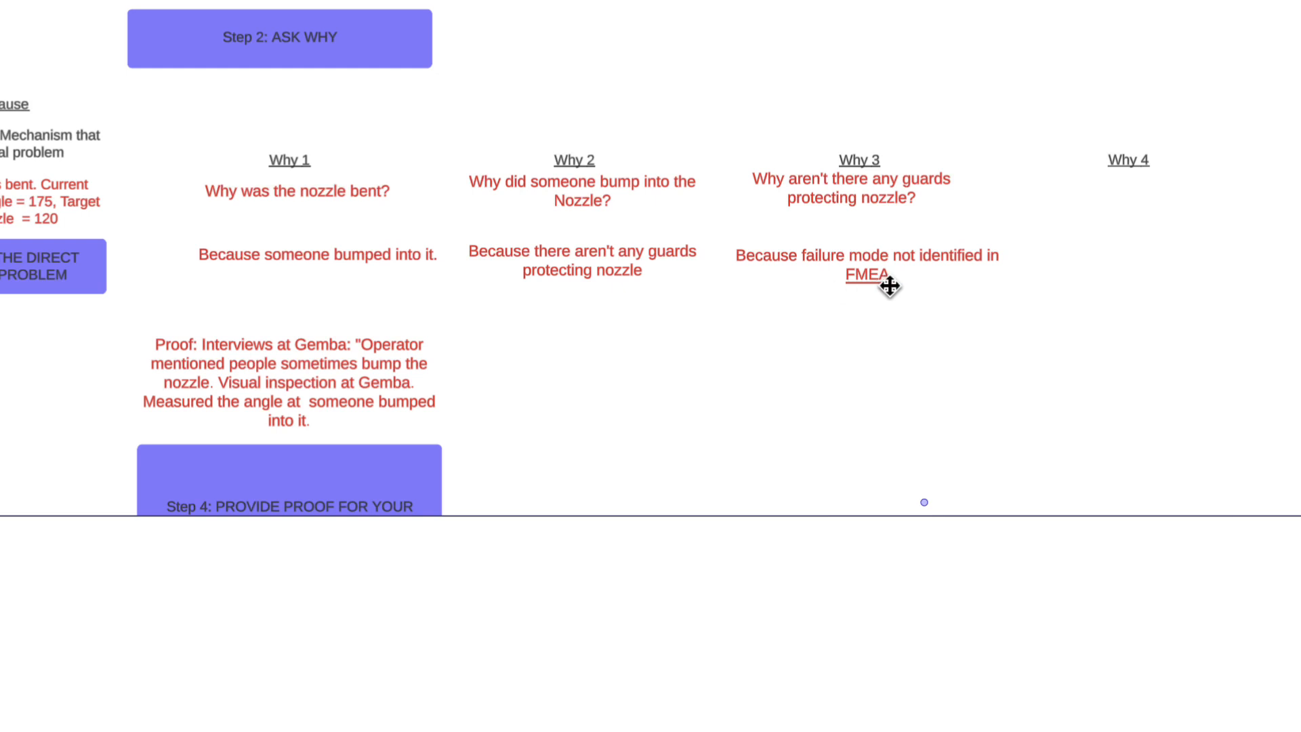
pyautogui.moveTo(833, 331)
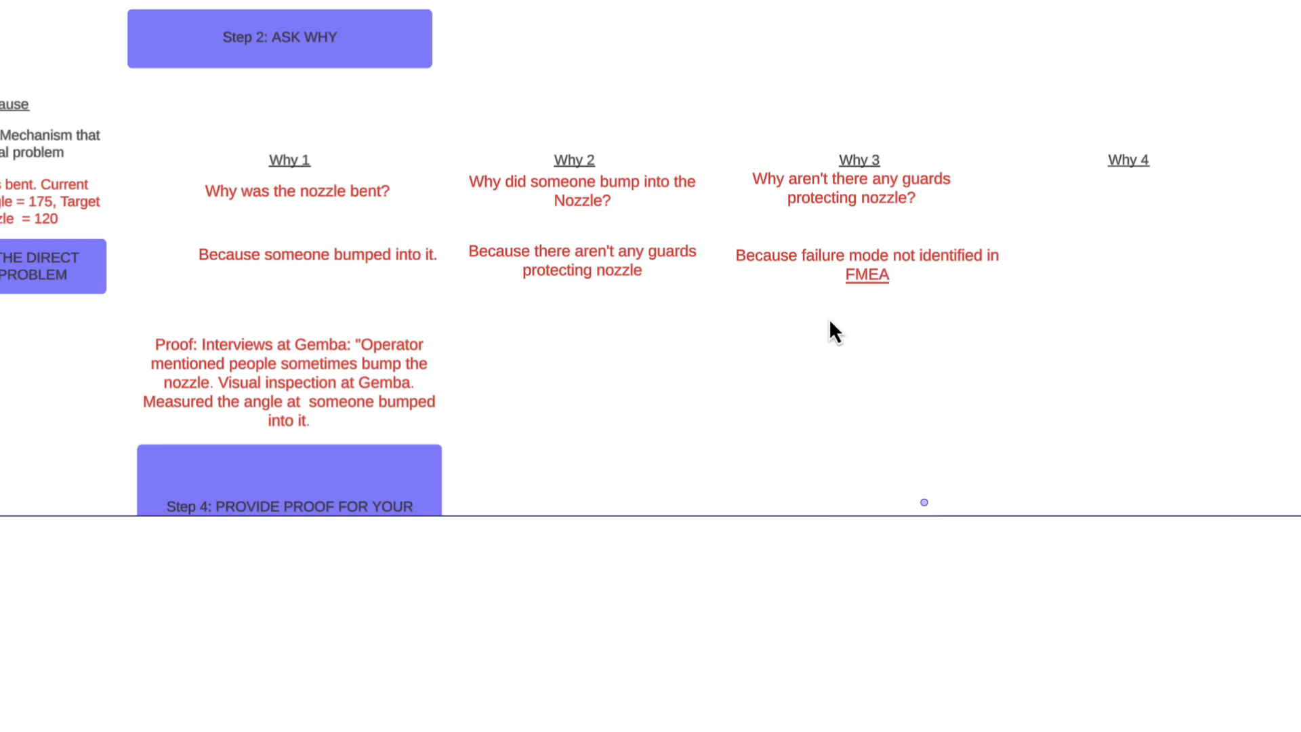
pyautogui.moveTo(976, 416)
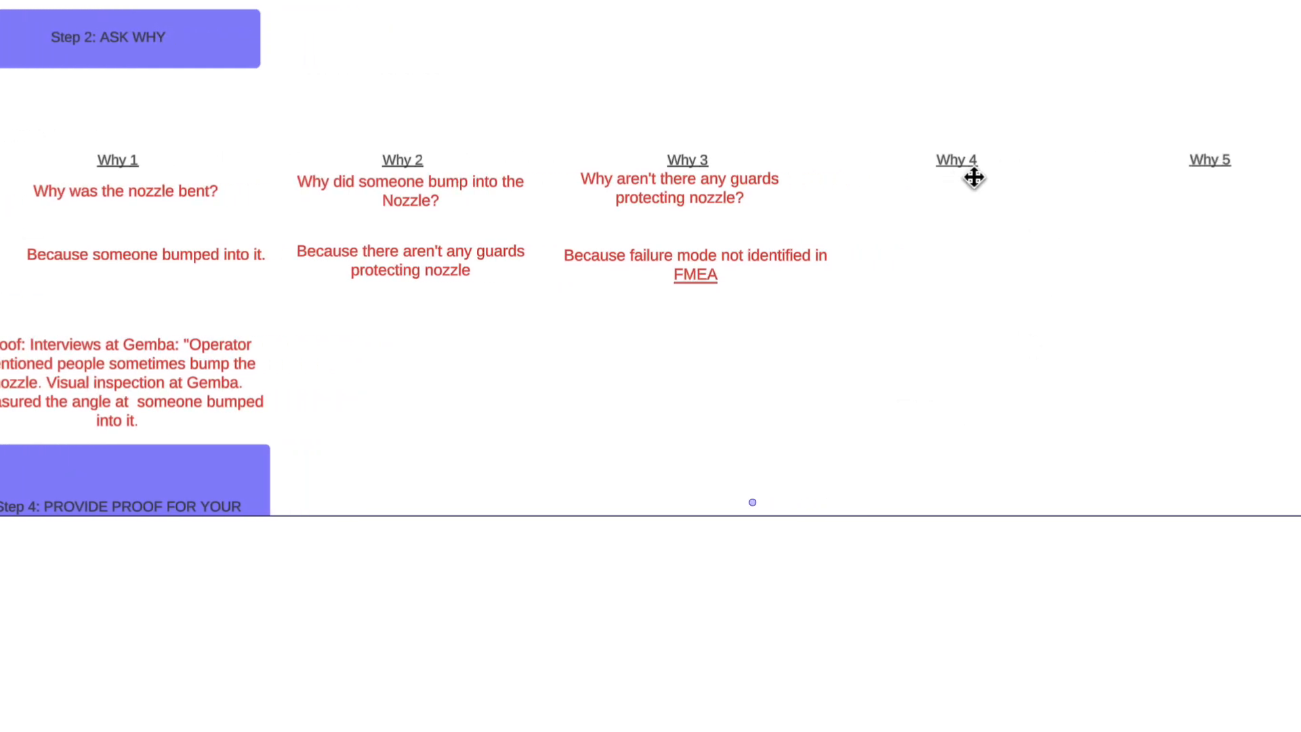
pyautogui.moveTo(730, 258)
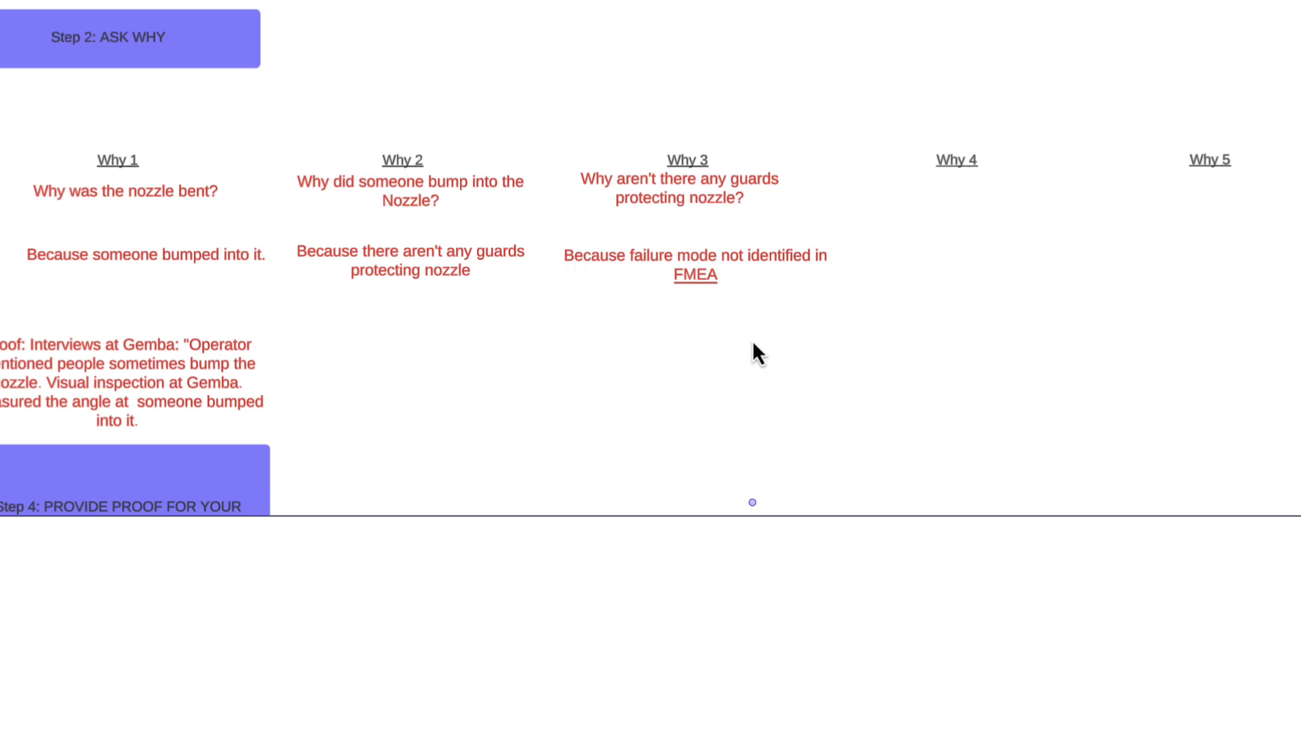
pyautogui.hscroll(3)
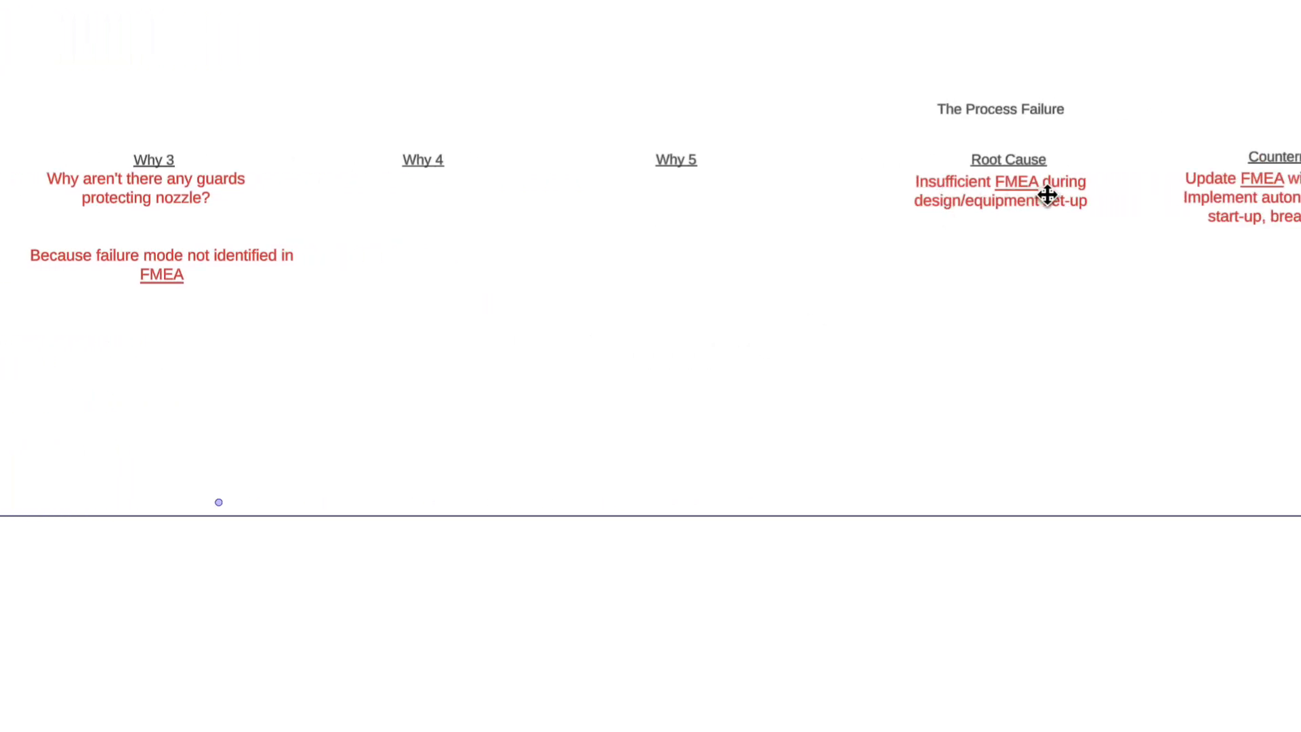
pyautogui.moveTo(1077, 216)
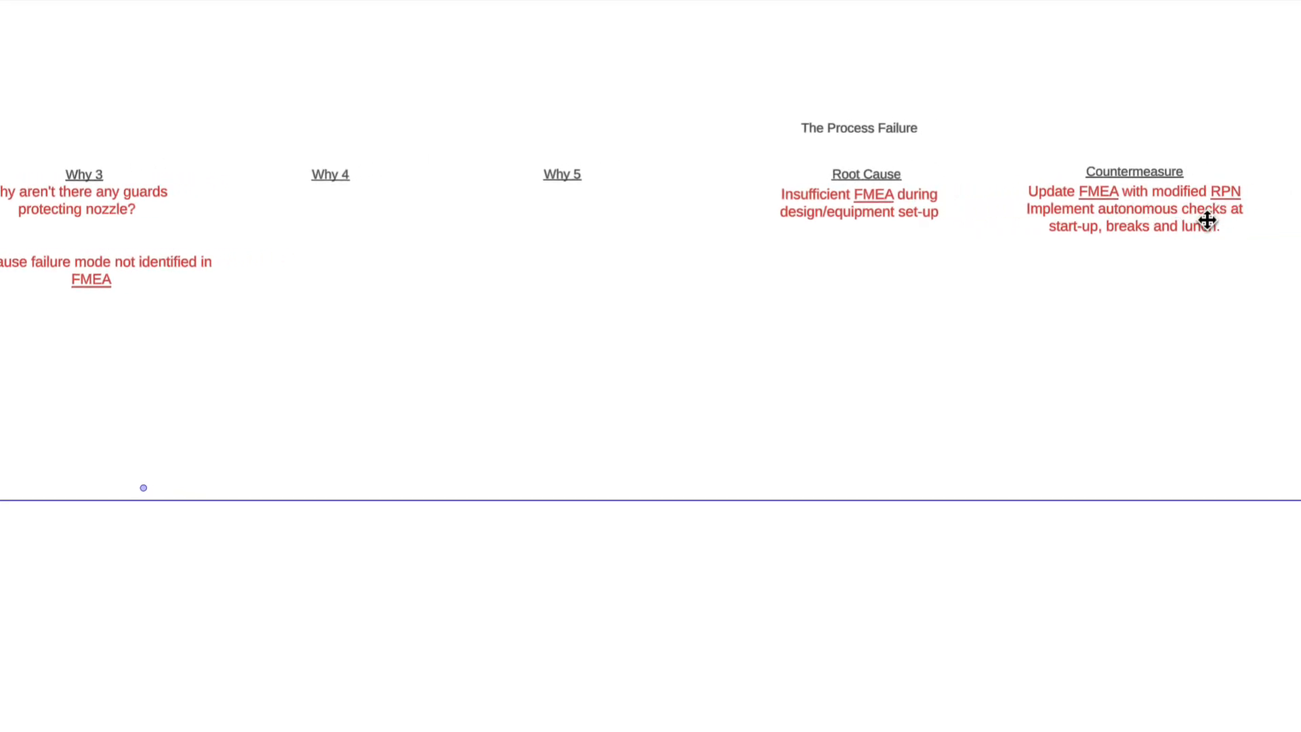
pyautogui.moveTo(1201, 231)
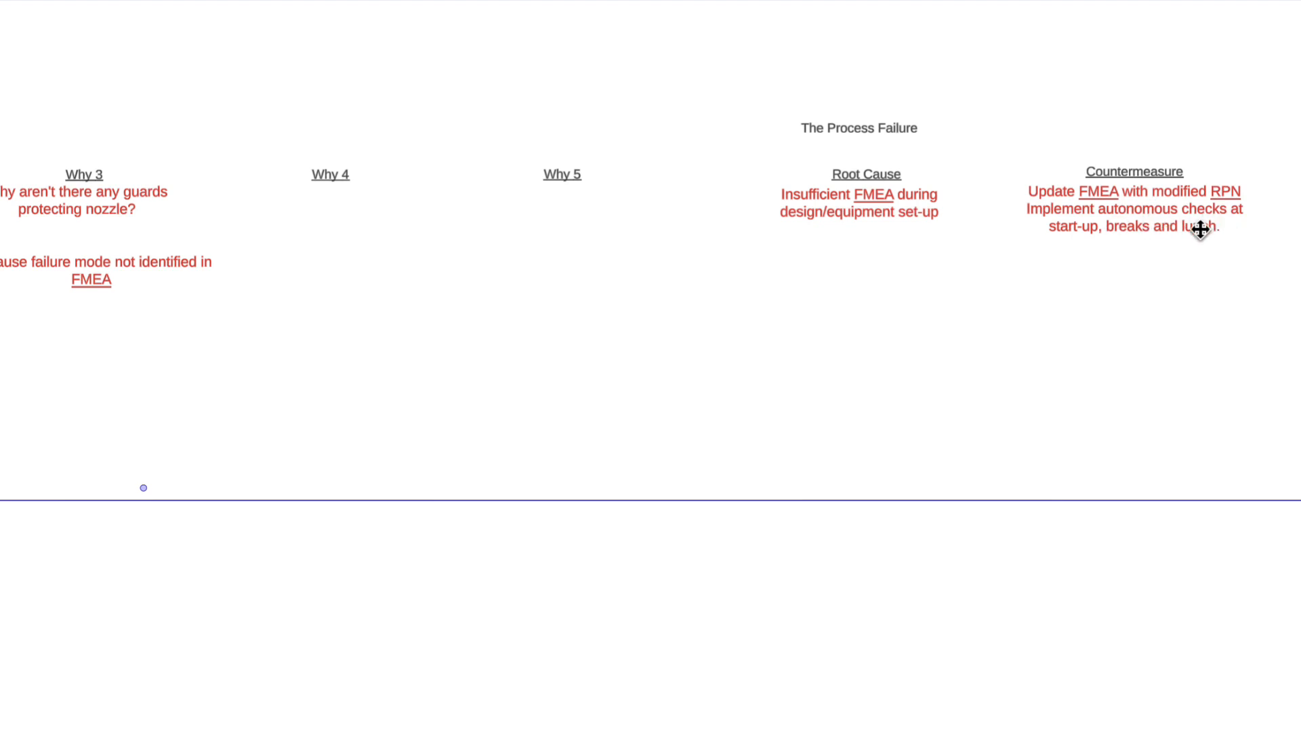
pyautogui.moveTo(1122, 232)
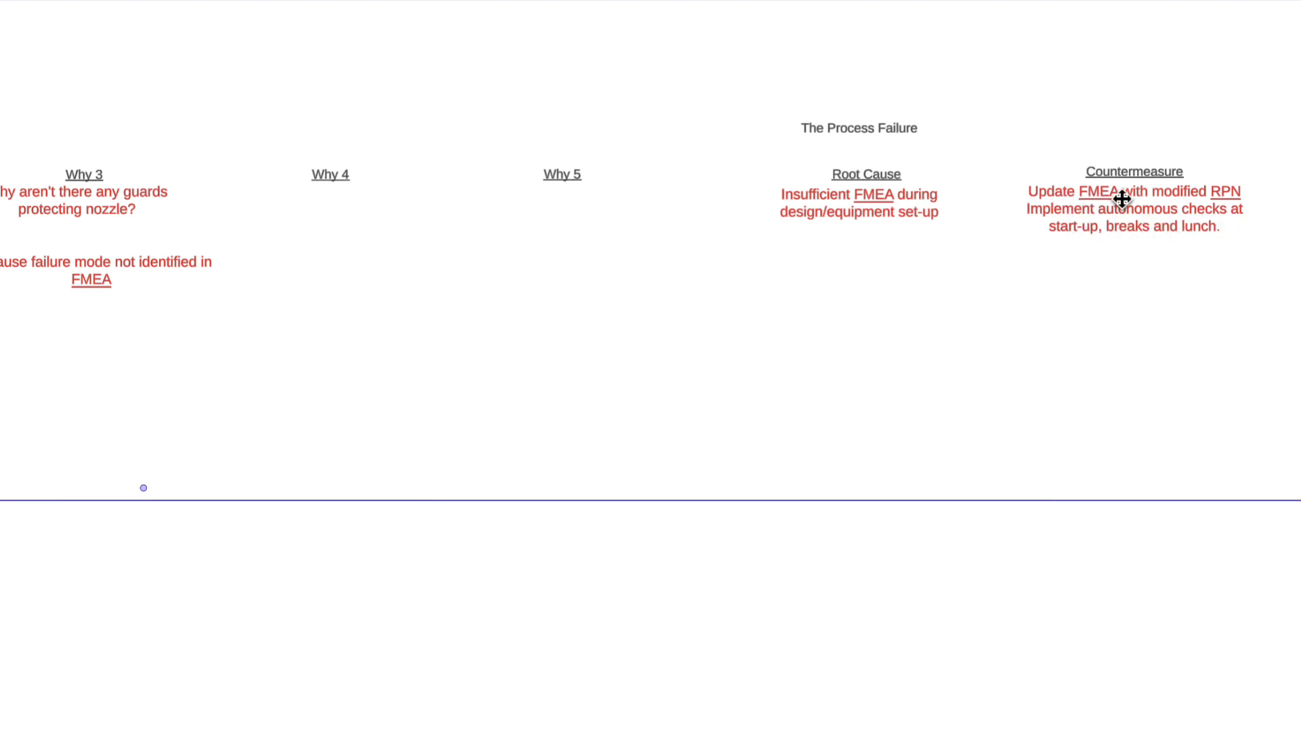
pyautogui.moveTo(1204, 206)
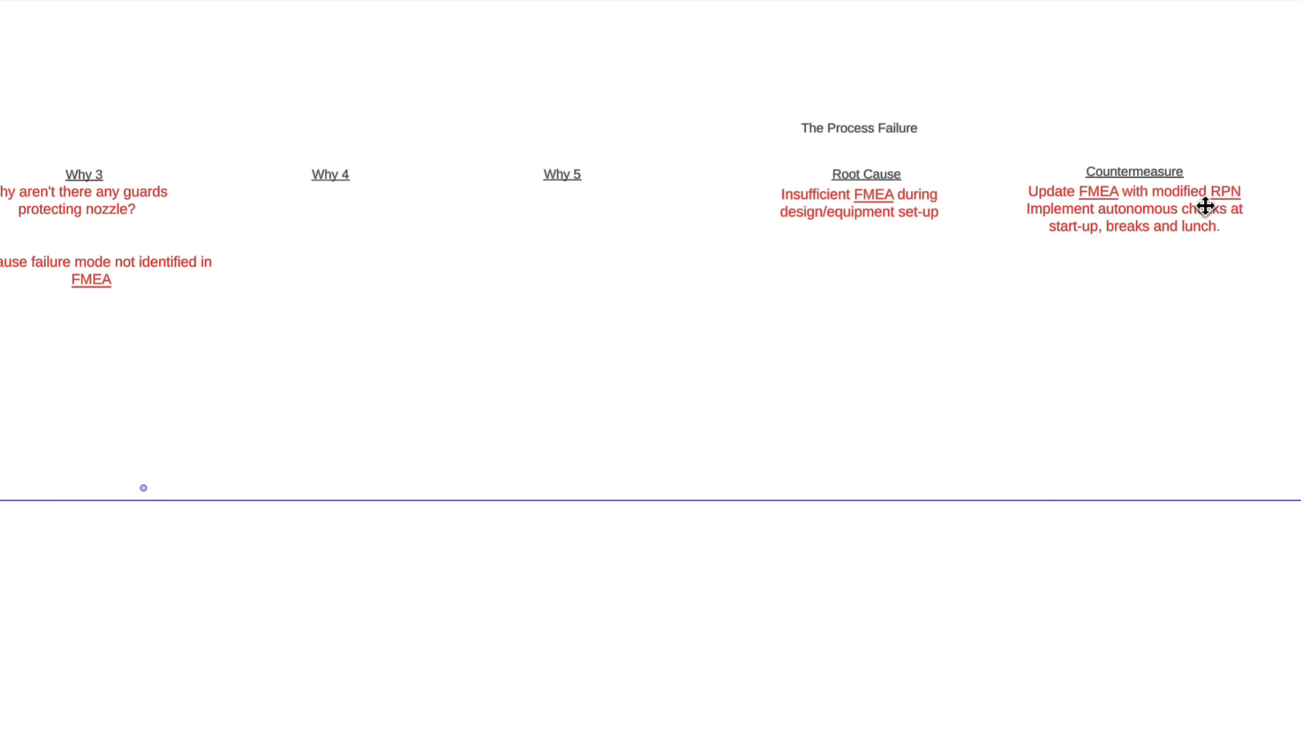
pyautogui.moveTo(1281, 204)
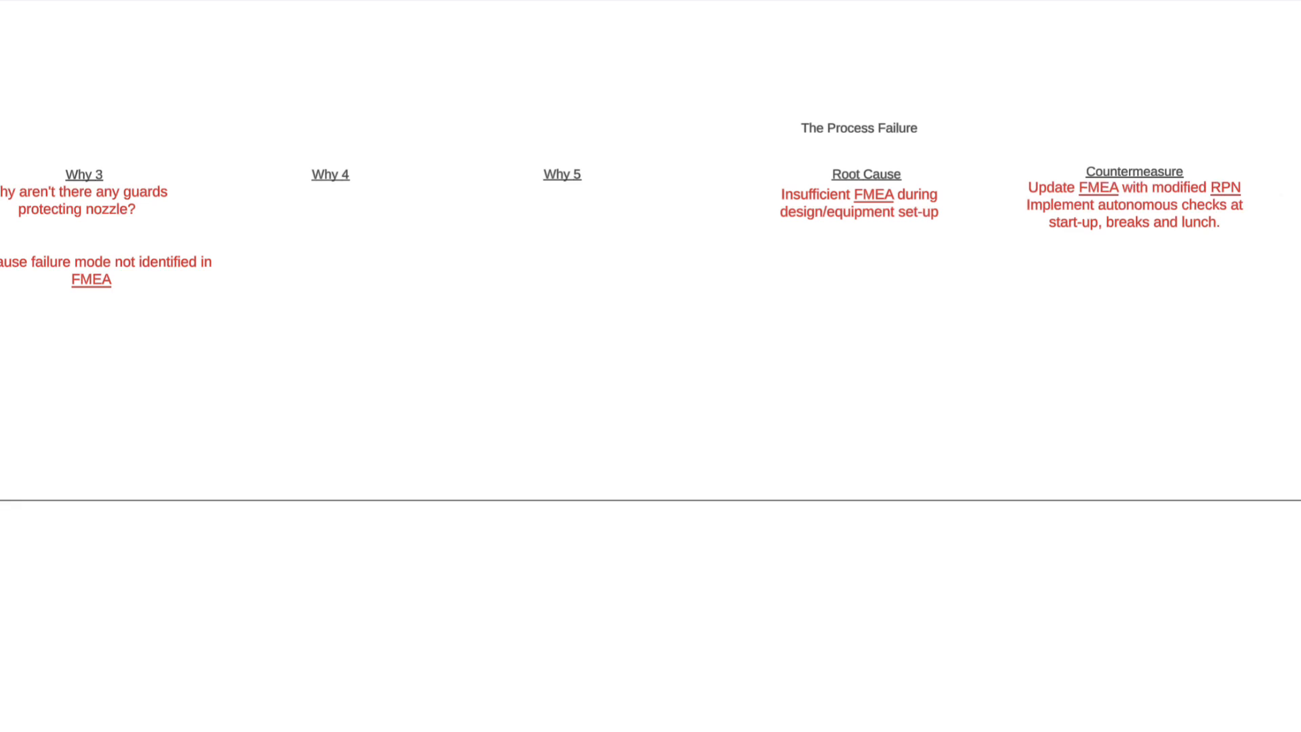
pyautogui.moveTo(1135, 221)
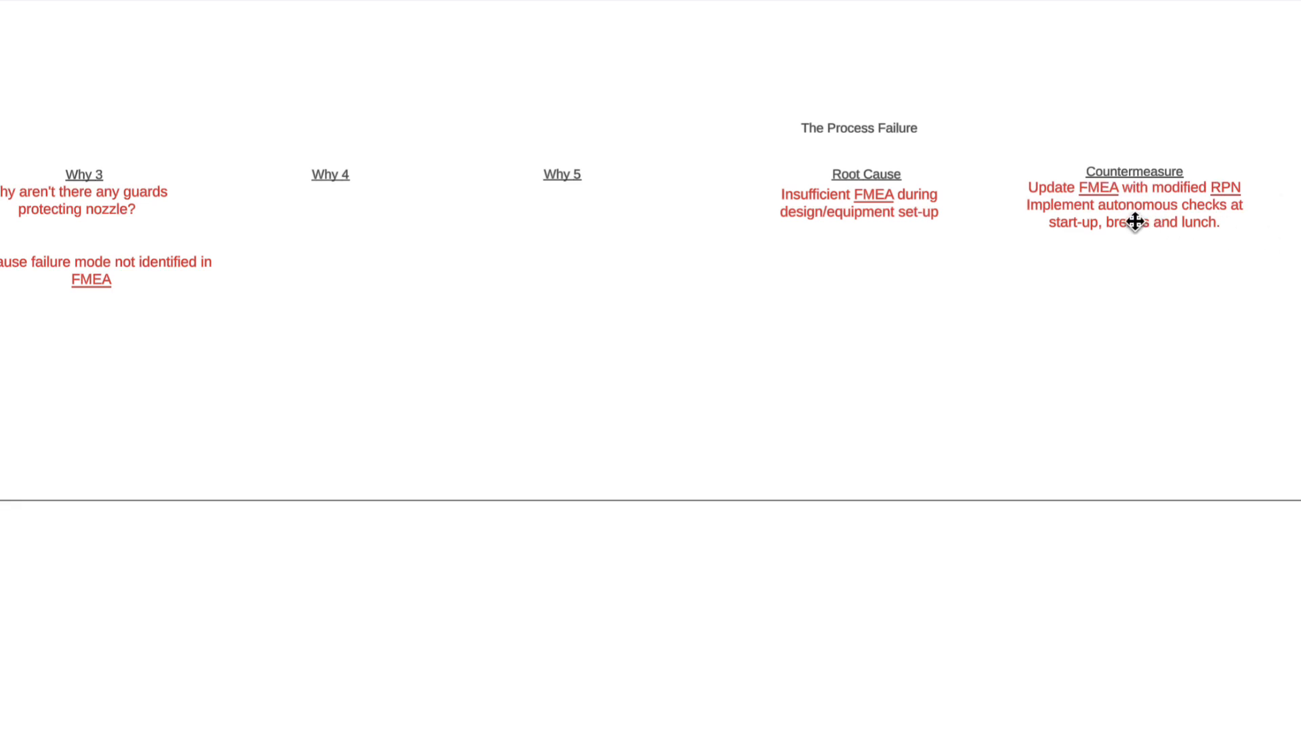
pyautogui.click(1135, 205)
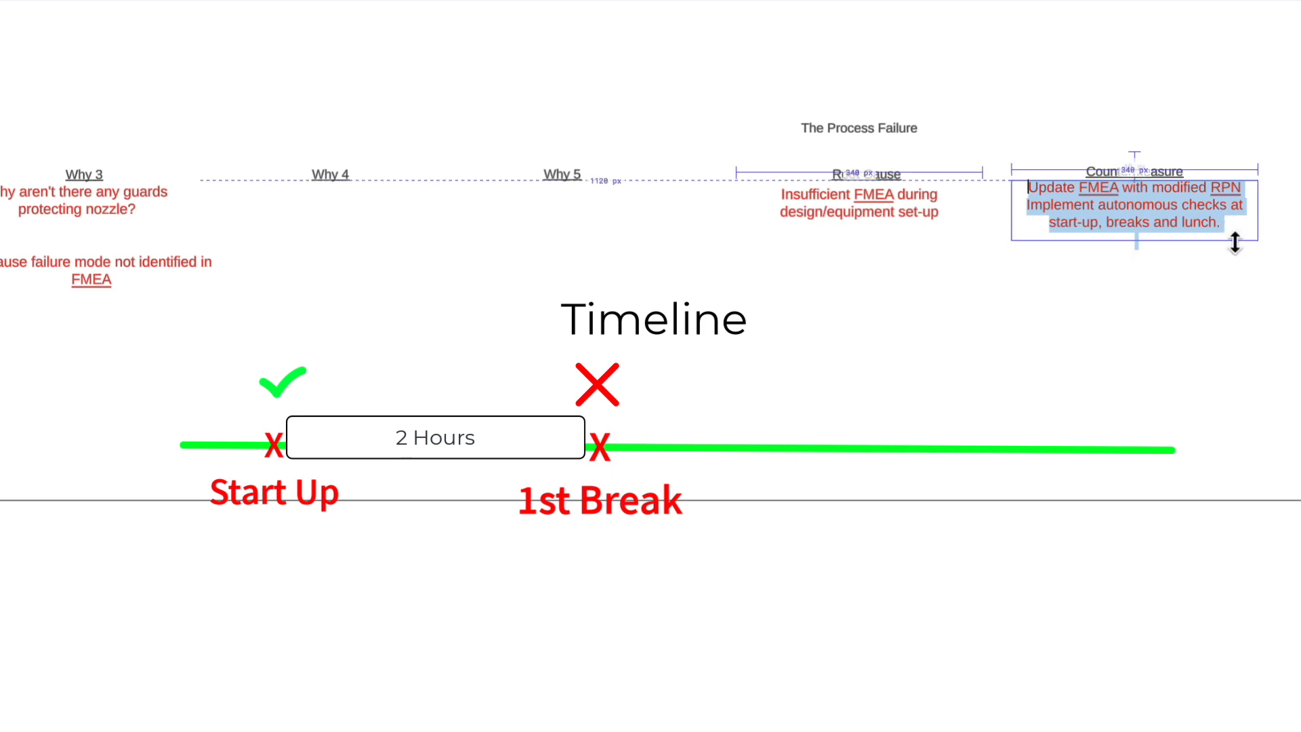
# Step: Add a third countermeasure line: 'Add guards to protect dispenser'
pyautogui.press('capslock')
pyautogui.write('Add guards to protect dispenser')
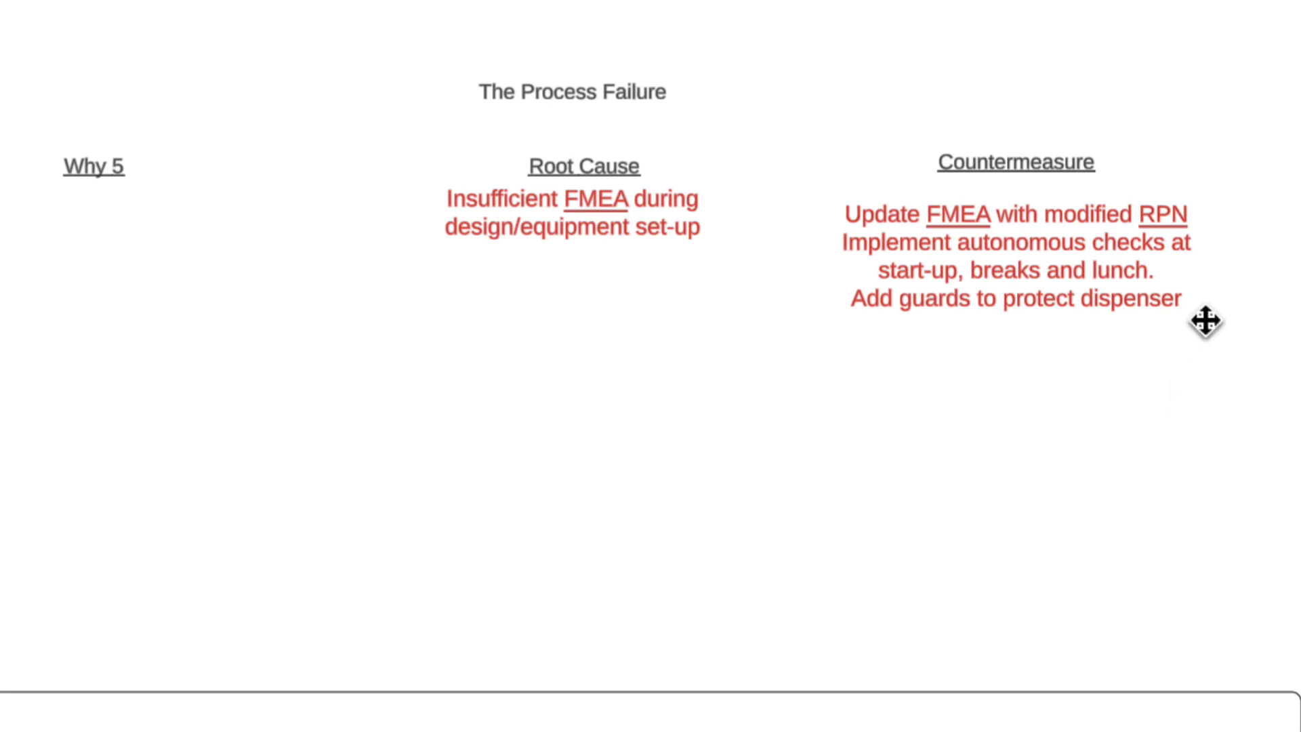
pyautogui.moveTo(1054, 275)
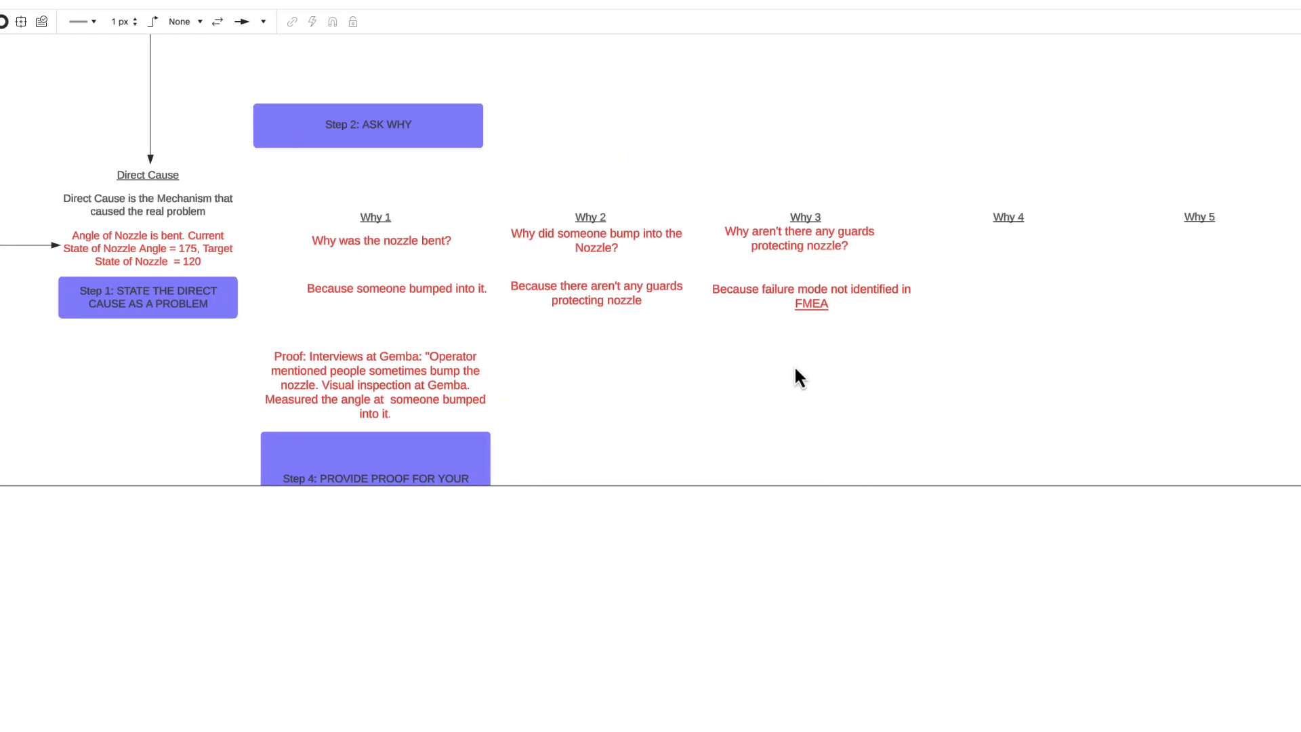
# Step: Drag the Step 2: ASK WHY box down to sit just above the Why 1 heading
pyautogui.click(148, 297)
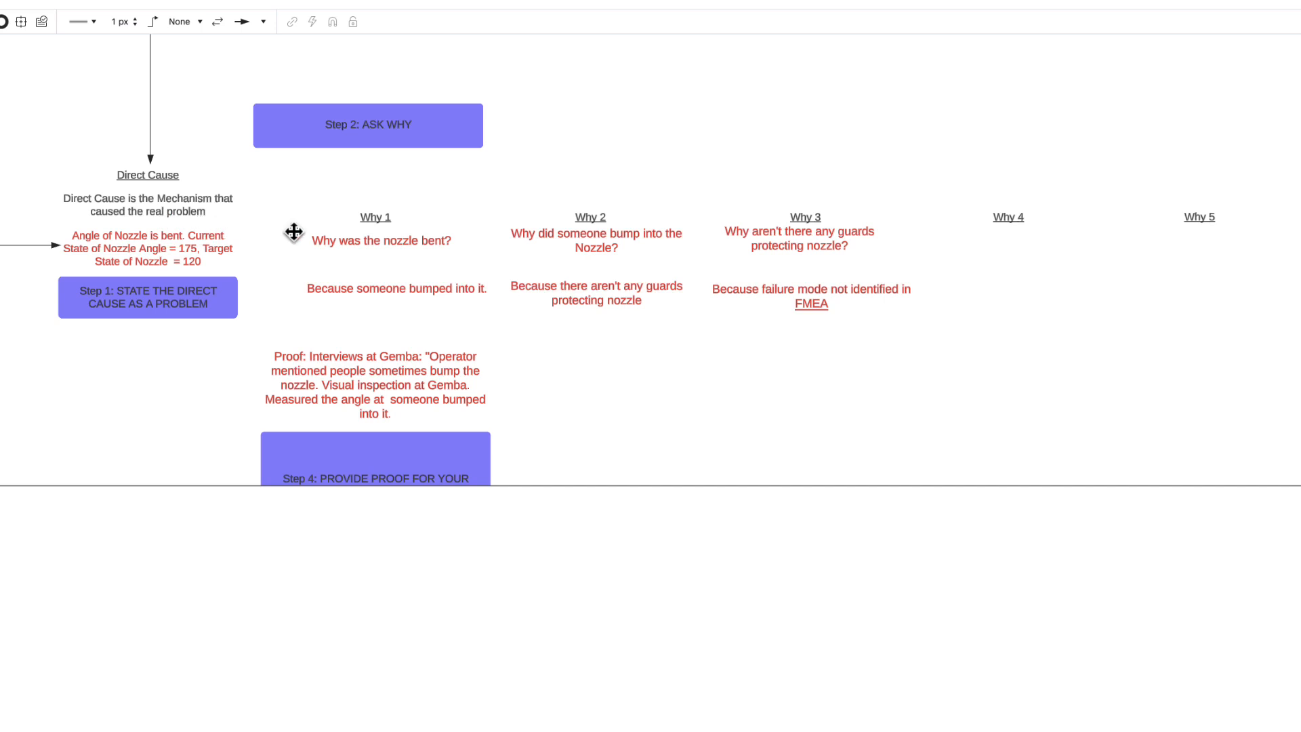
pyautogui.click(368, 125)
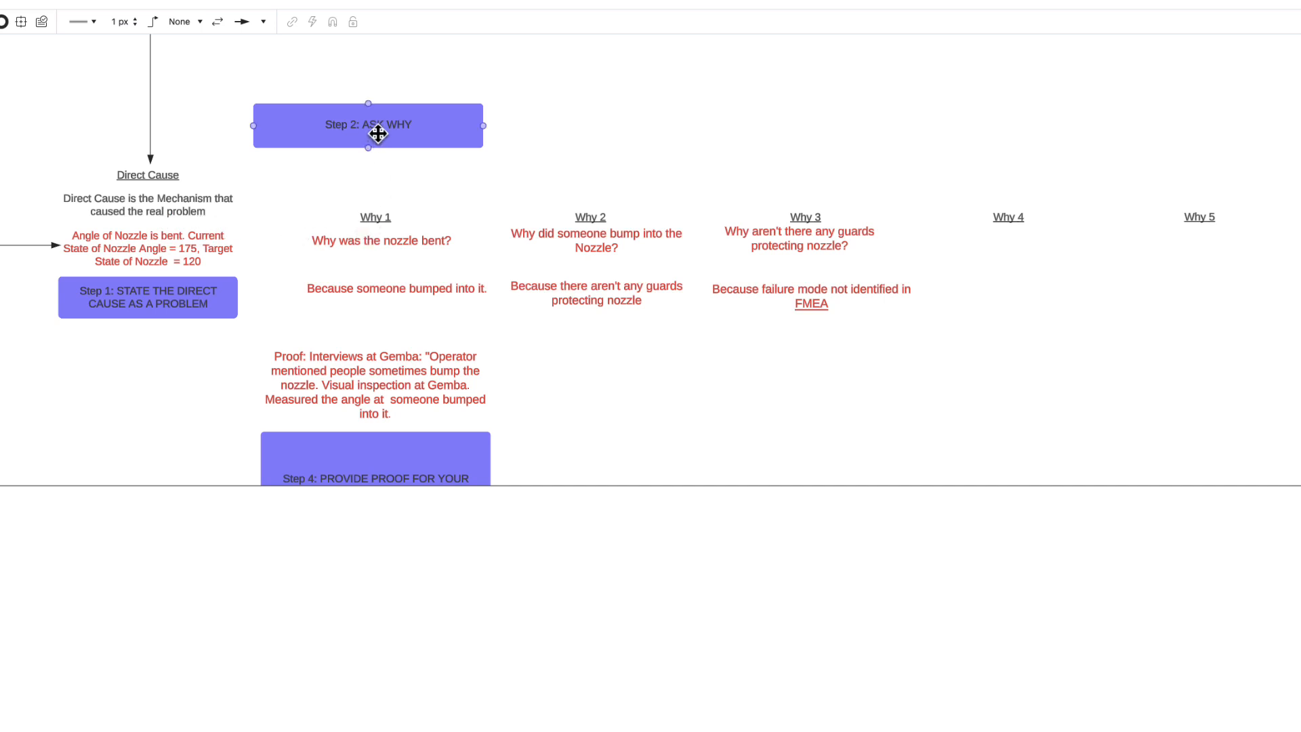
pyautogui.moveTo(367, 124); pyautogui.dragTo(375, 160)
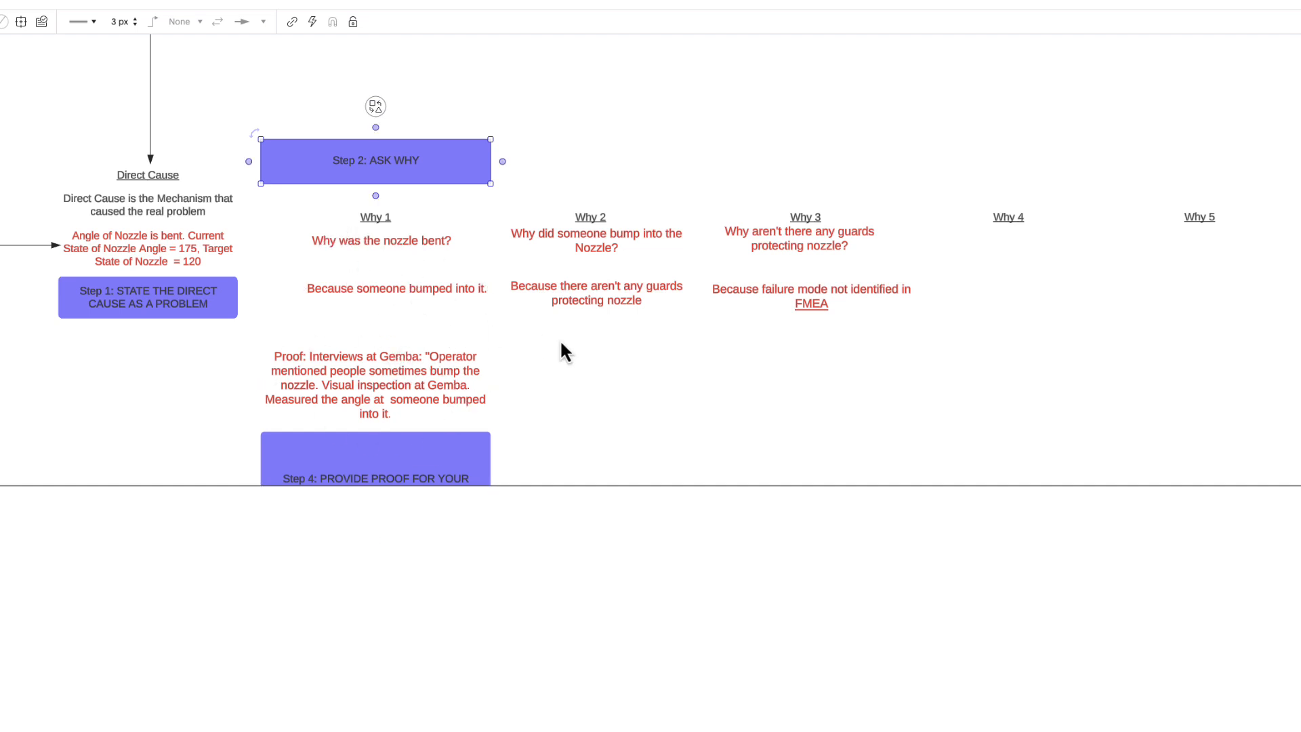
pyautogui.moveTo(582, 363)
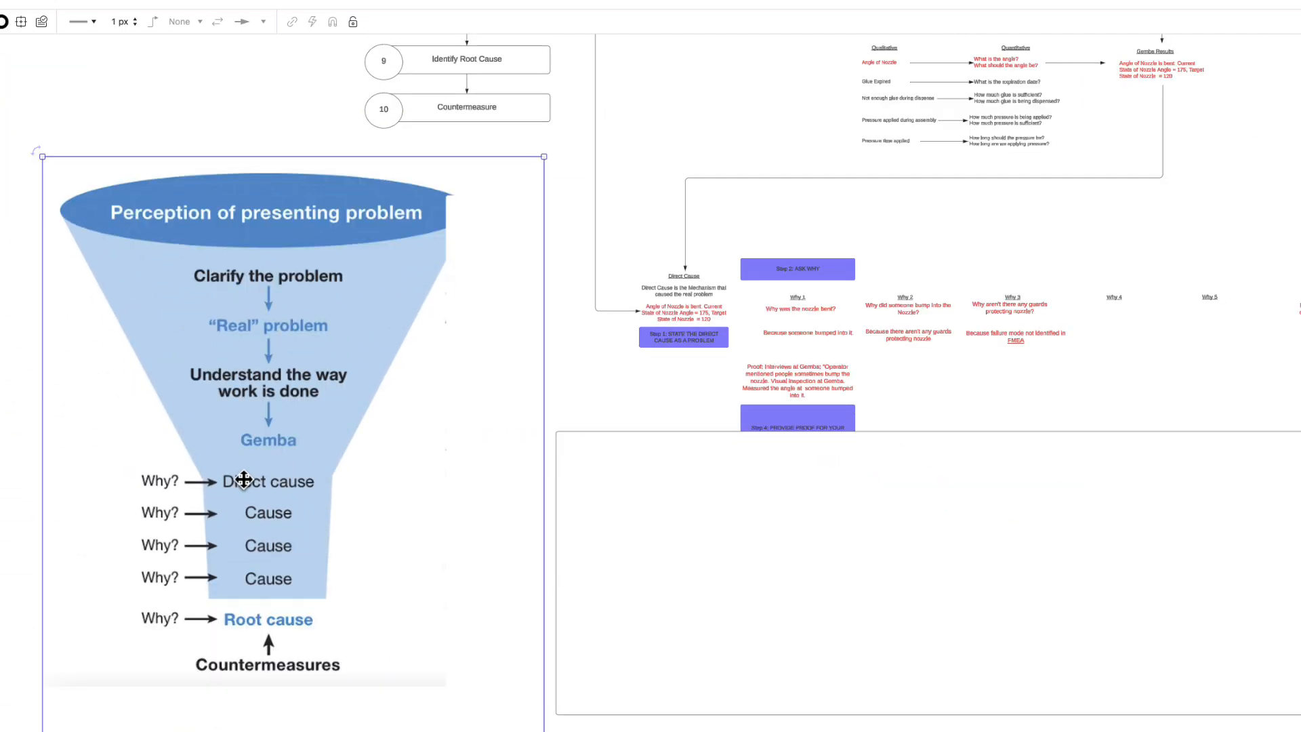
pyautogui.moveTo(273, 516)
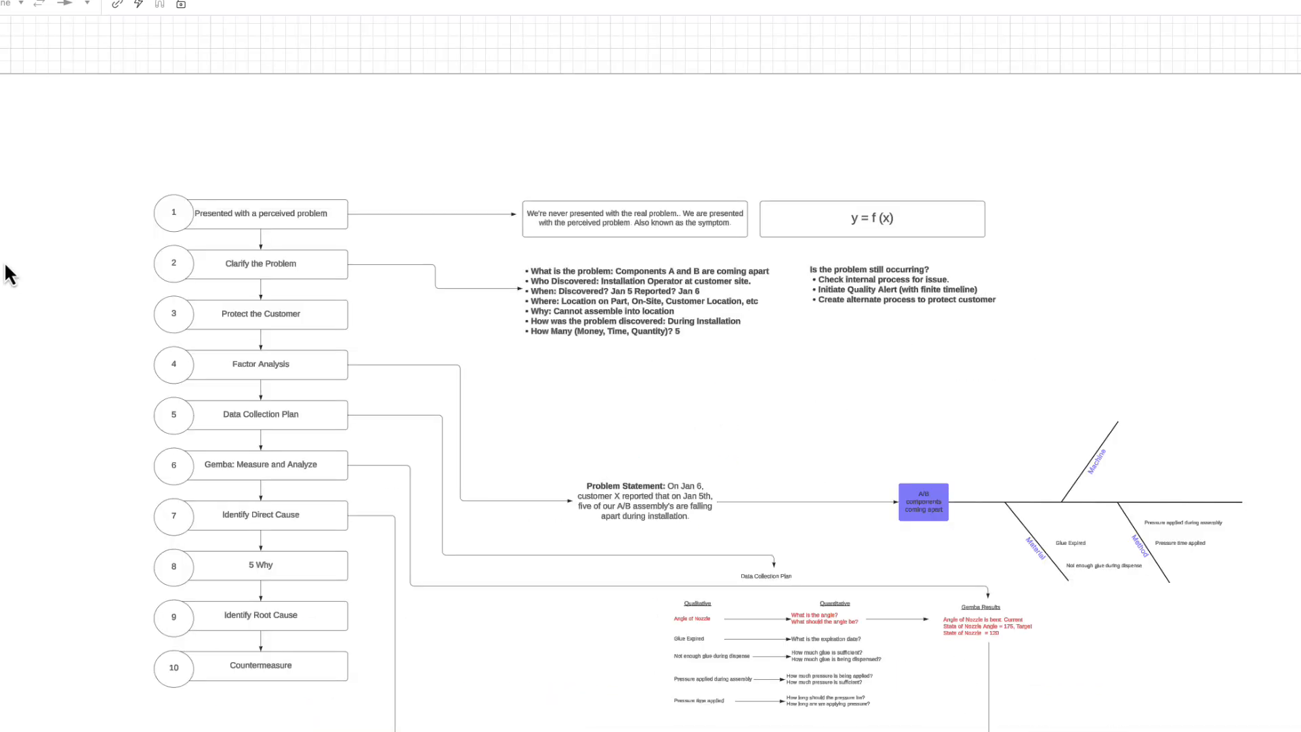
pyautogui.scroll(3)
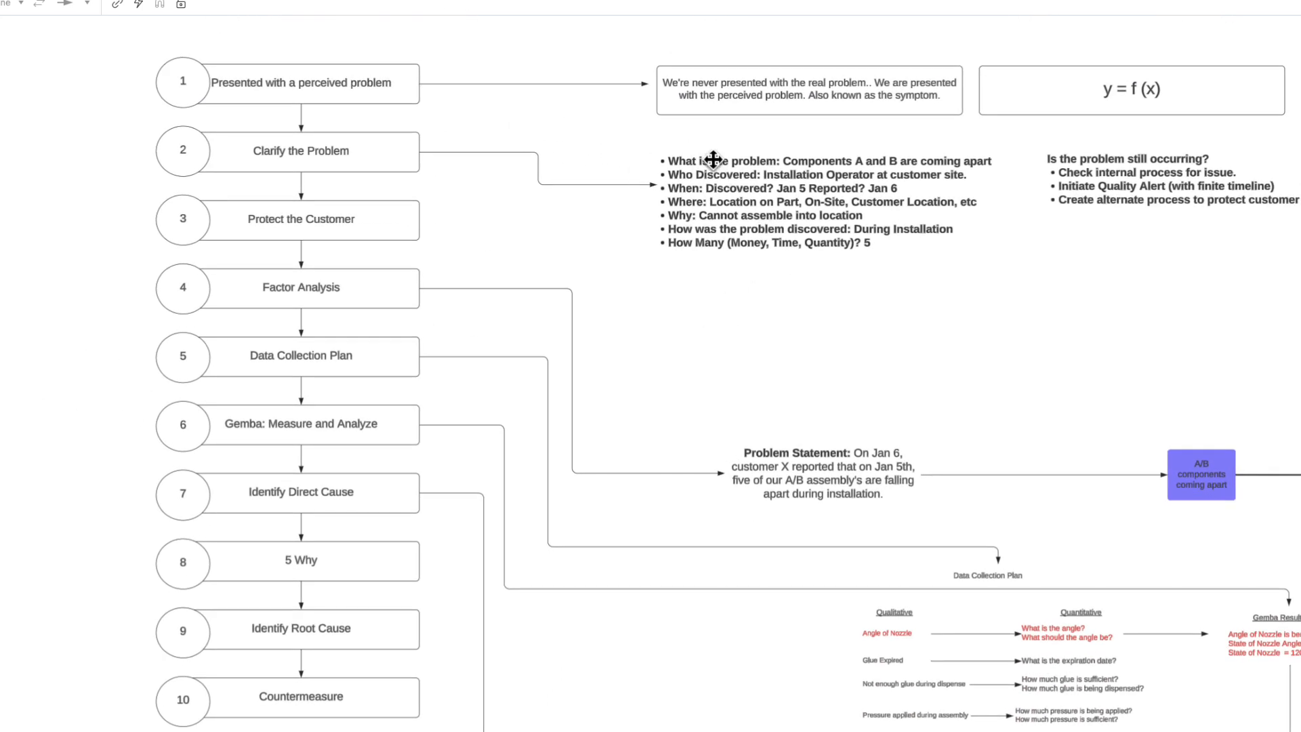
pyautogui.moveTo(764, 275)
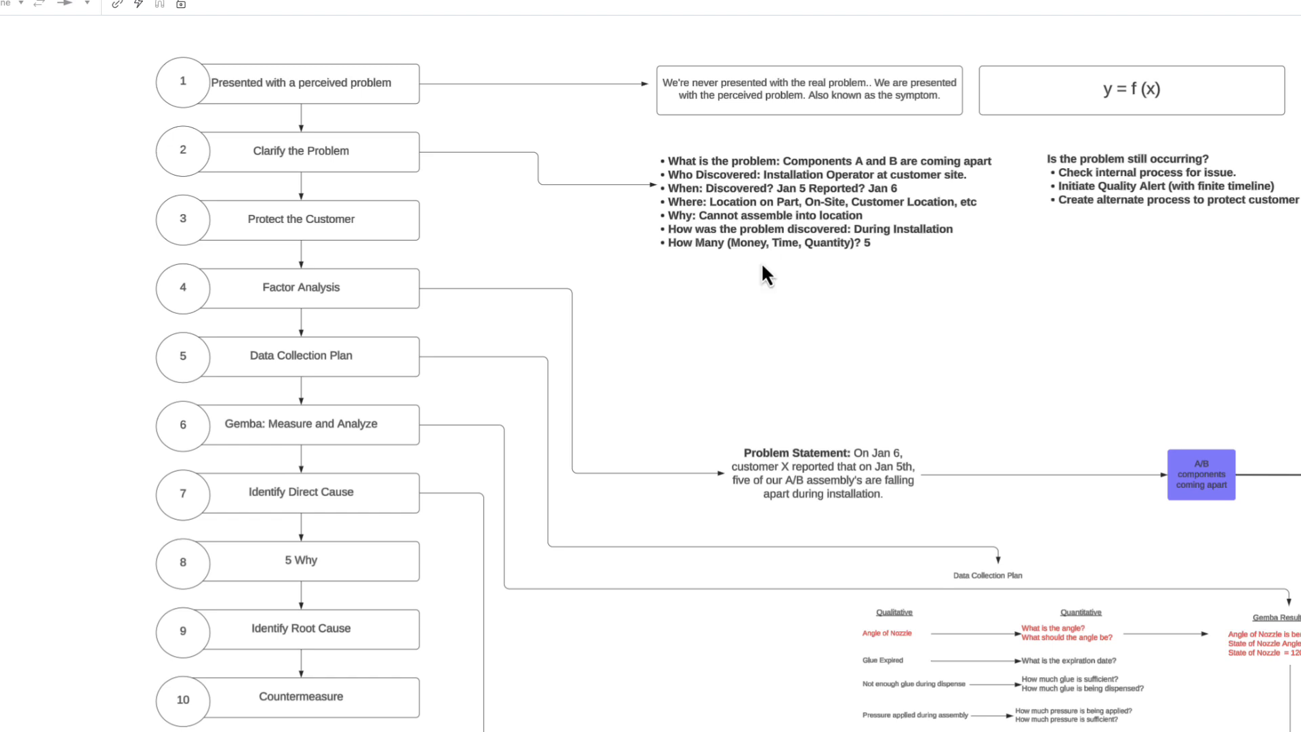
pyautogui.moveTo(781, 335)
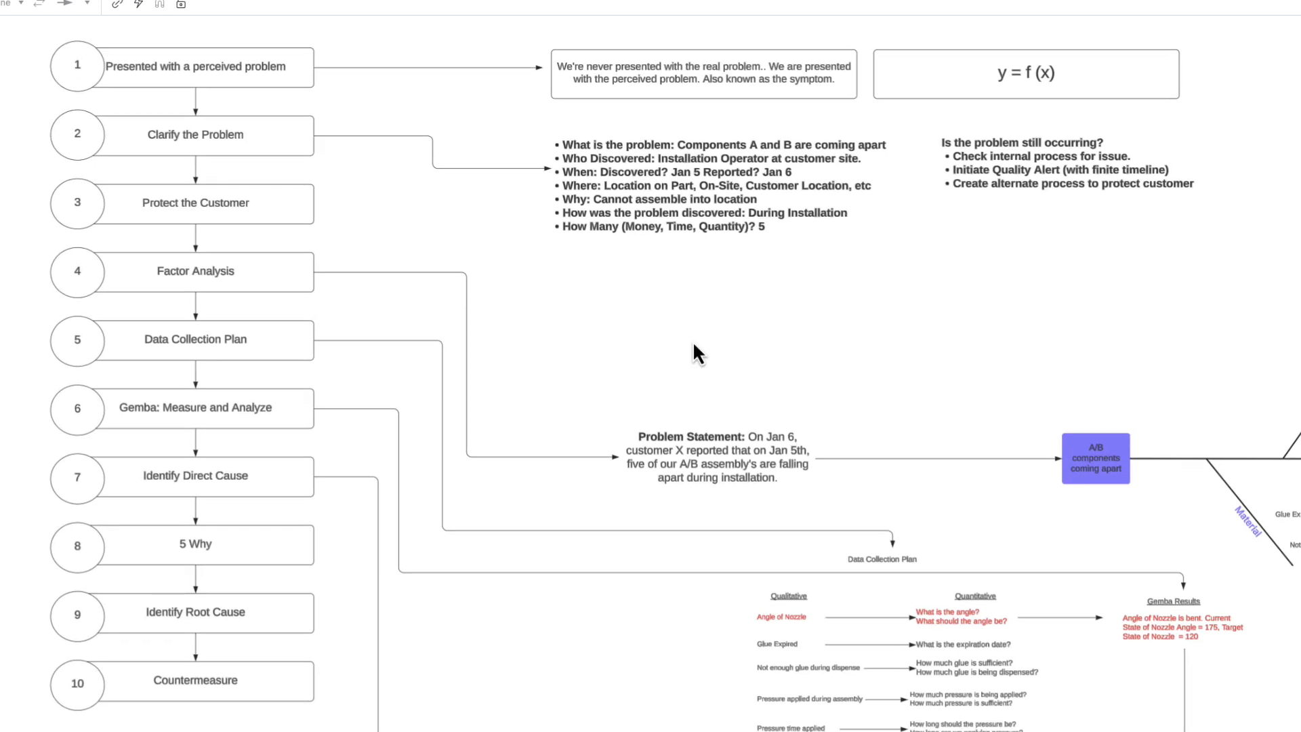
pyautogui.moveTo(183, 113)
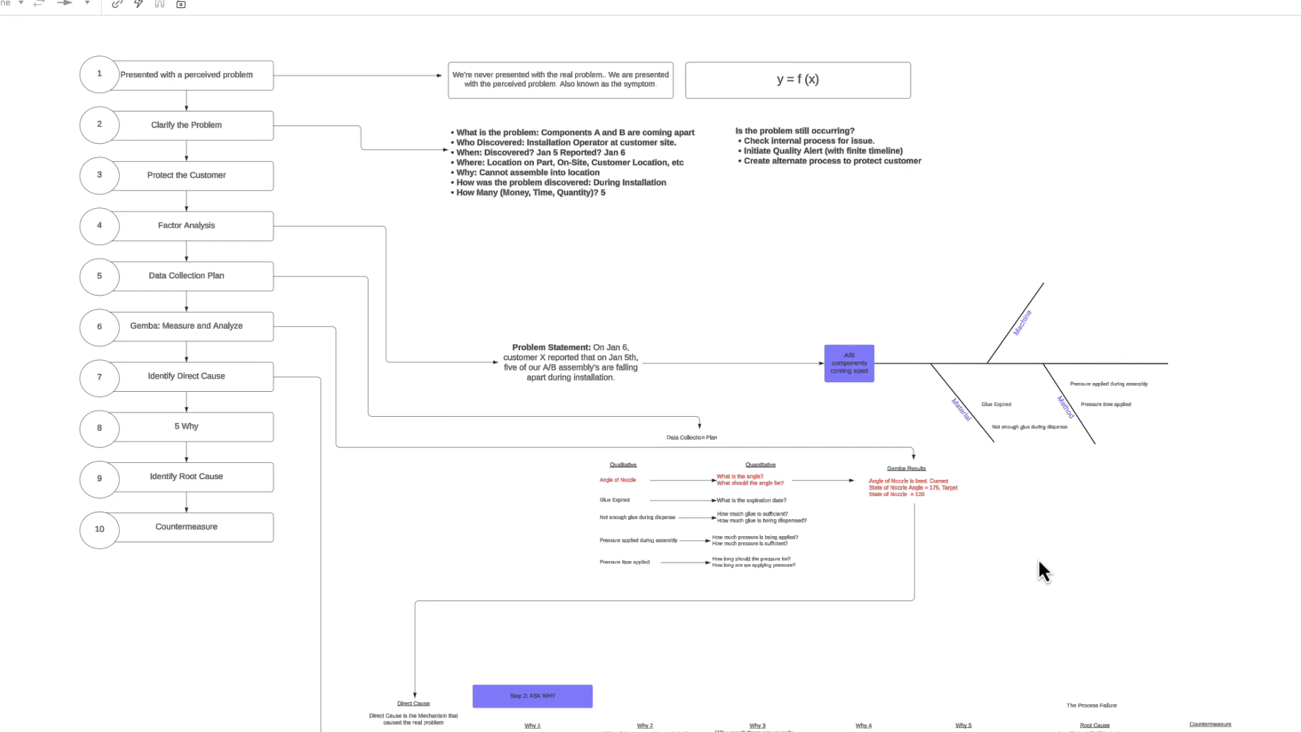
pyautogui.moveTo(1044, 653)
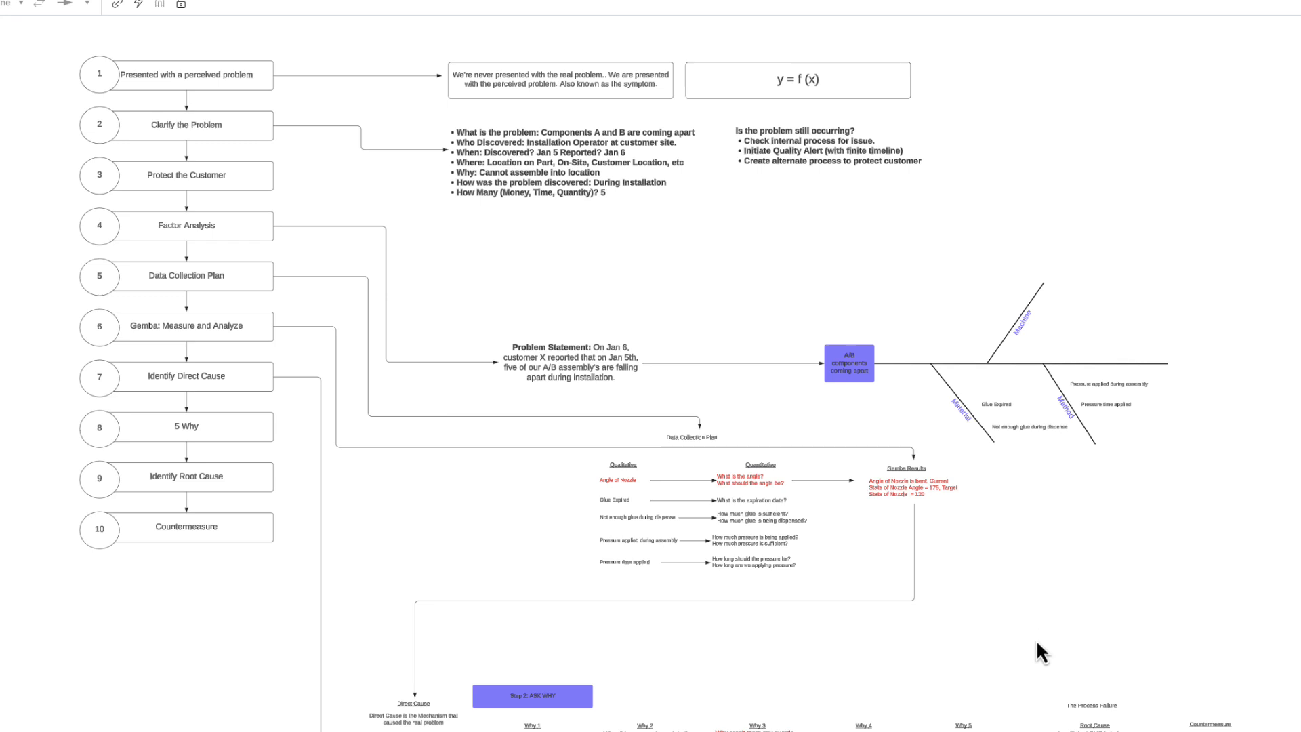